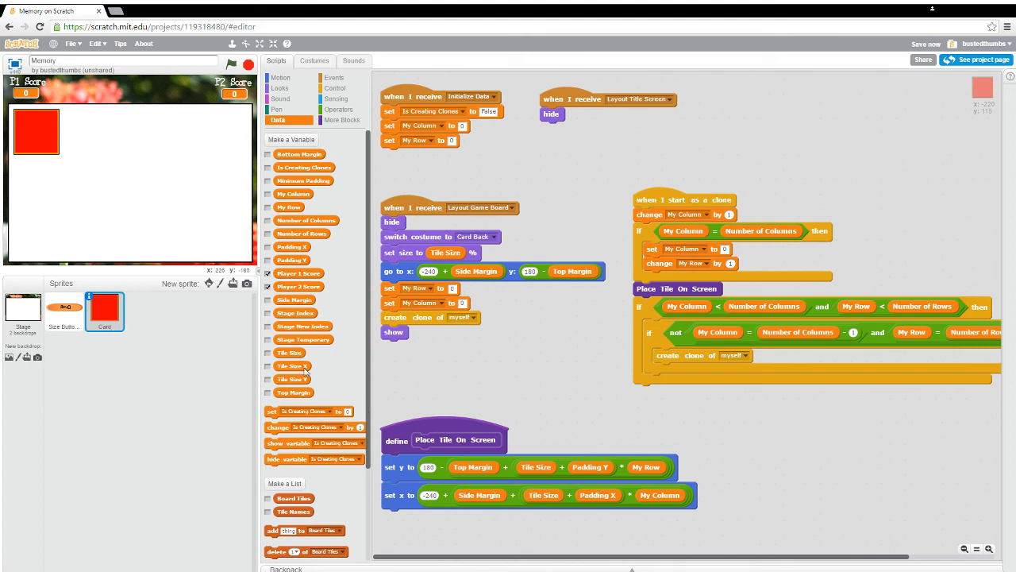
mouse_move(310, 266)
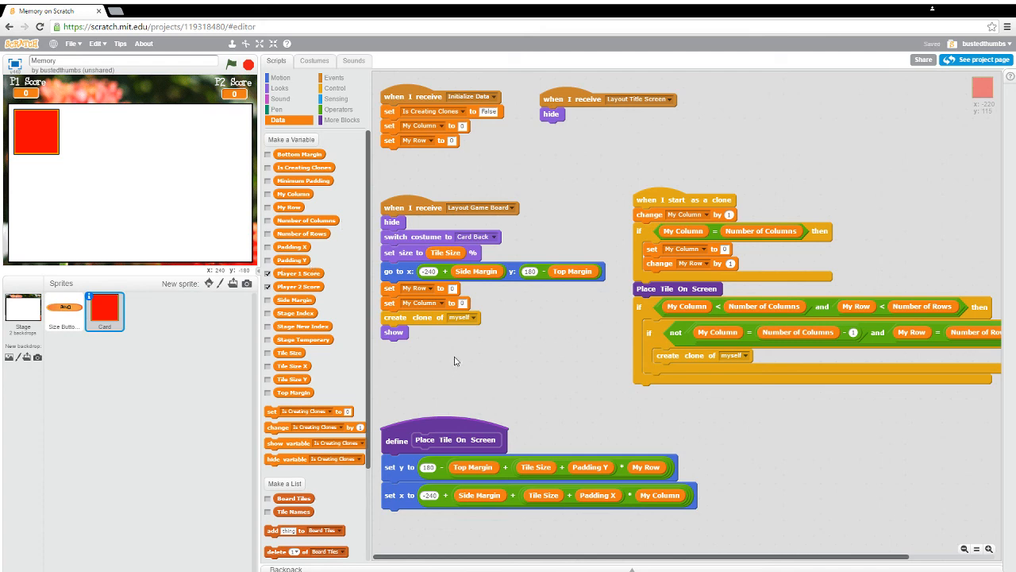
mouse_move(433, 388)
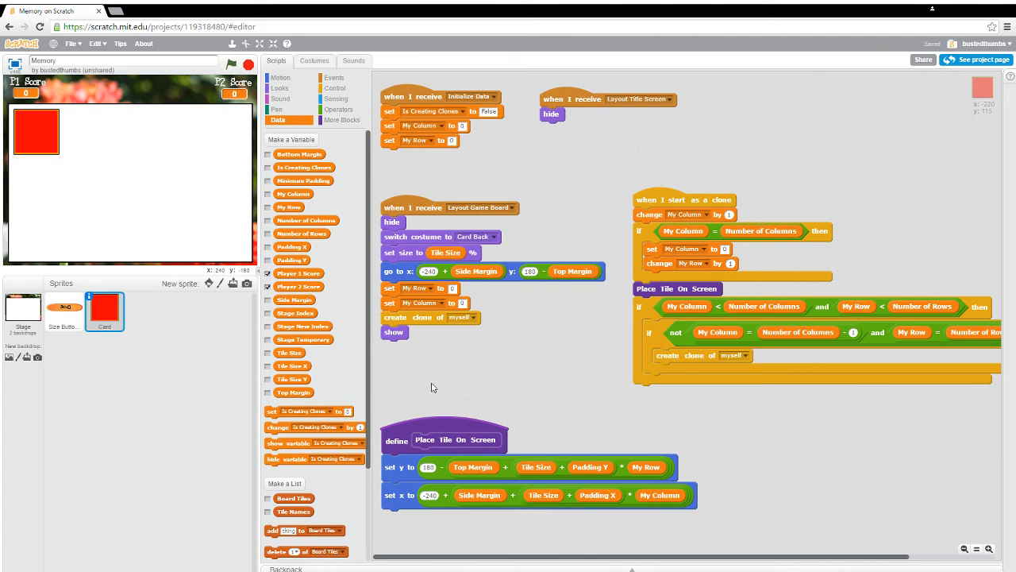
mouse_move(434, 380)
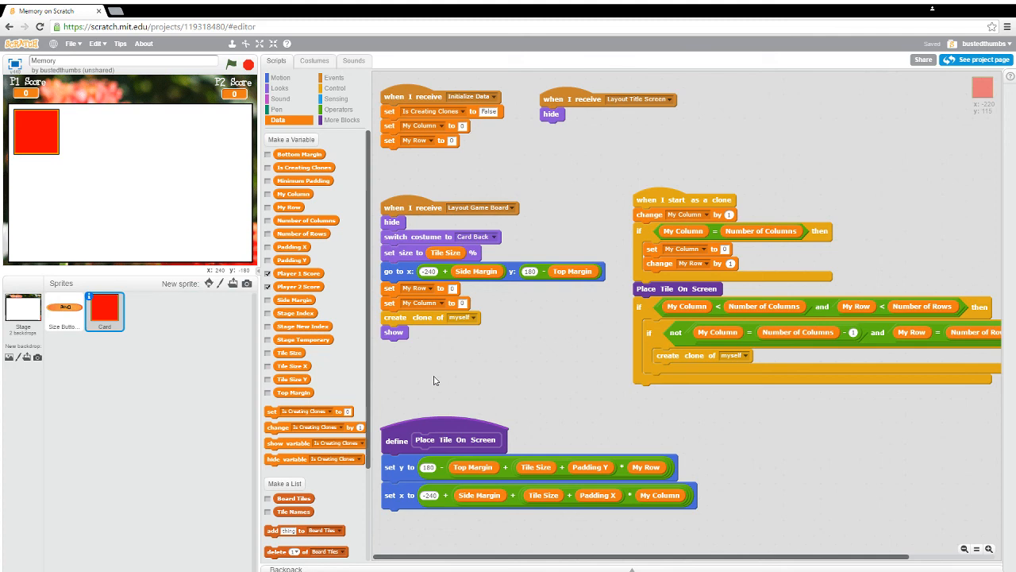
mouse_move(333, 205)
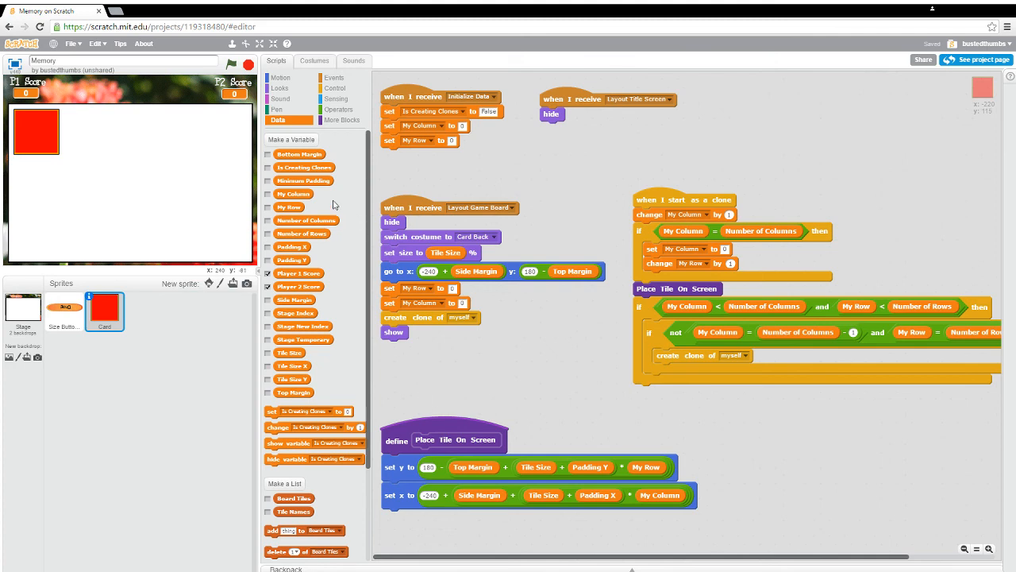
mouse_move(287, 232)
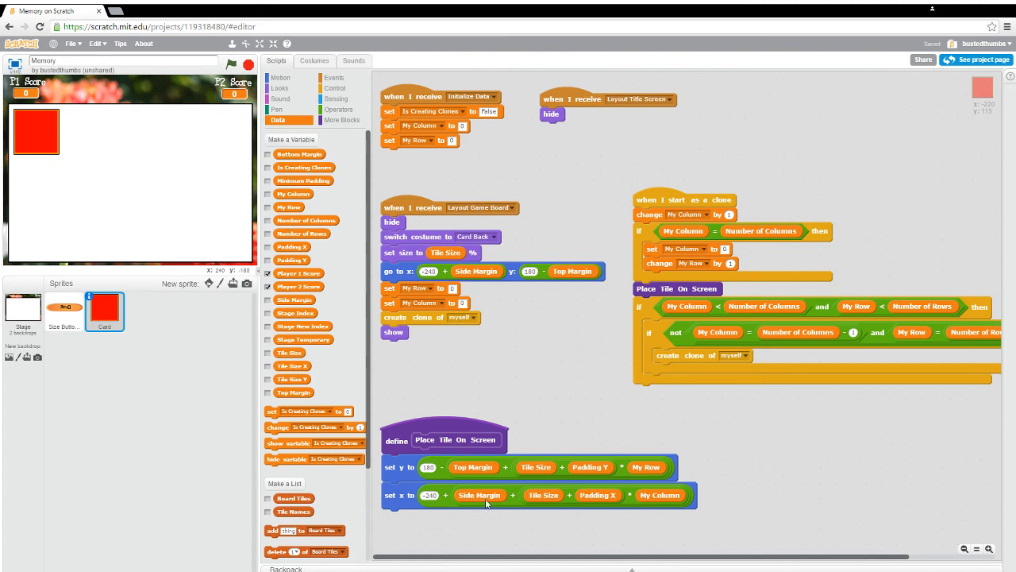
mouse_move(580, 350)
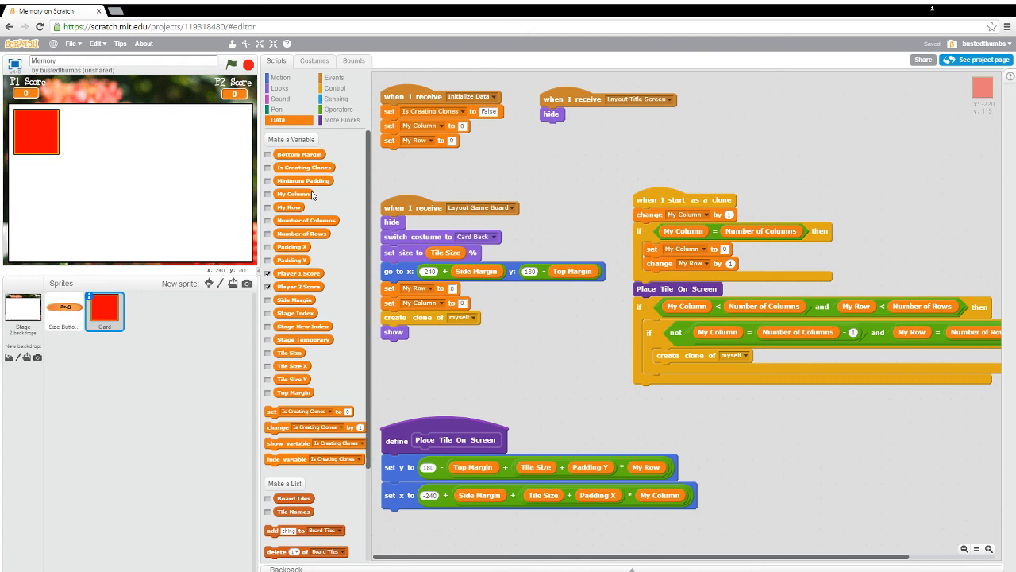
Step: Make a global variable named 'Debug Message' for all sprites
click(290, 139)
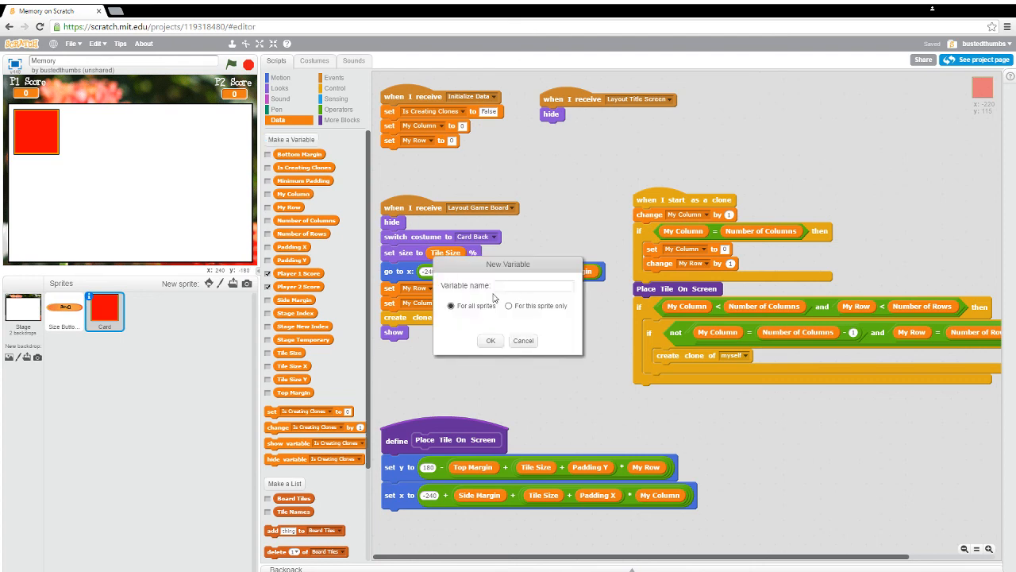
text(Debug Messa)
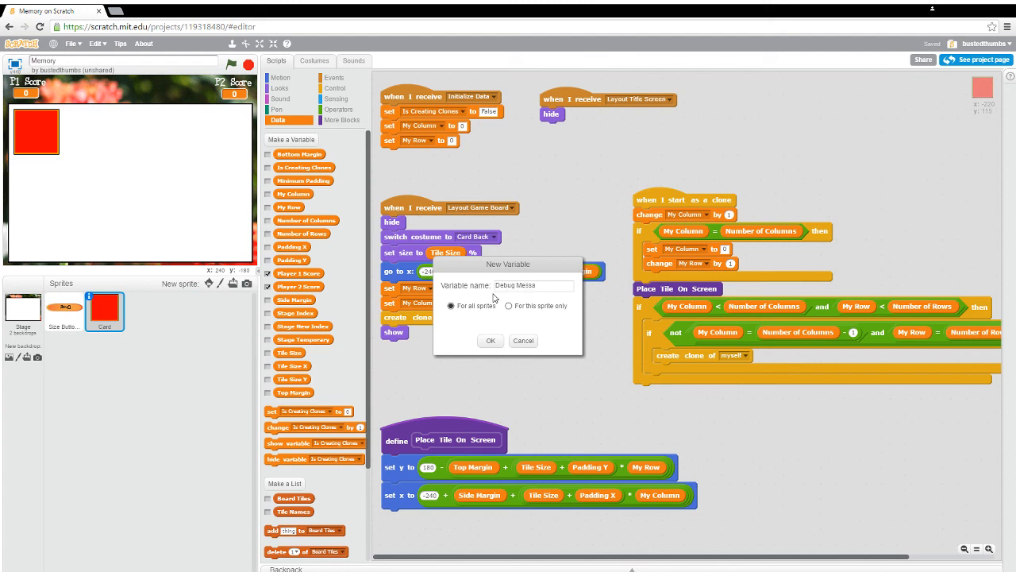
text(ge)
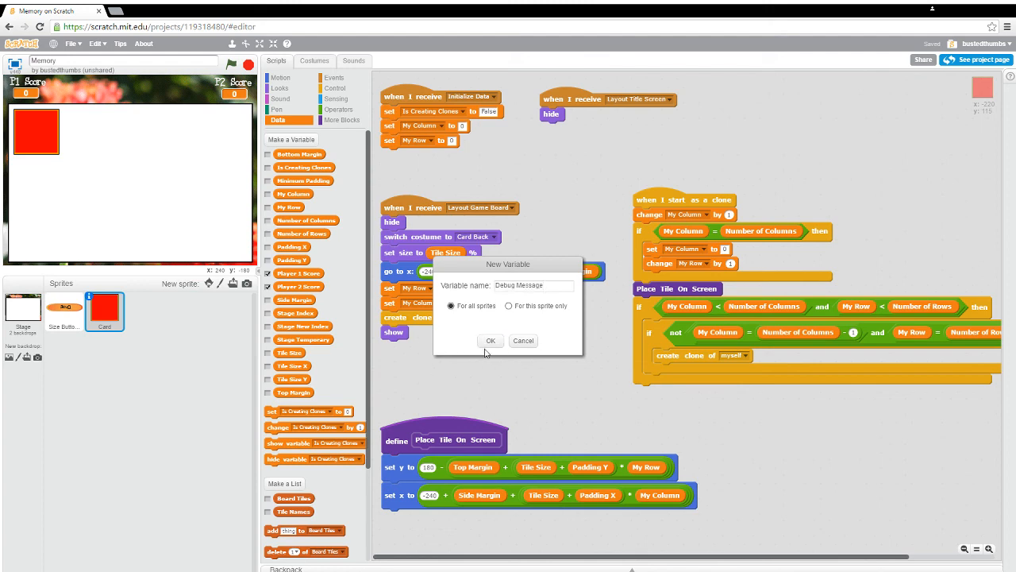
mouse_move(477, 347)
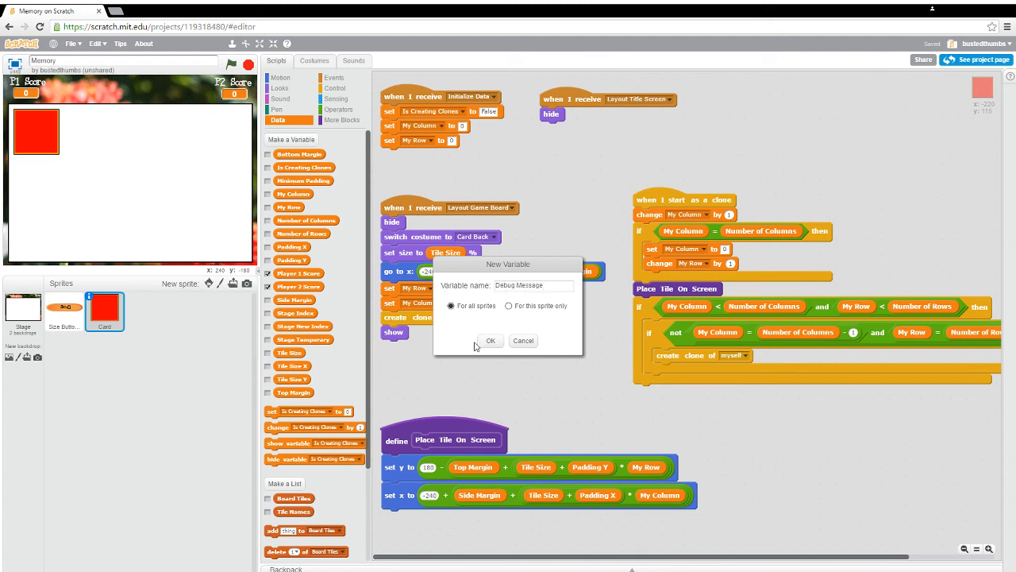
click(490, 340)
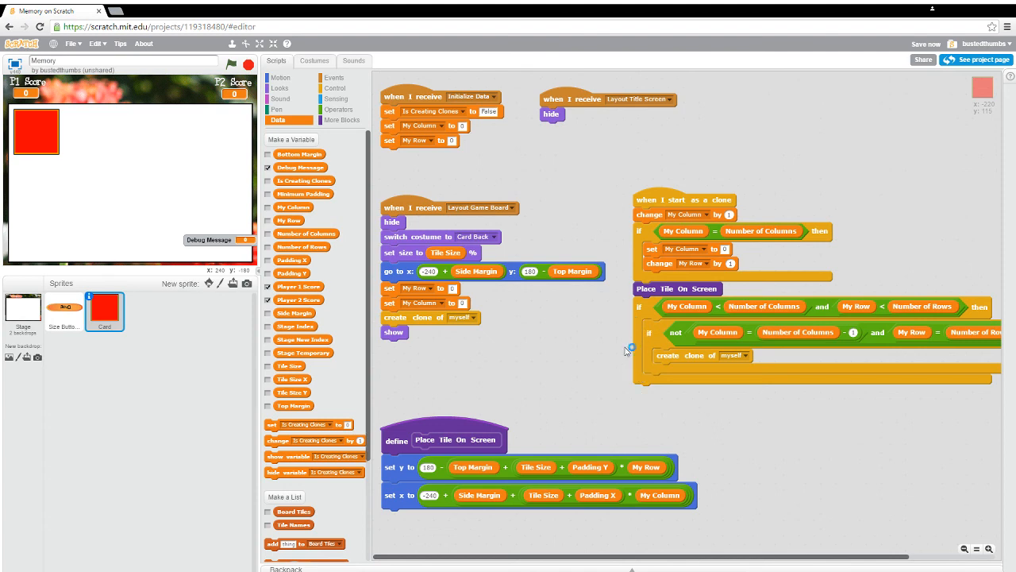
mouse_move(666, 266)
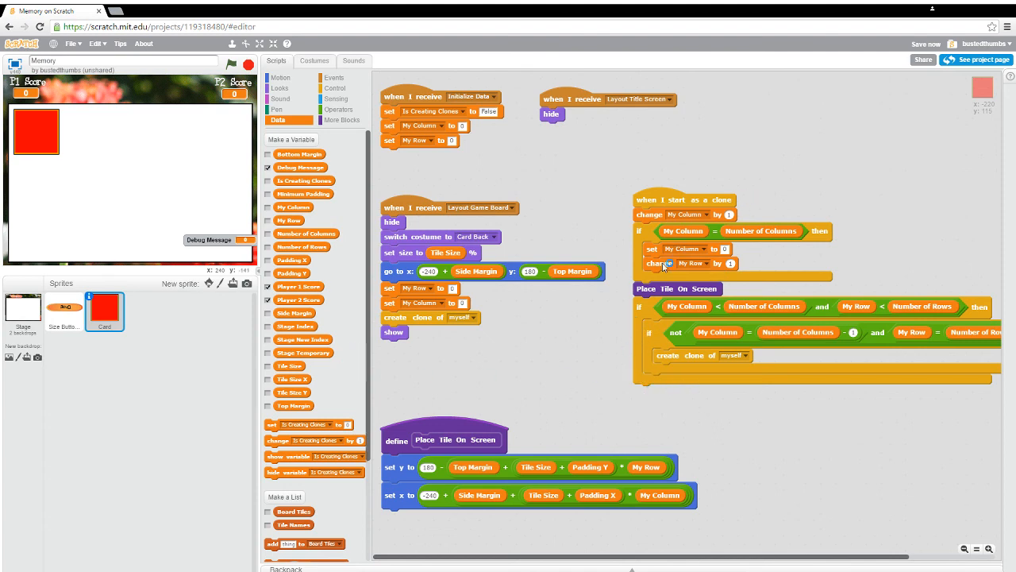
mouse_move(786, 343)
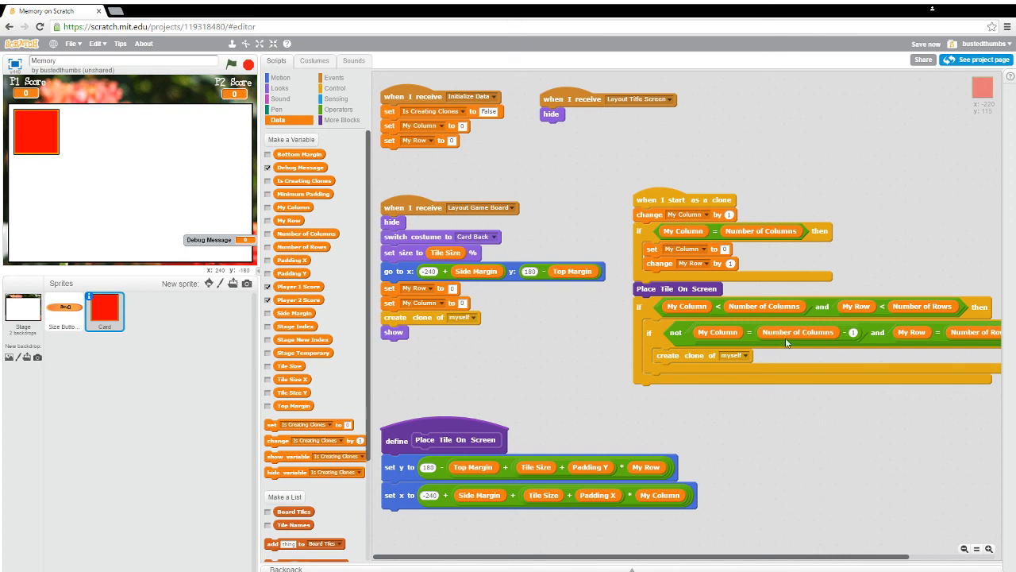
mouse_move(700, 246)
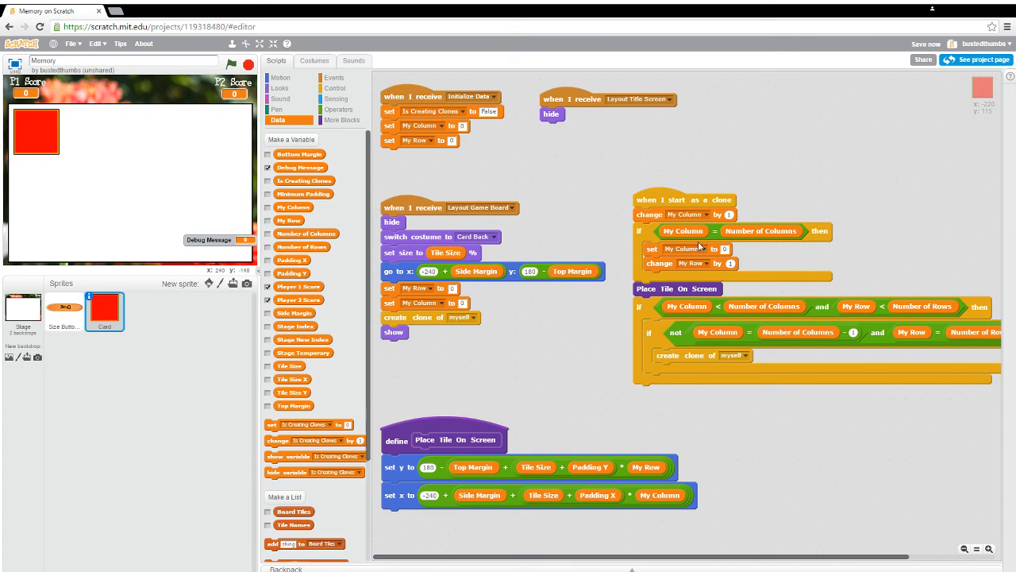
mouse_move(784, 306)
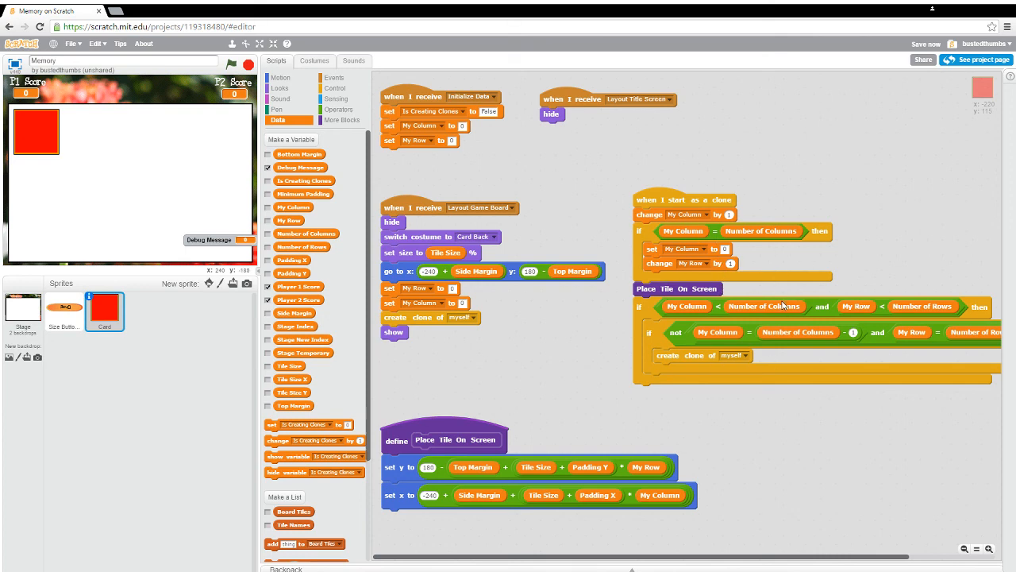
mouse_move(223, 255)
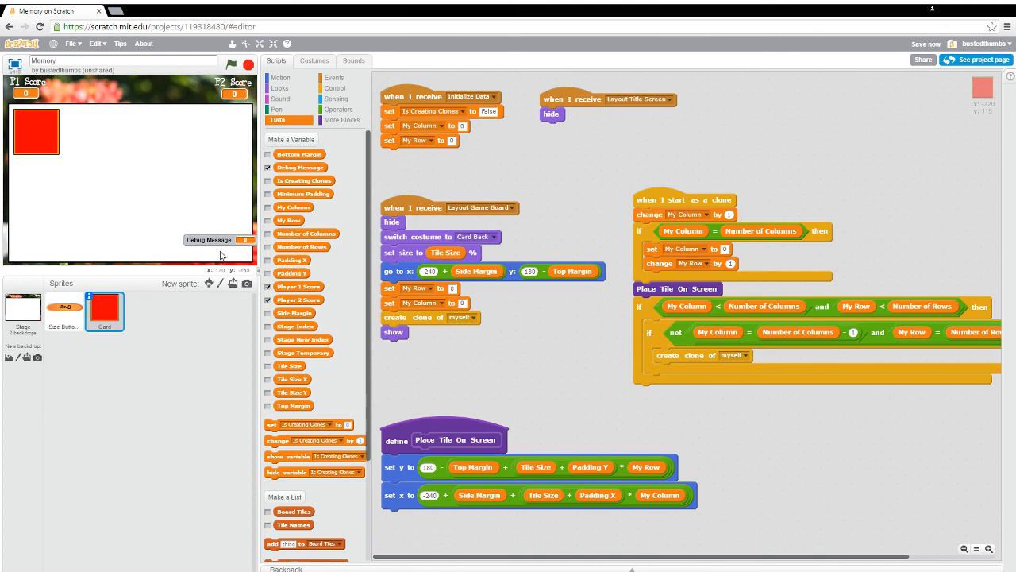
mouse_move(269, 300)
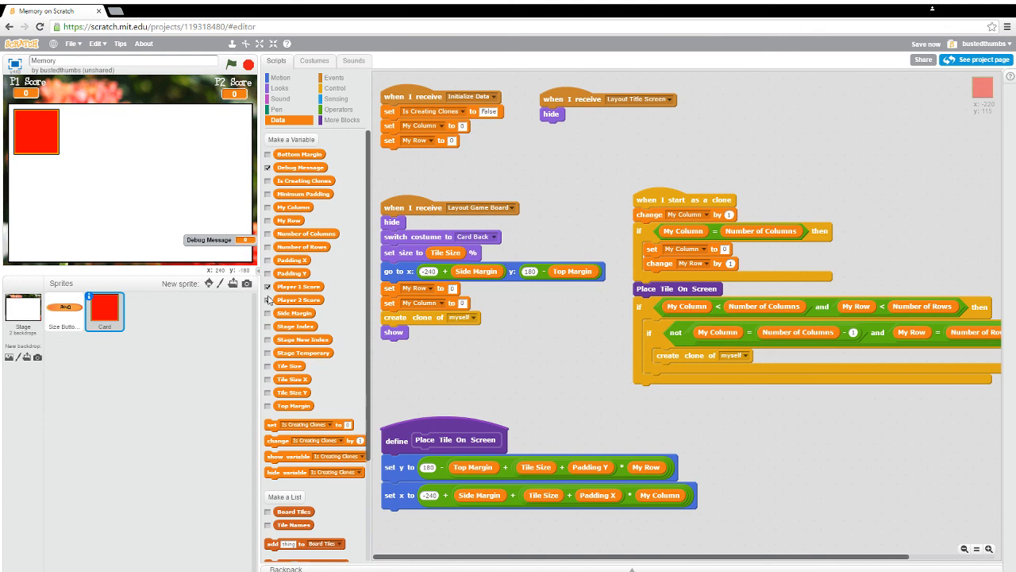
mouse_move(612, 371)
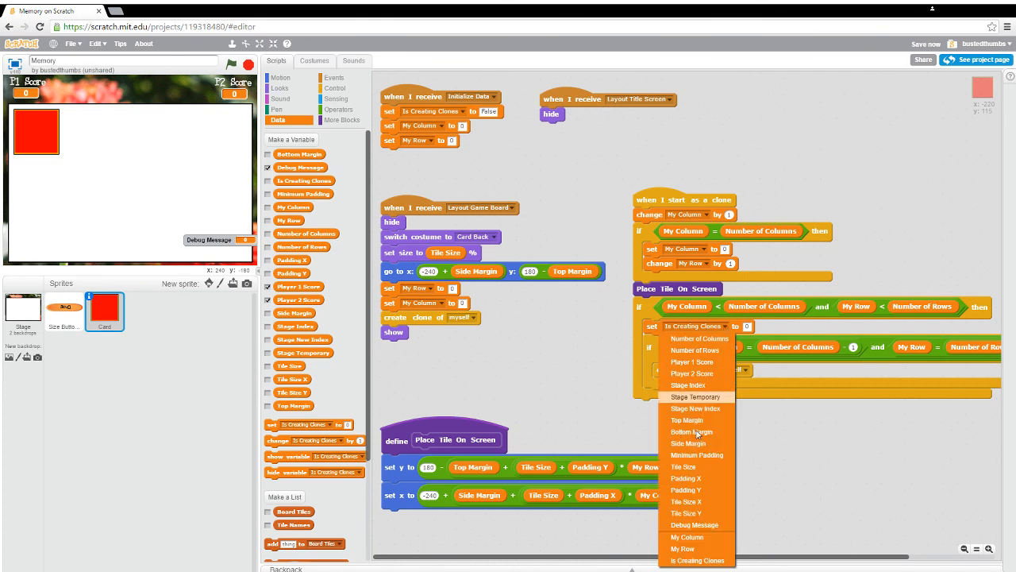
Step: Point the new set block in the row-check if-branch at Debug Message
click(695, 525)
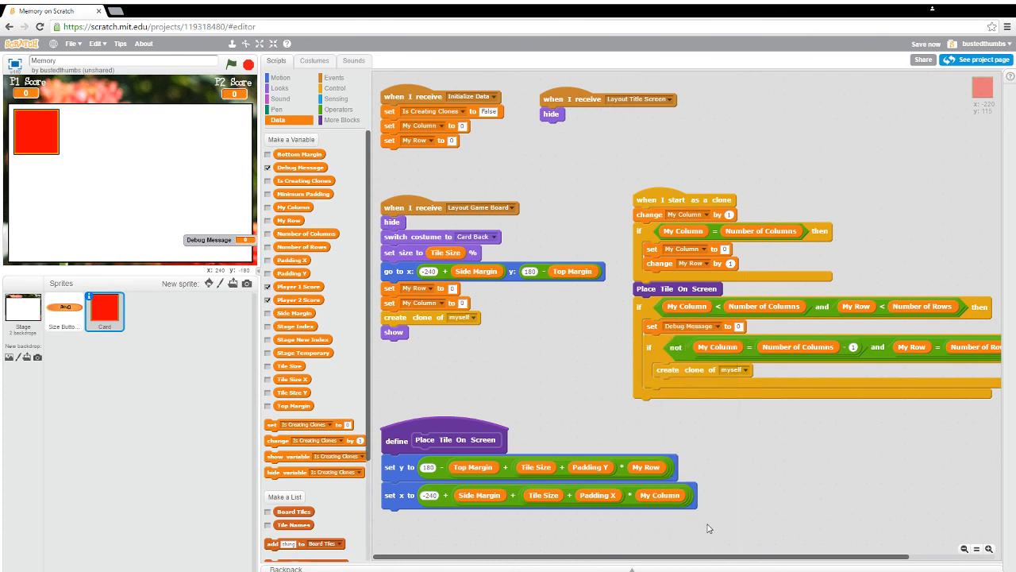
mouse_move(665, 422)
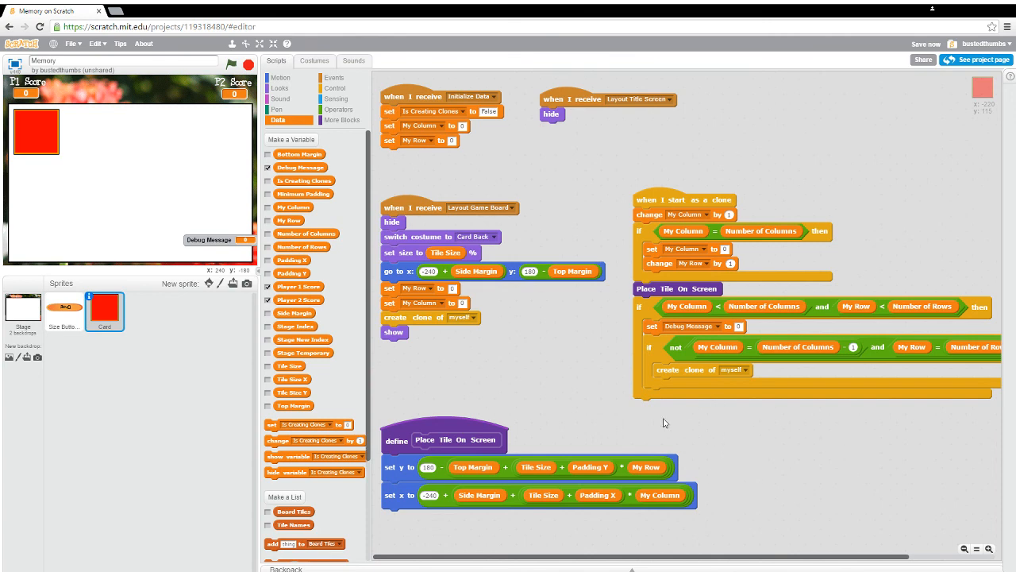
mouse_move(677, 446)
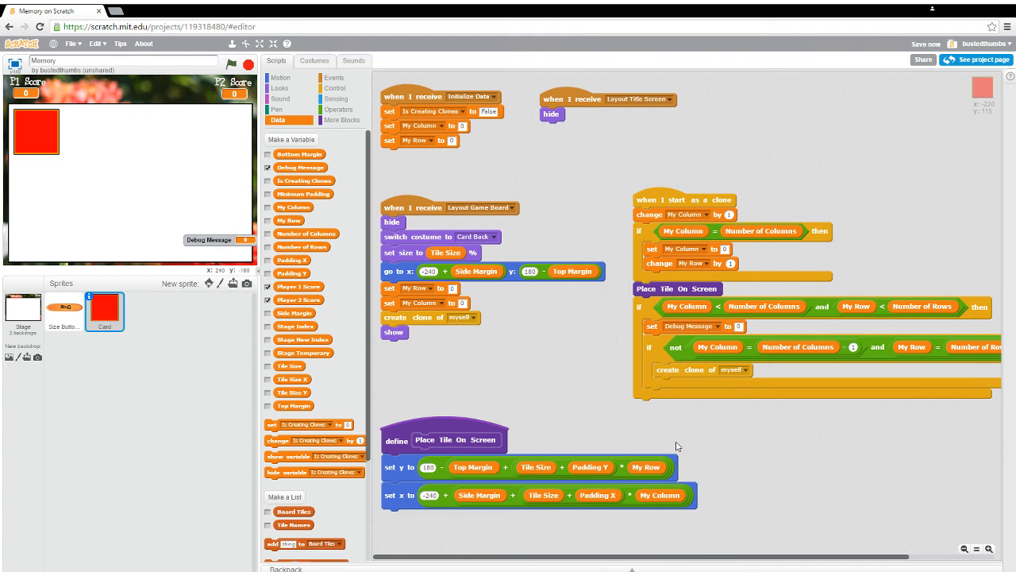
mouse_move(279, 154)
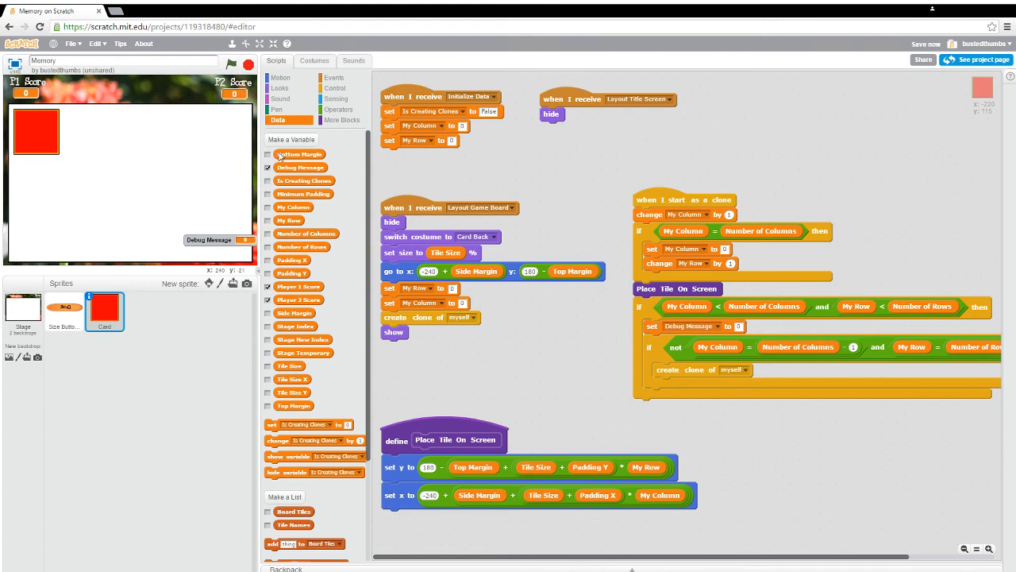
mouse_move(675, 288)
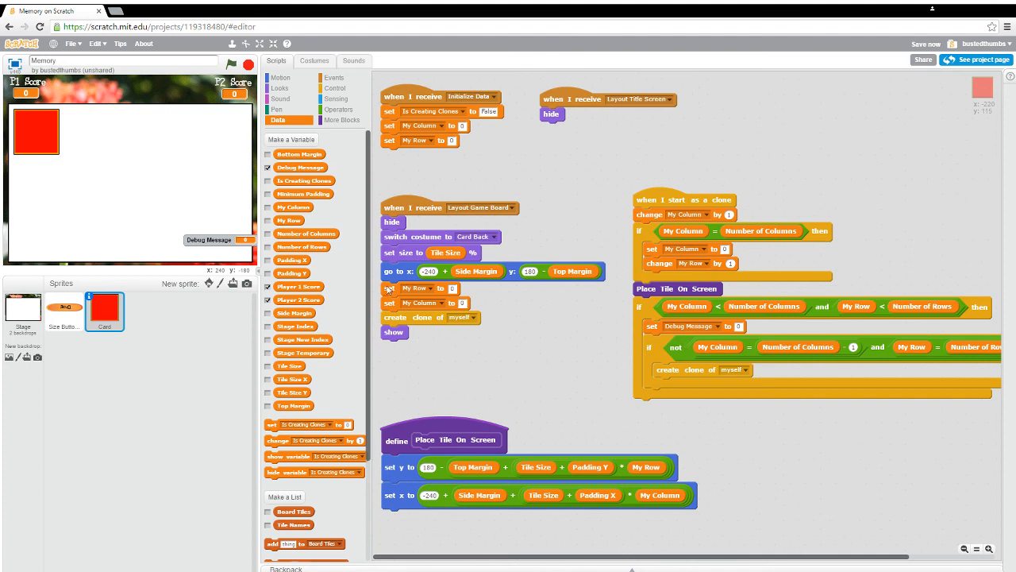
Step: Set Debug Message to join Debug Message and 'world' inside the clone's if block
click(334, 109)
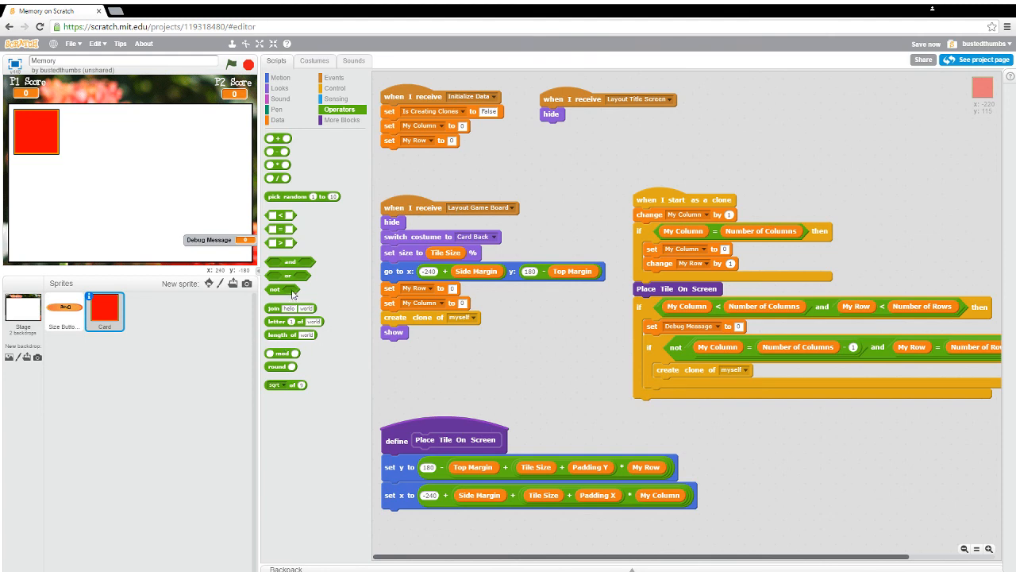
mouse_move(288, 347)
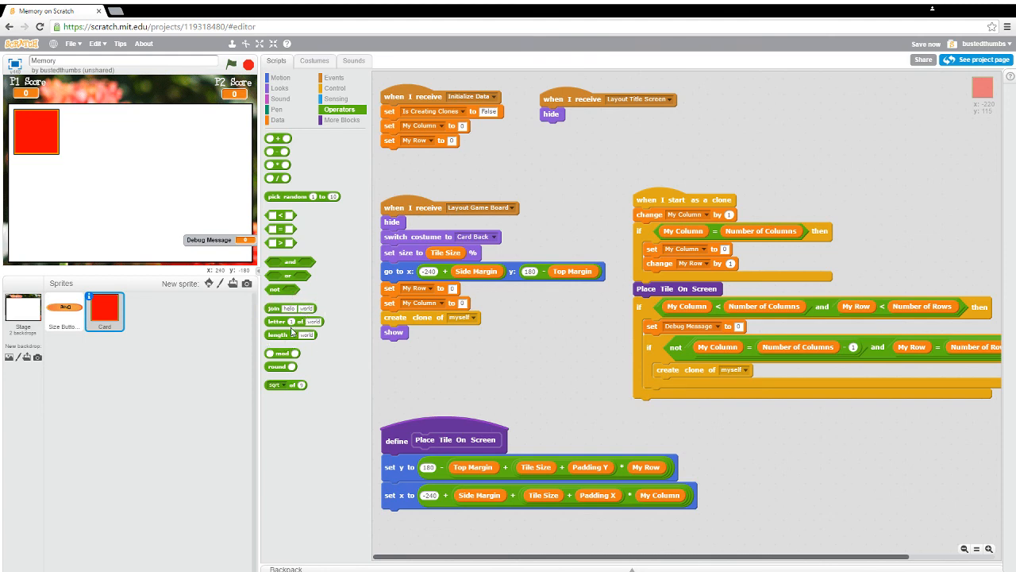
mouse_move(319, 340)
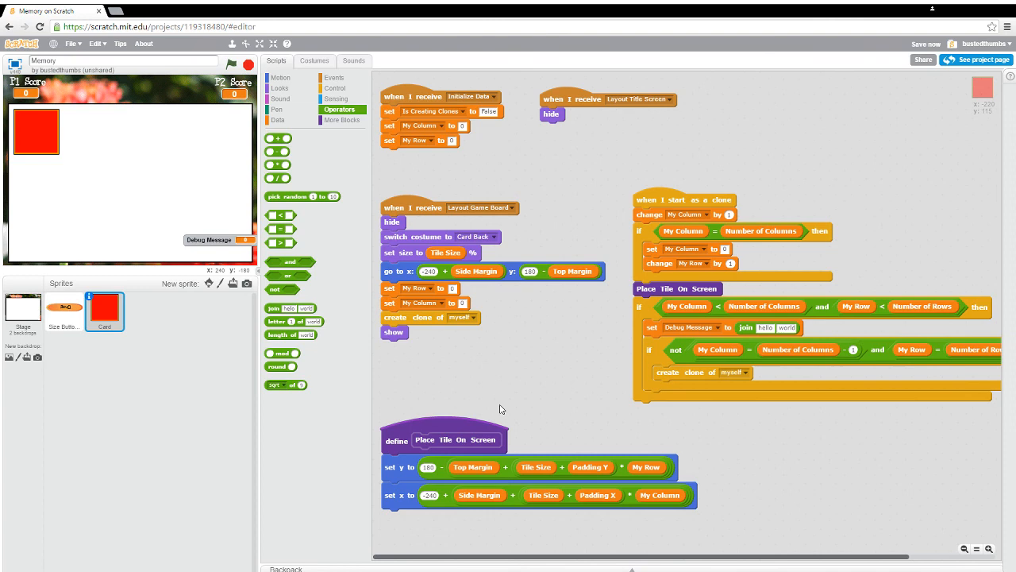
click(278, 120)
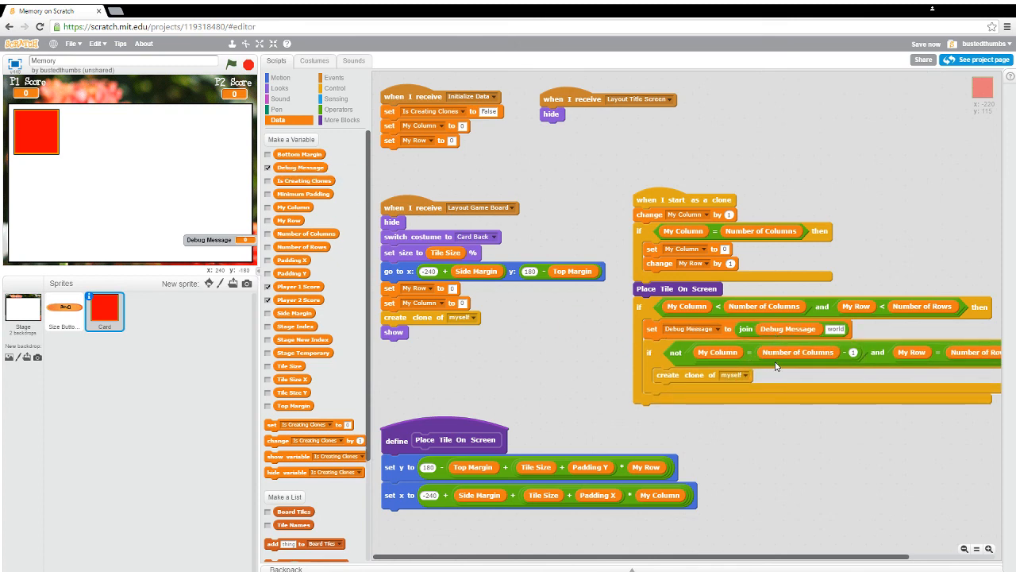
mouse_move(777, 366)
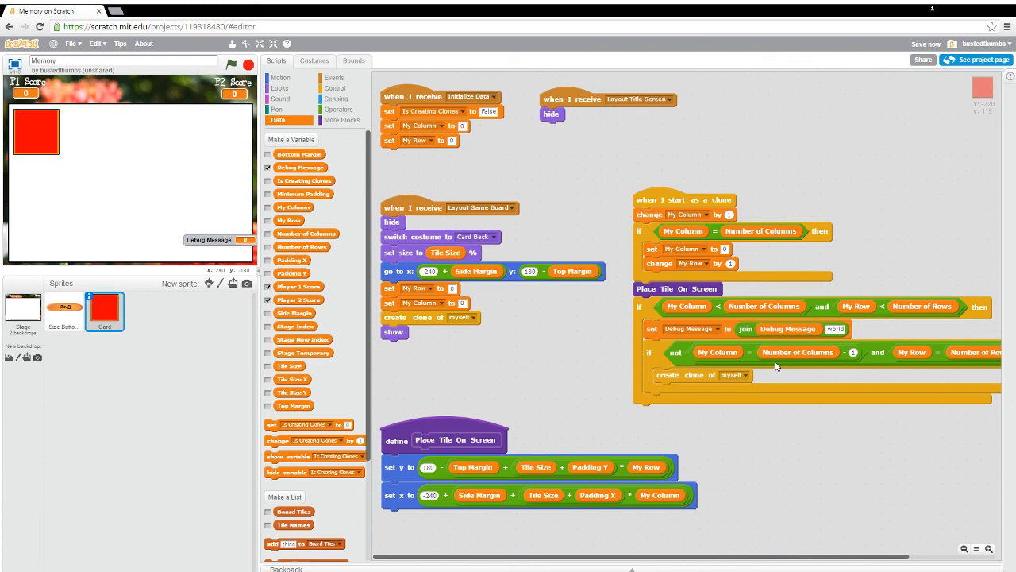
click(926, 44)
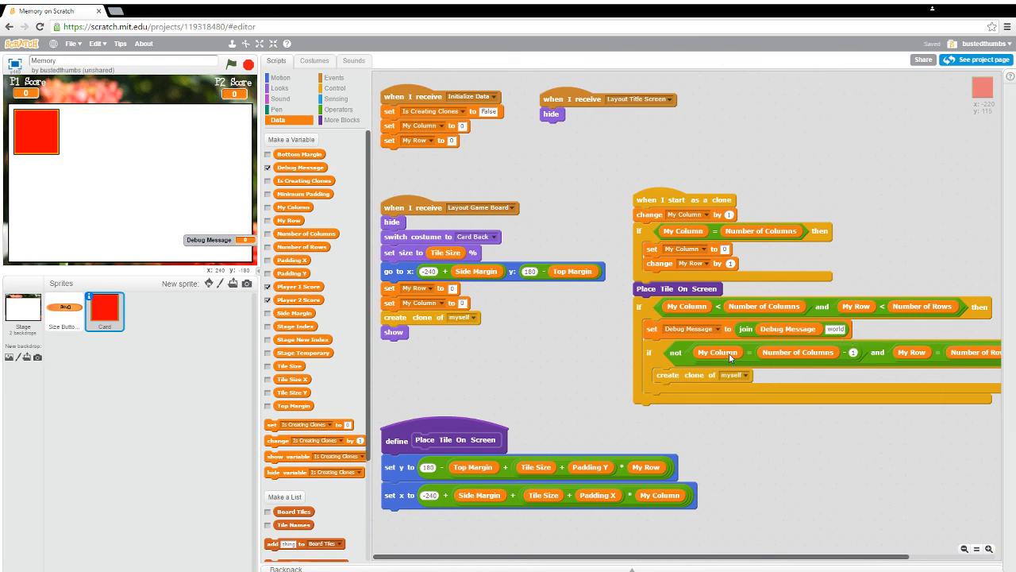
mouse_move(820, 342)
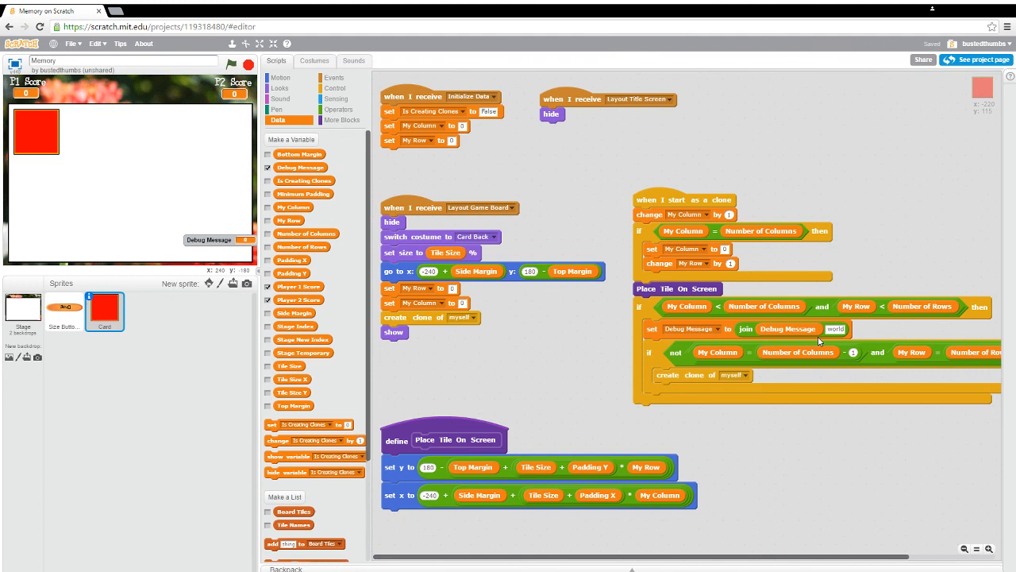
mouse_move(828, 371)
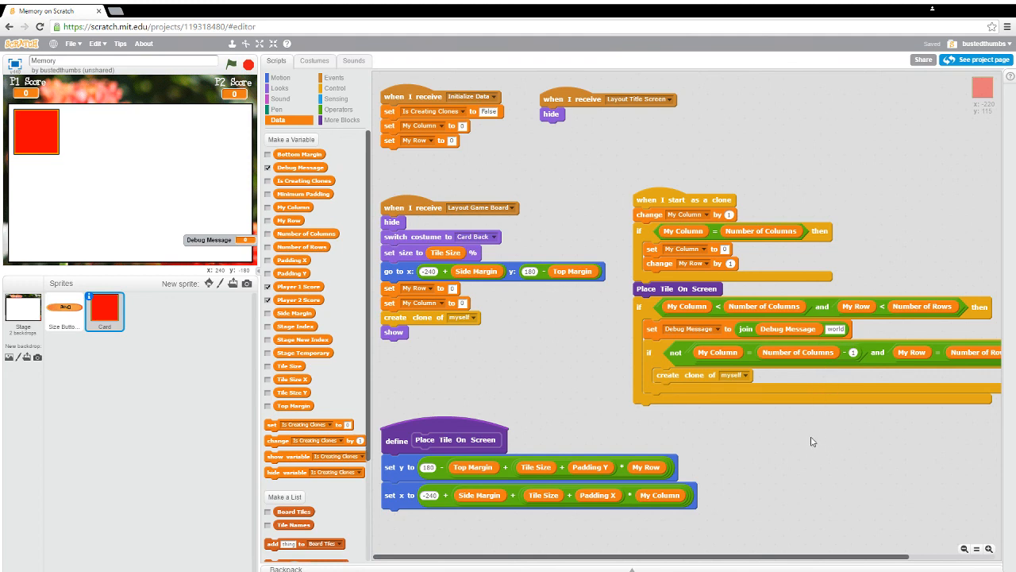
Step: Nest joins of '-', My Row, ',' and My Column into the Debug Message join
click(336, 109)
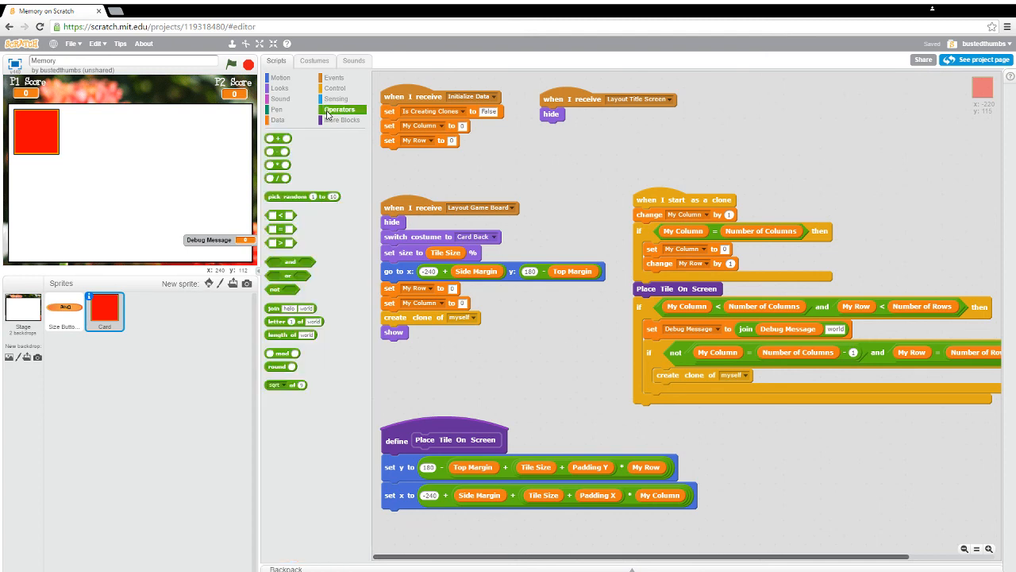
mouse_move(540, 308)
text(-)
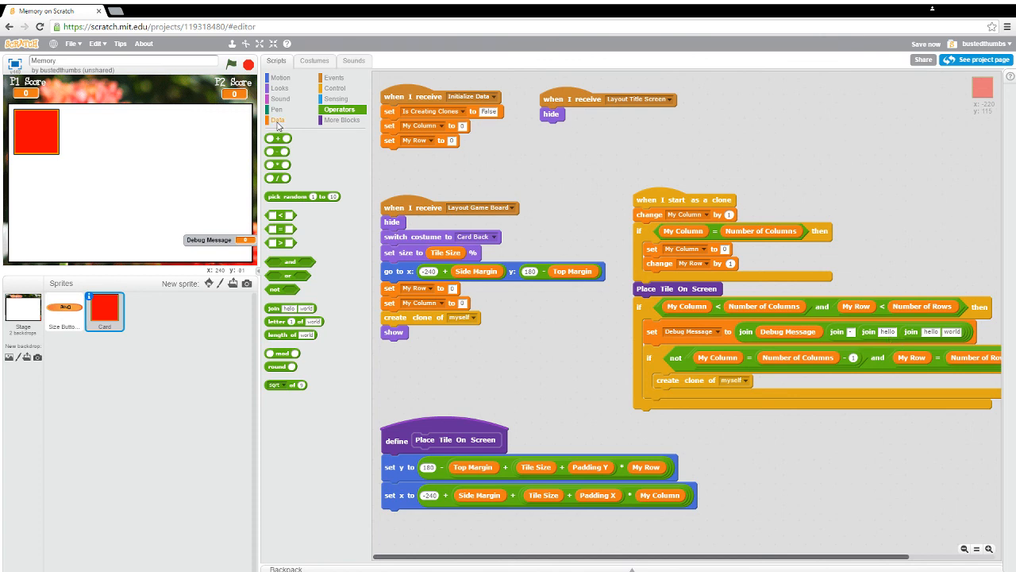
click(278, 120)
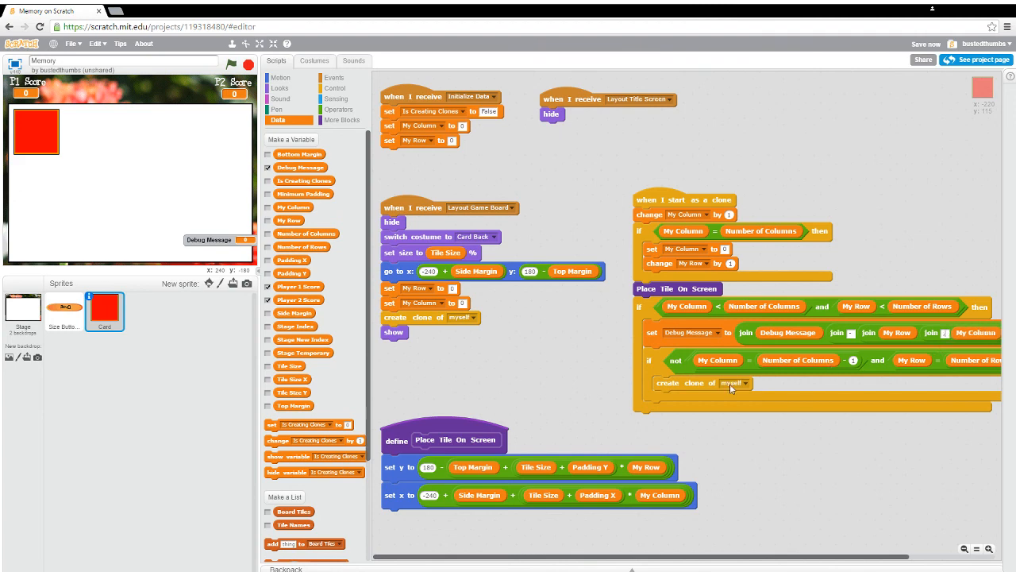
mouse_move(284, 516)
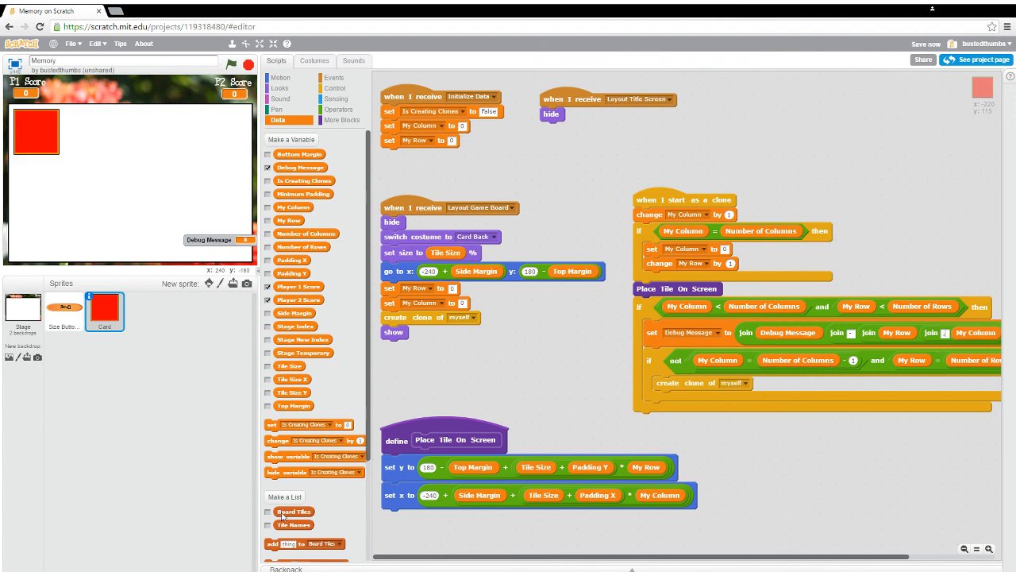
mouse_move(629, 414)
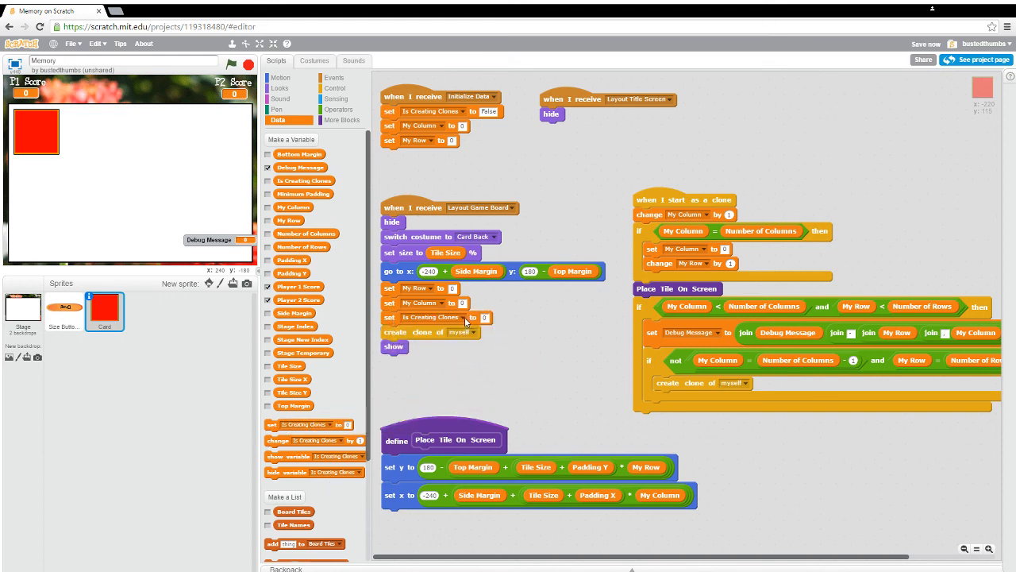
Step: Set Debug Message to 0 above 'create clone of myself' in Layout Game Board
click(473, 317)
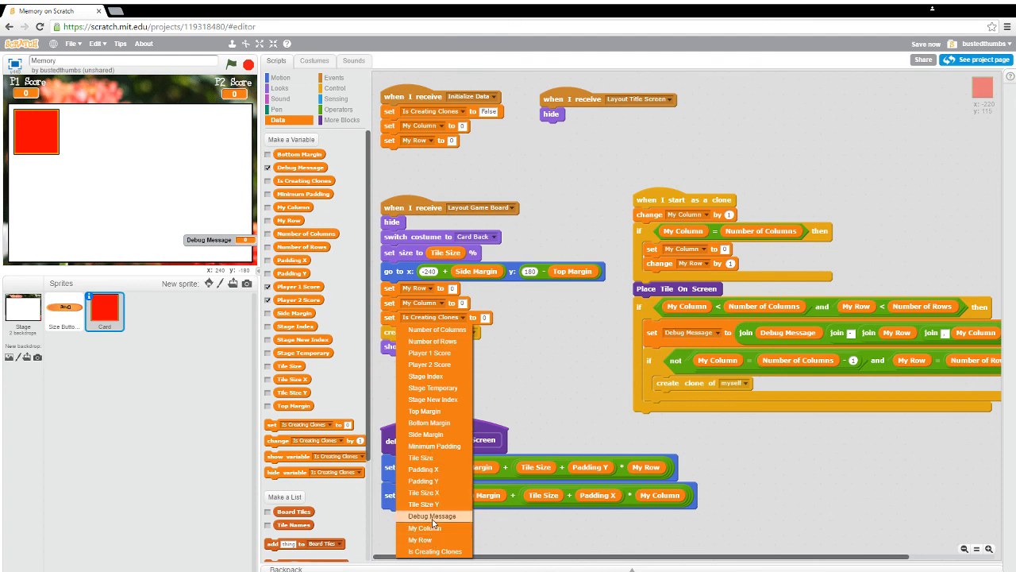
click(432, 516)
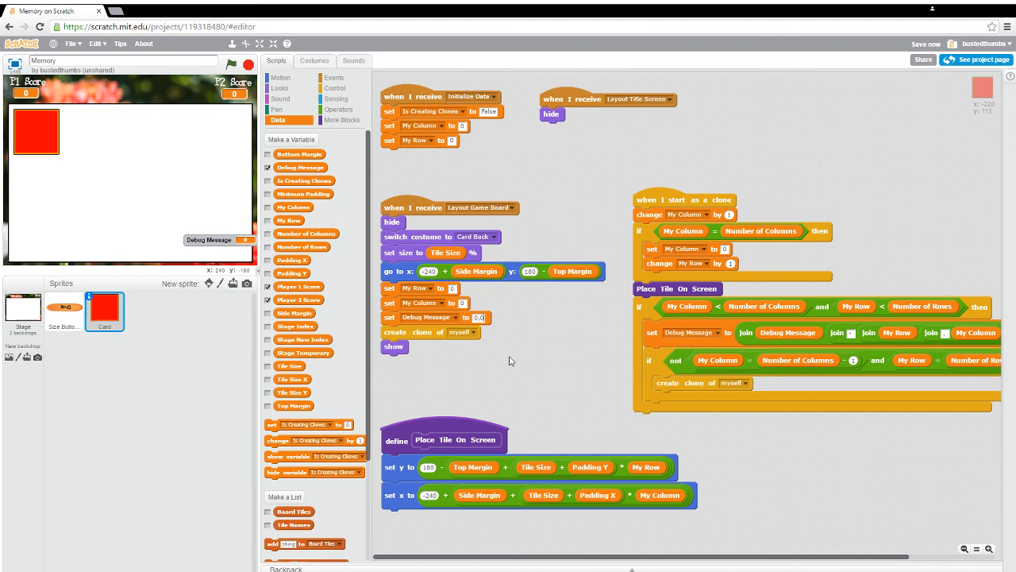
mouse_move(545, 389)
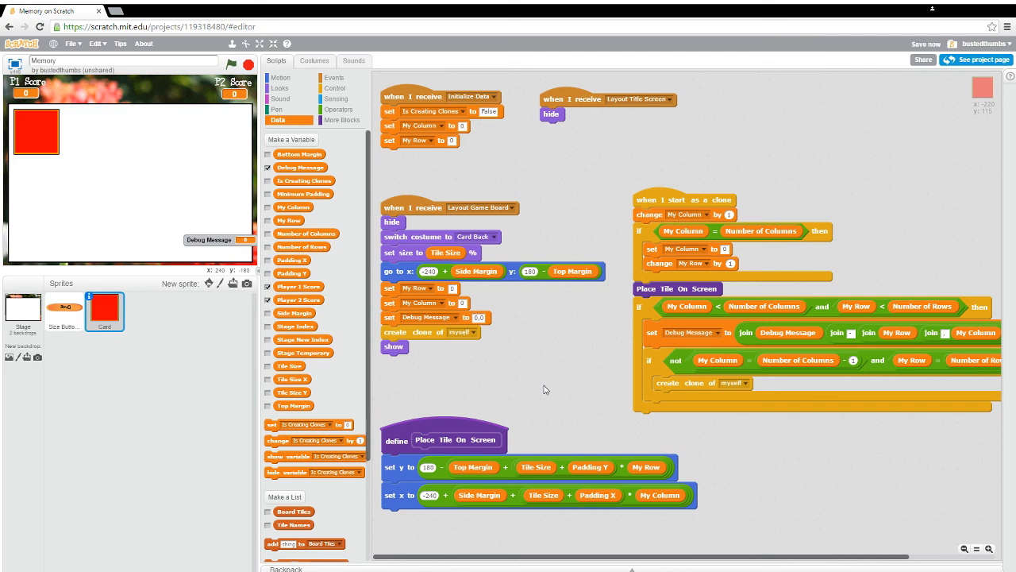
mouse_move(428, 385)
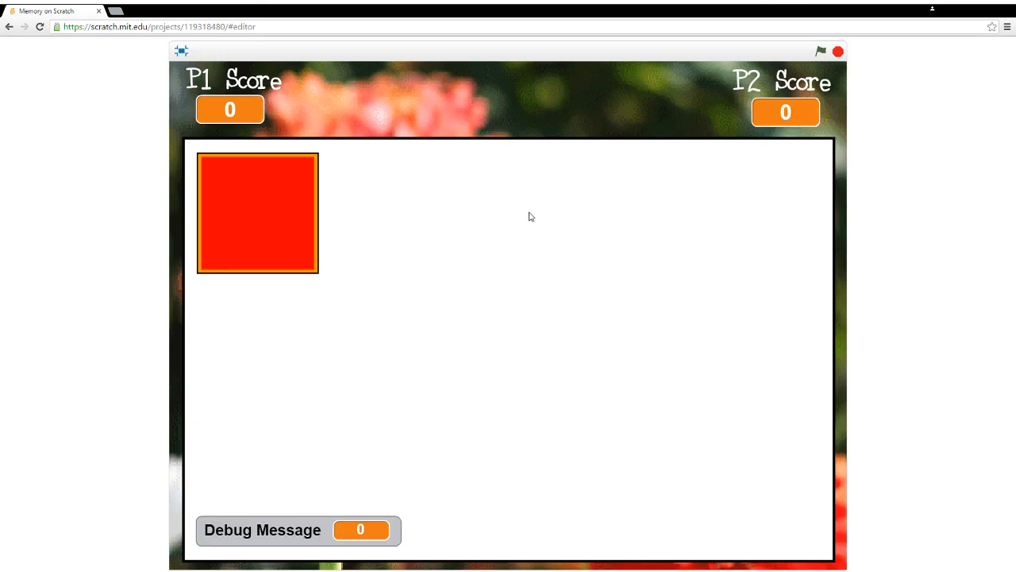
mouse_move(793, 60)
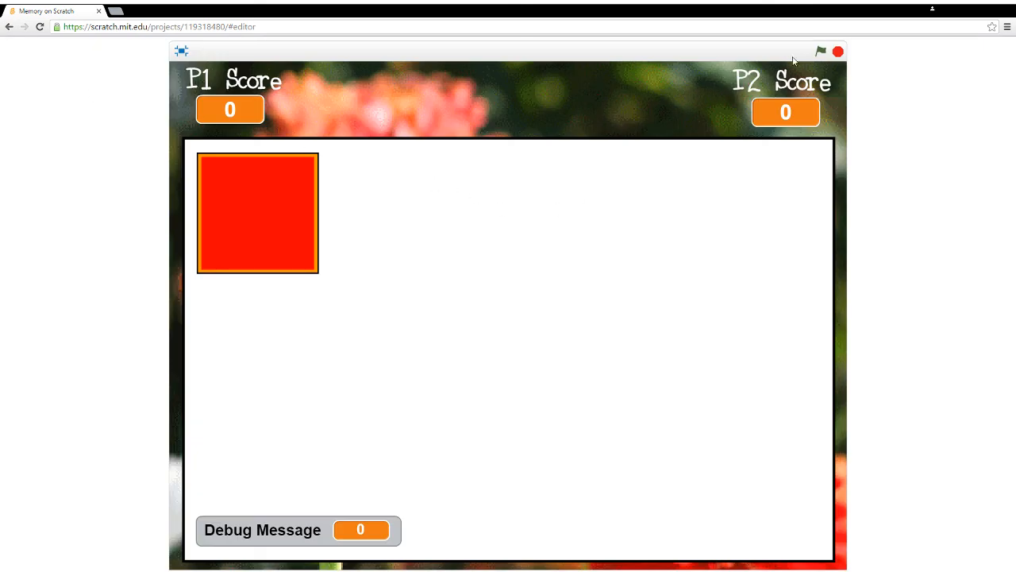
Step: Run the game in full screen on Small, showing row,column pairs 0,0 through 2,3
click(821, 51)
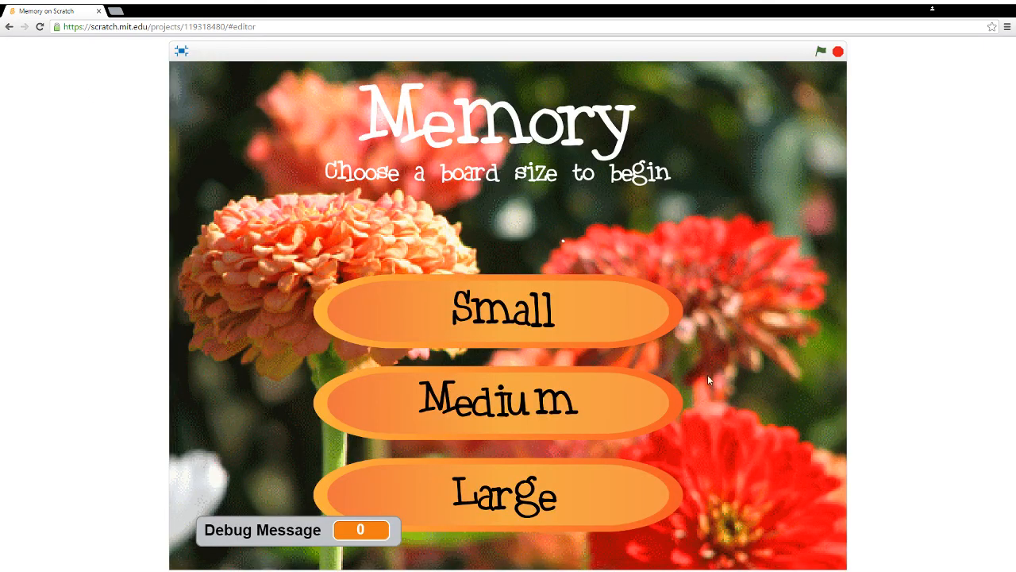
mouse_move(601, 314)
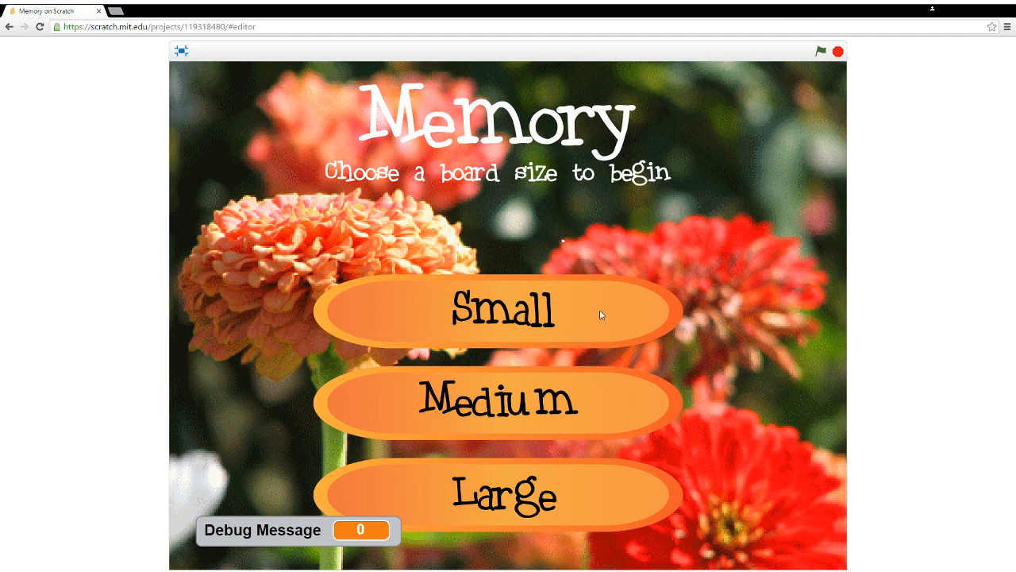
click(501, 311)
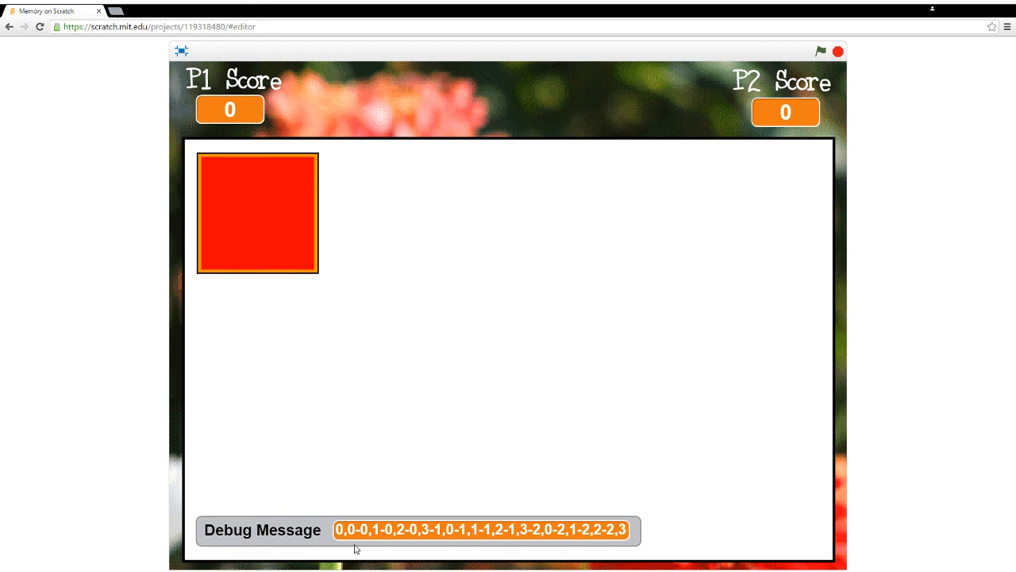
mouse_move(361, 508)
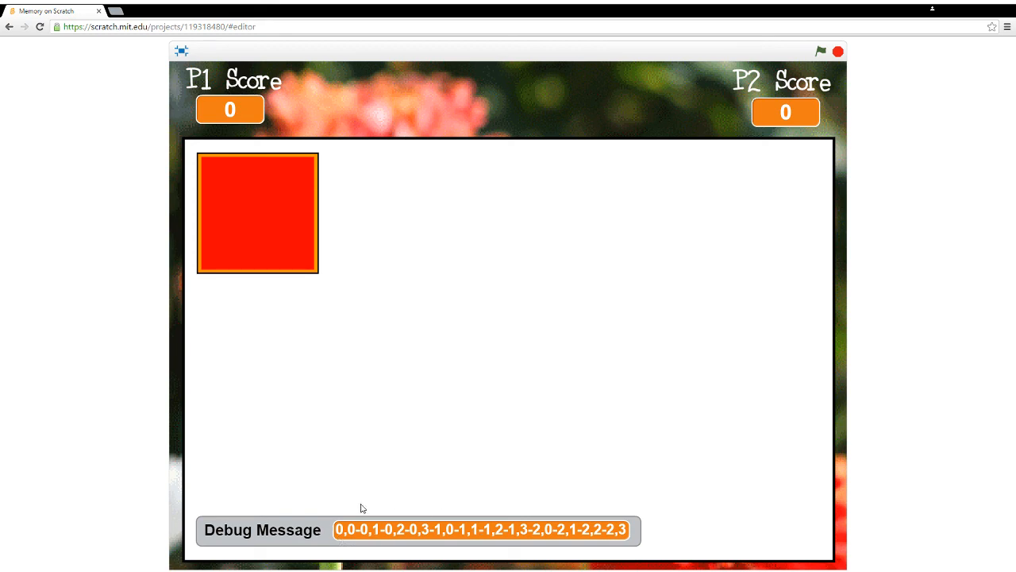
mouse_move(362, 538)
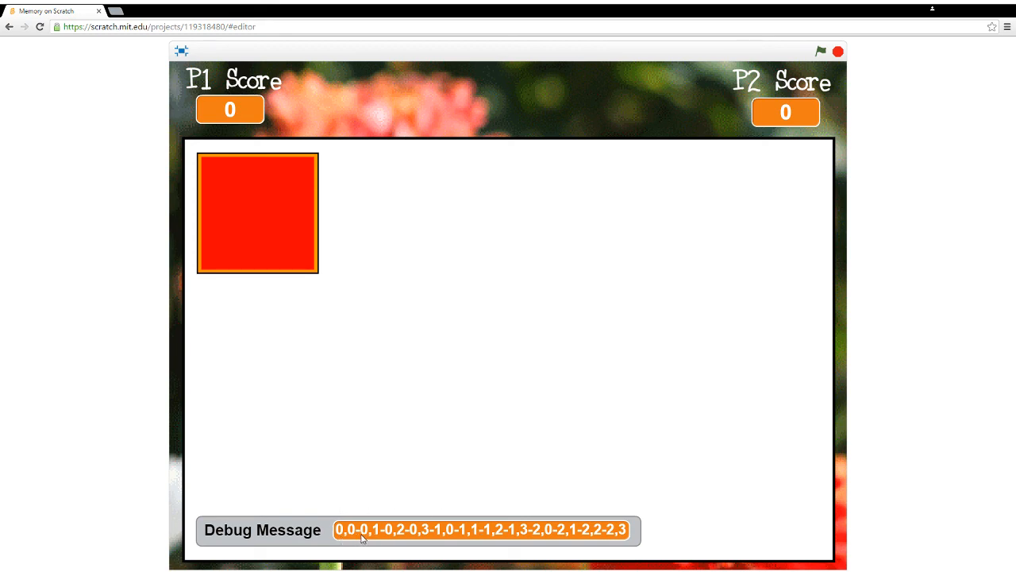
mouse_move(474, 543)
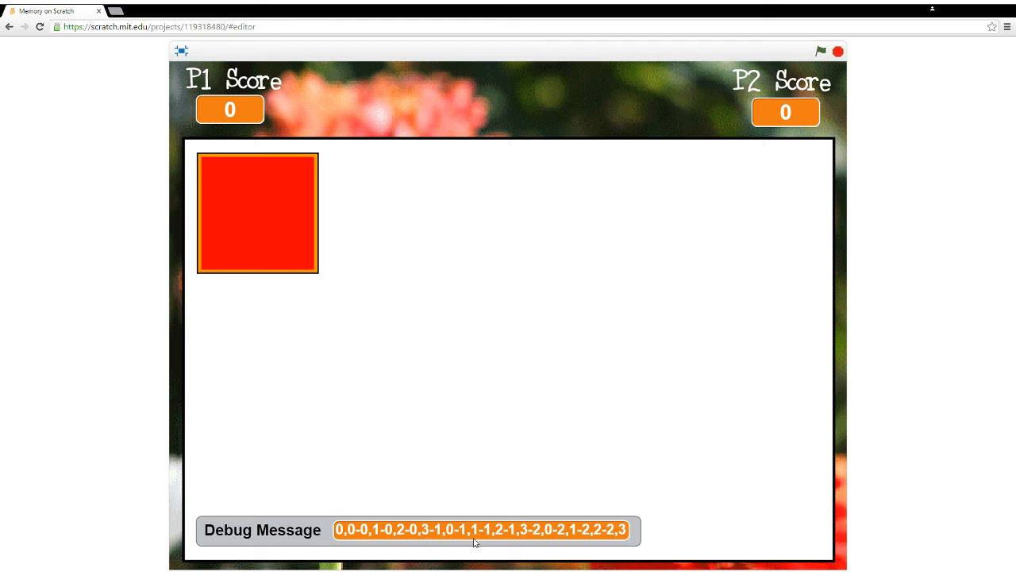
mouse_move(495, 475)
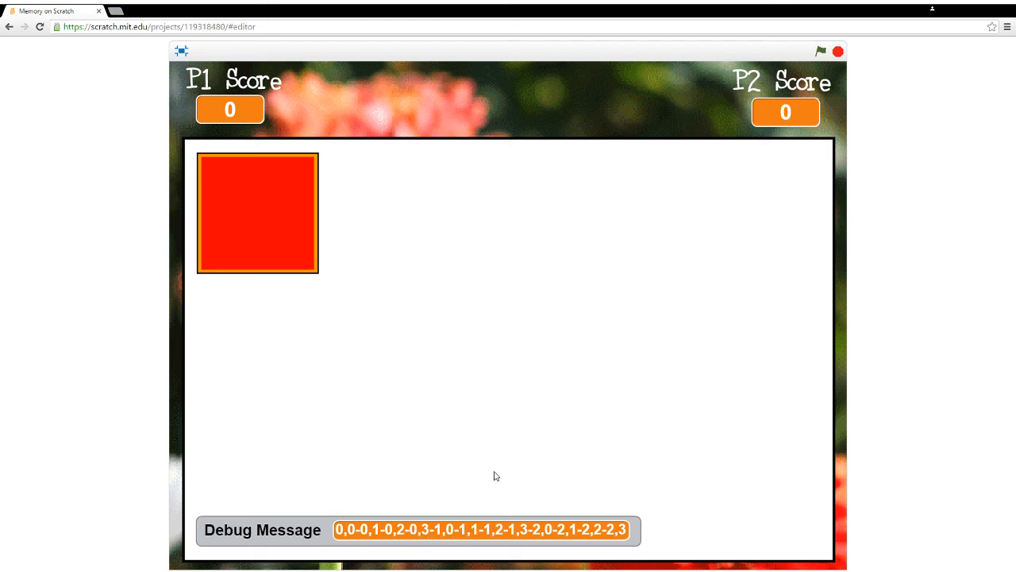
mouse_move(794, 41)
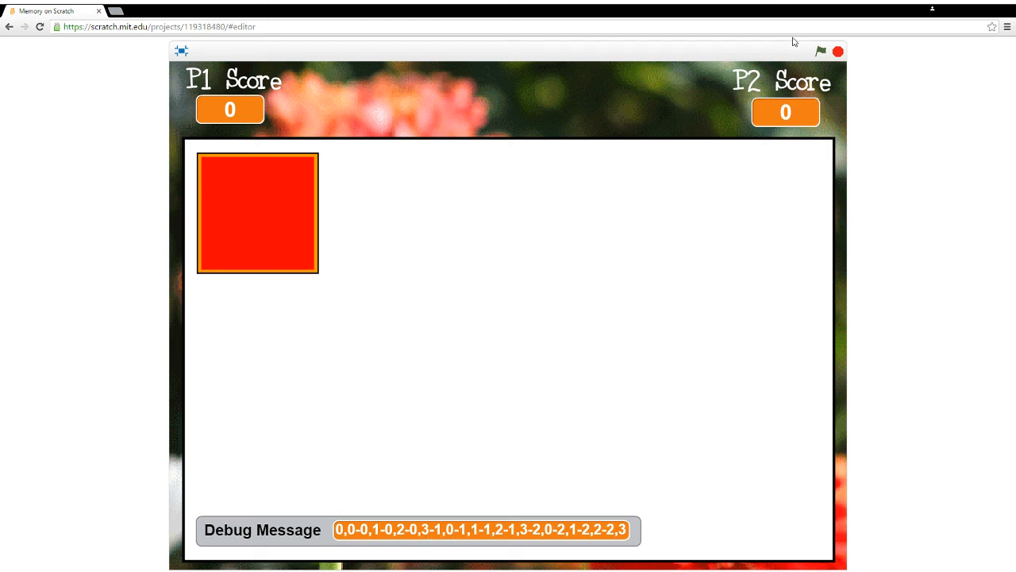
mouse_move(448, 117)
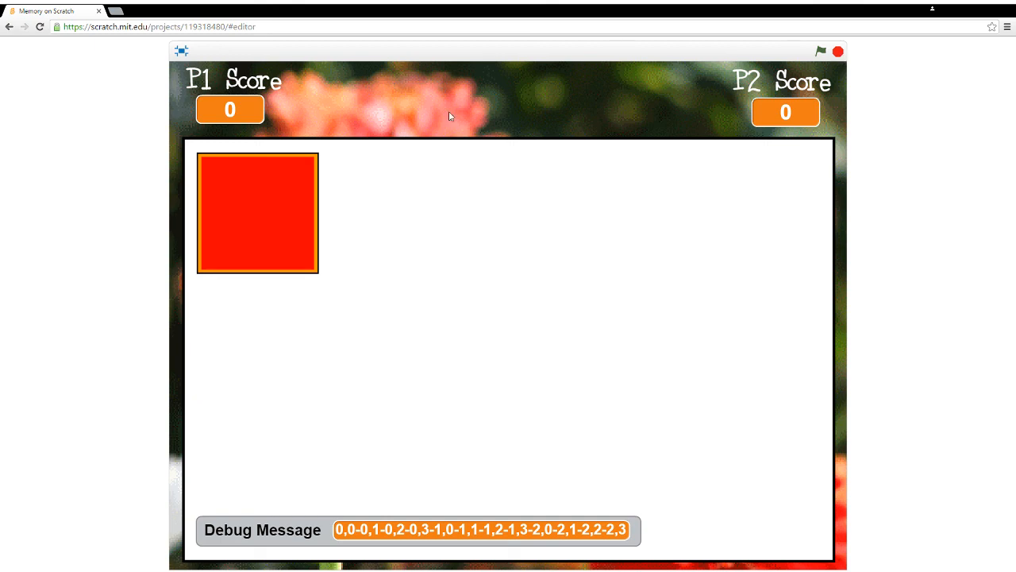
click(181, 51)
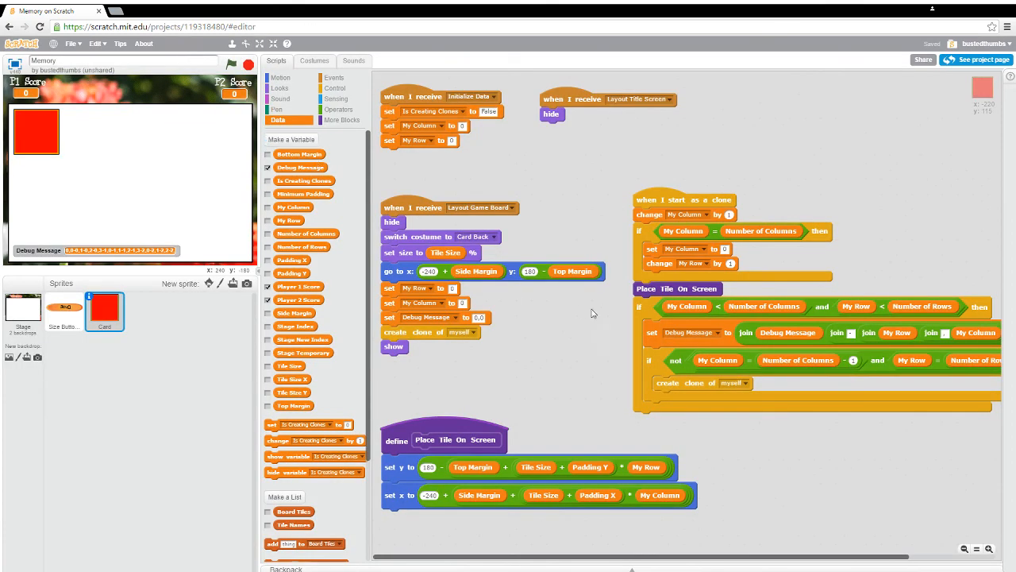
mouse_move(664, 364)
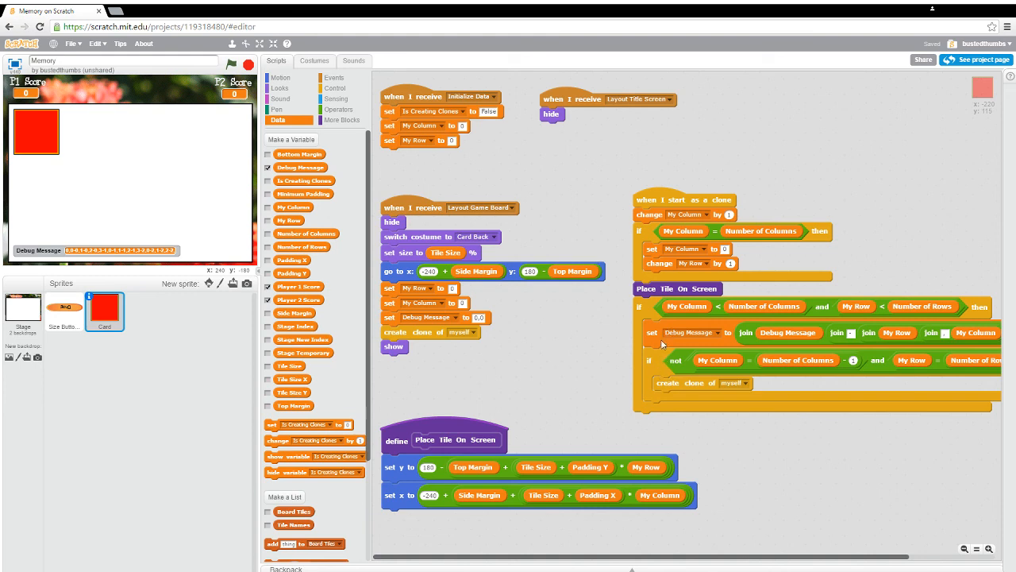
mouse_move(668, 431)
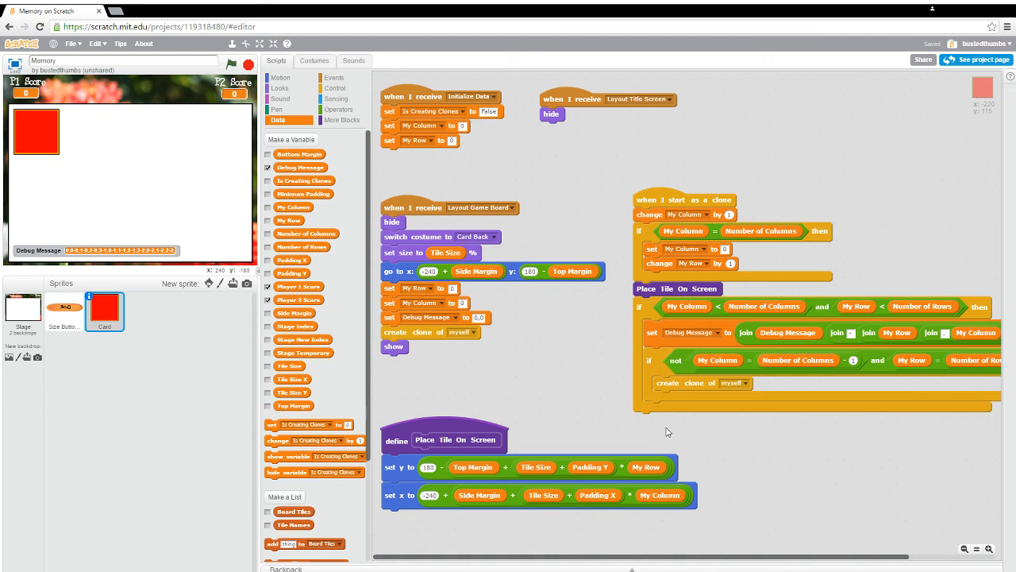
mouse_move(647, 346)
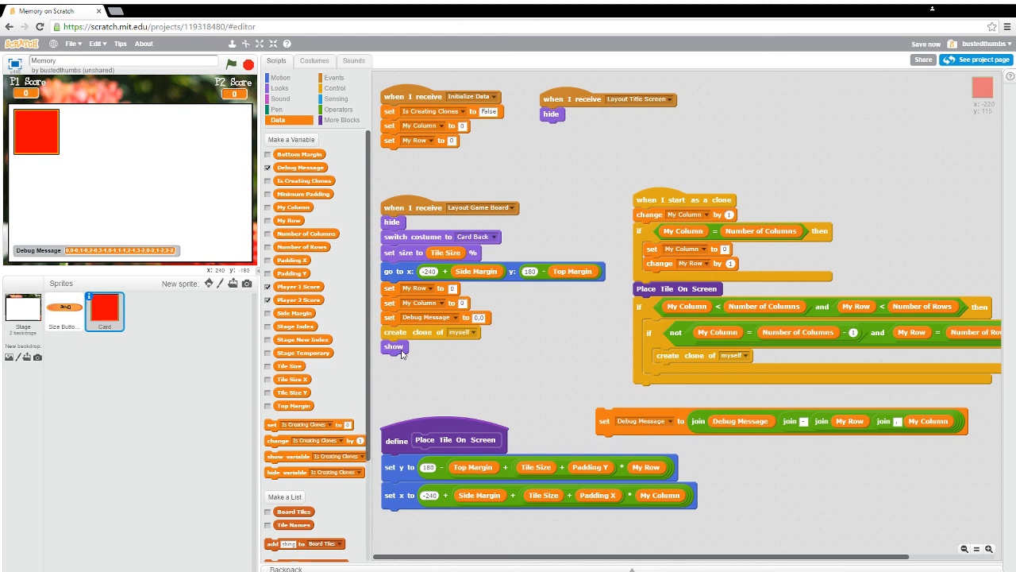
mouse_move(501, 404)
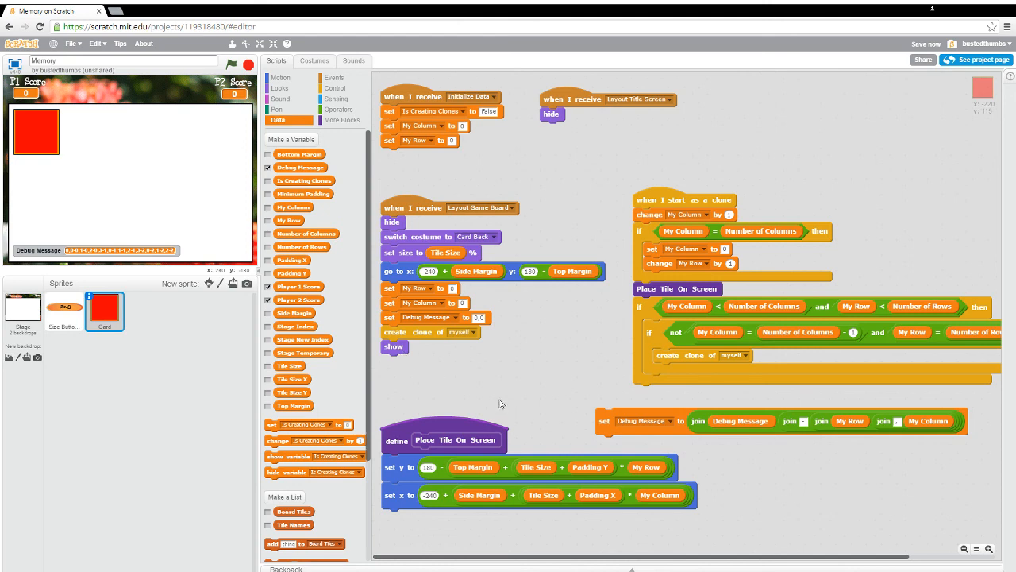
mouse_move(390, 298)
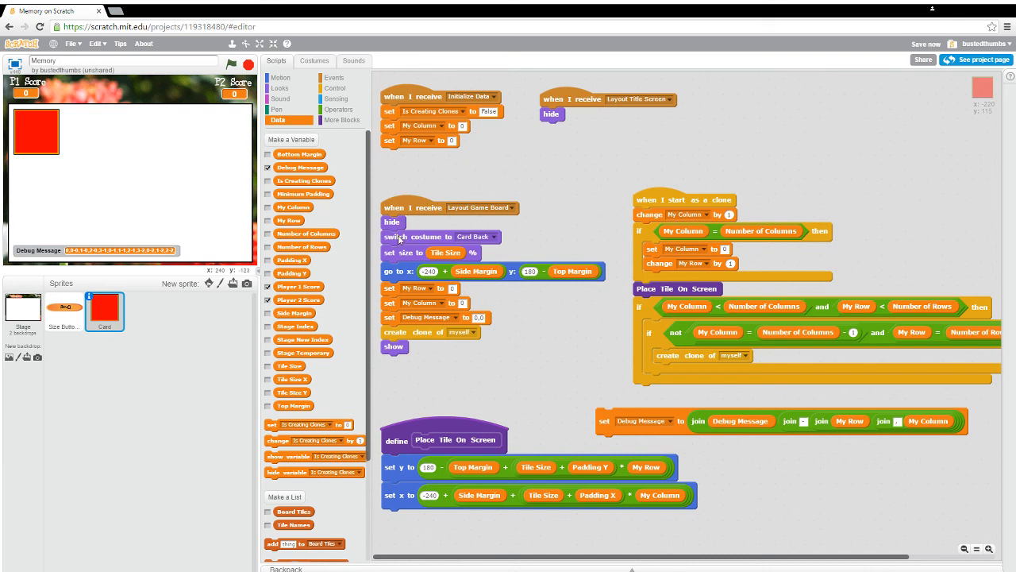
mouse_move(36, 131)
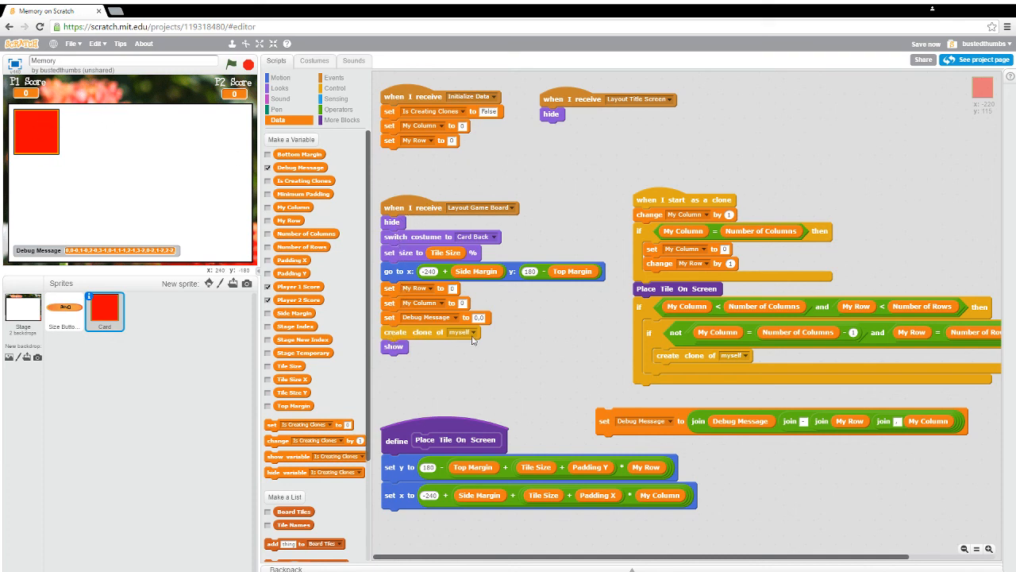
mouse_move(765, 186)
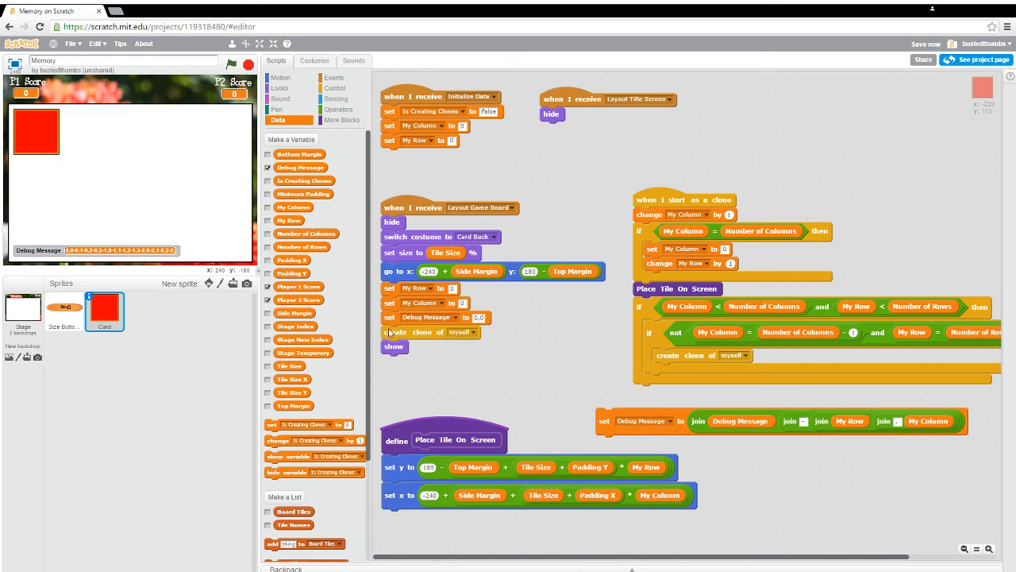
mouse_move(759, 206)
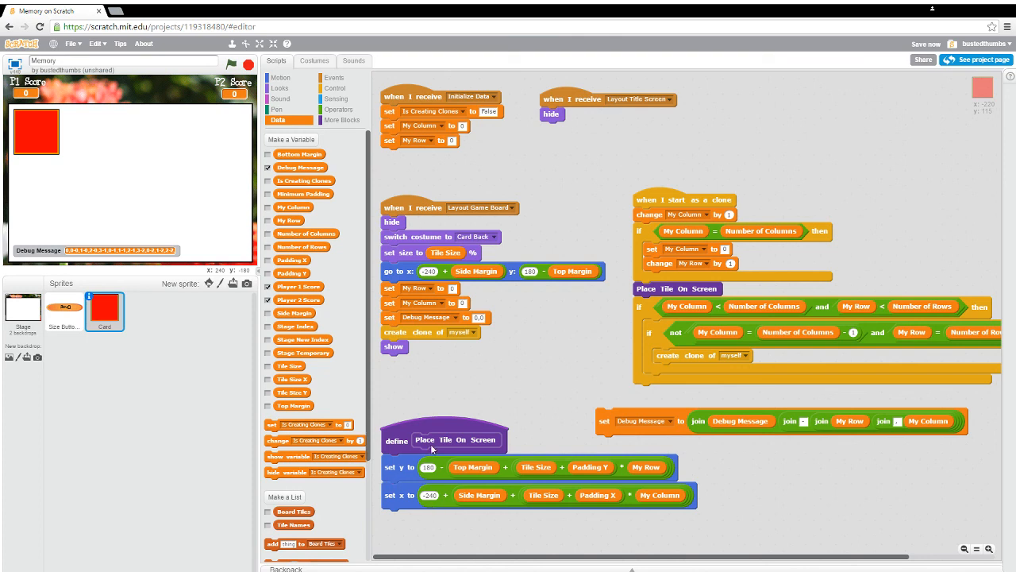
mouse_move(806, 311)
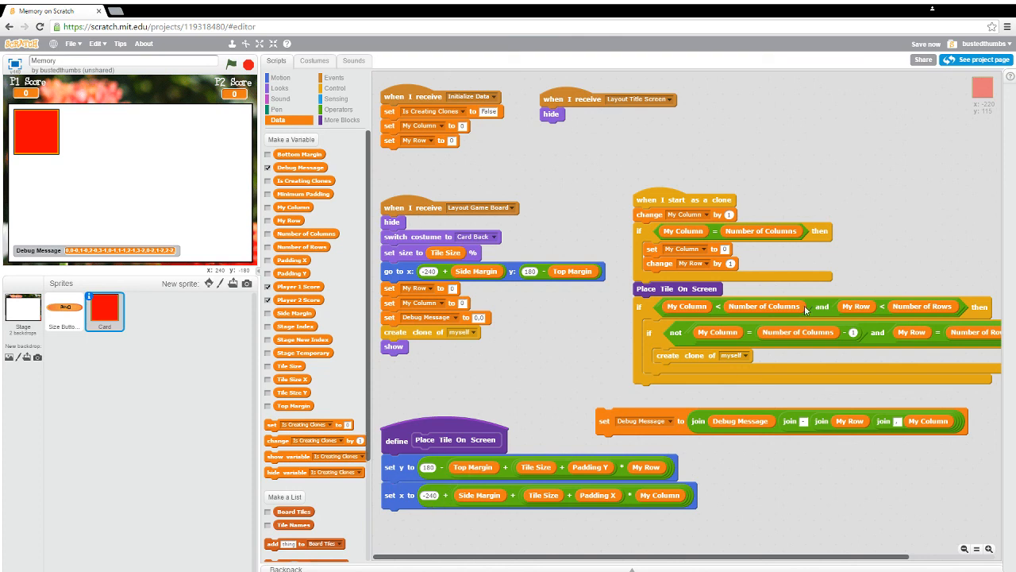
mouse_move(760, 250)
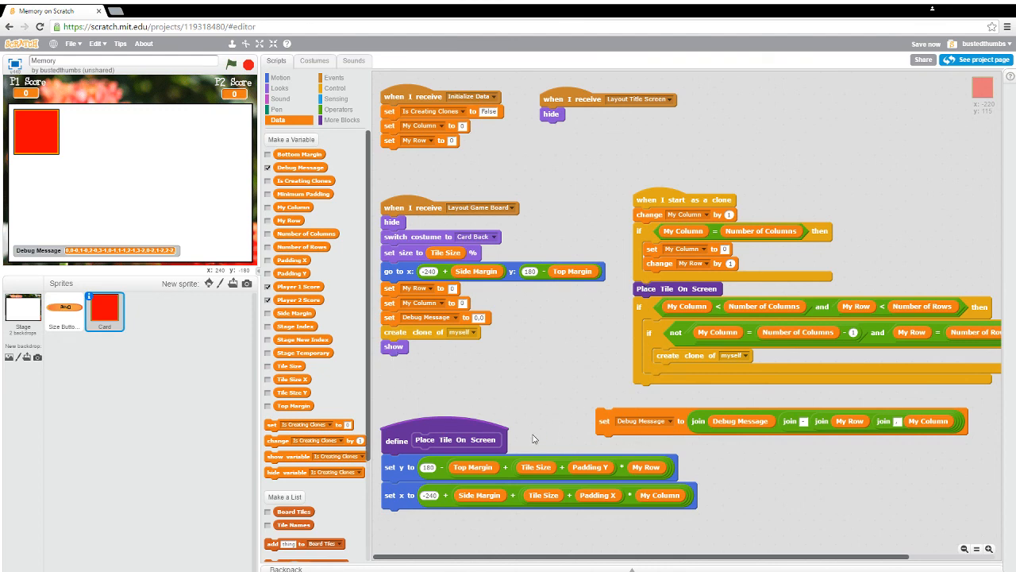
mouse_move(444, 414)
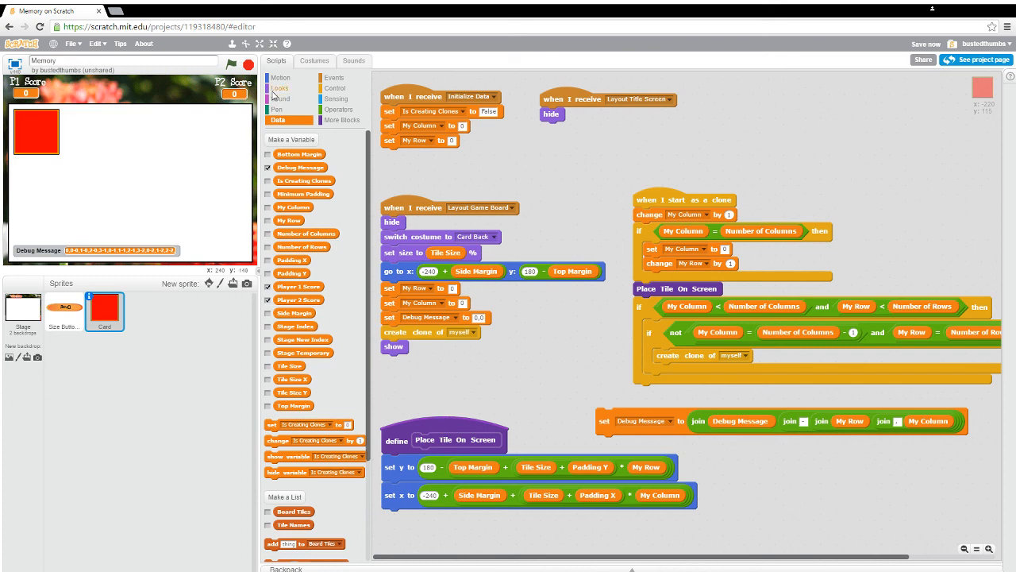
Step: Add show under Place Tile On Screen and detach the set Debug Message block
click(279, 87)
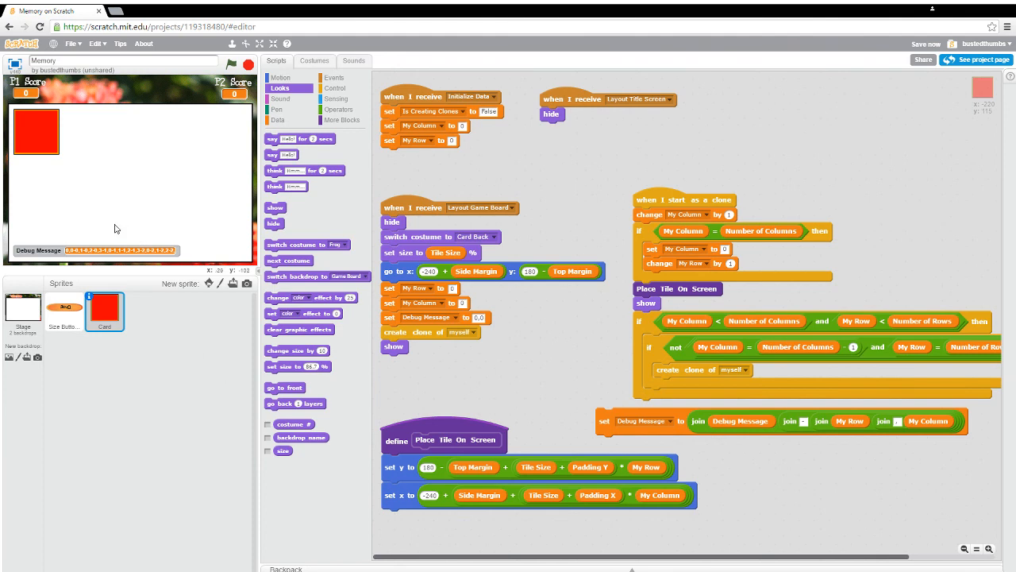
mouse_move(395, 335)
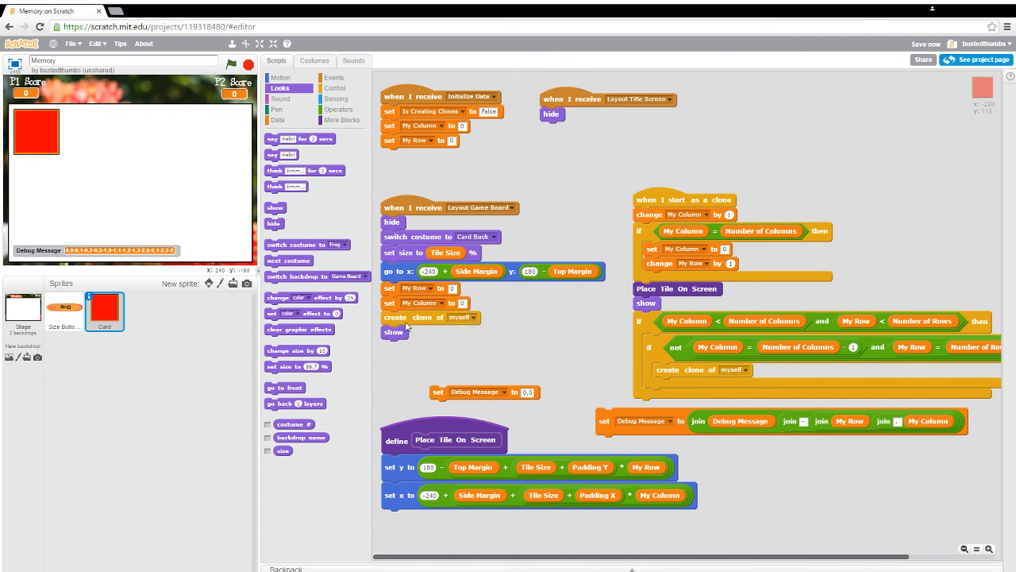
click(278, 120)
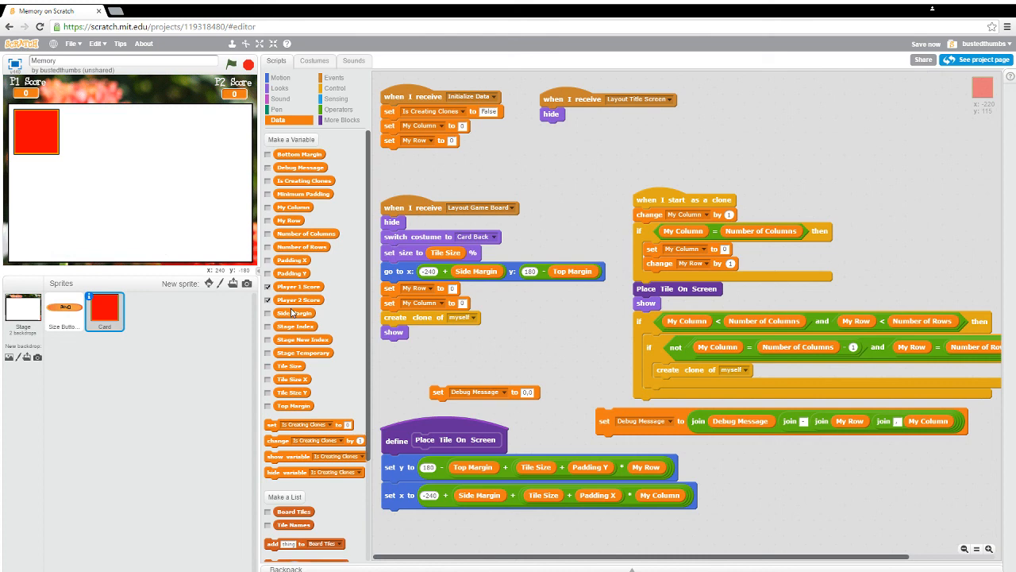
mouse_move(243, 116)
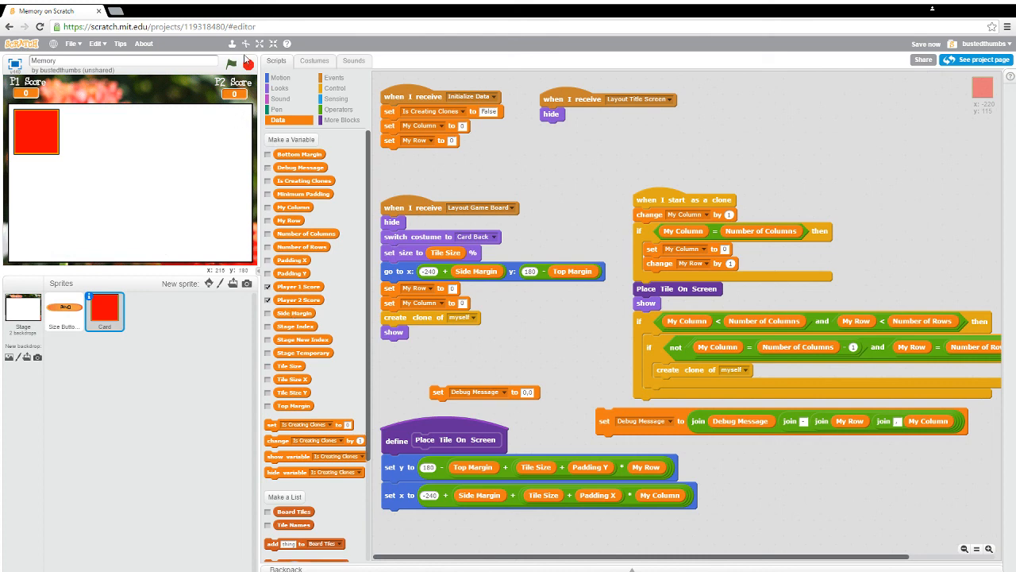
Step: Run the project, showing twelve red tiles in three rows of four
click(247, 65)
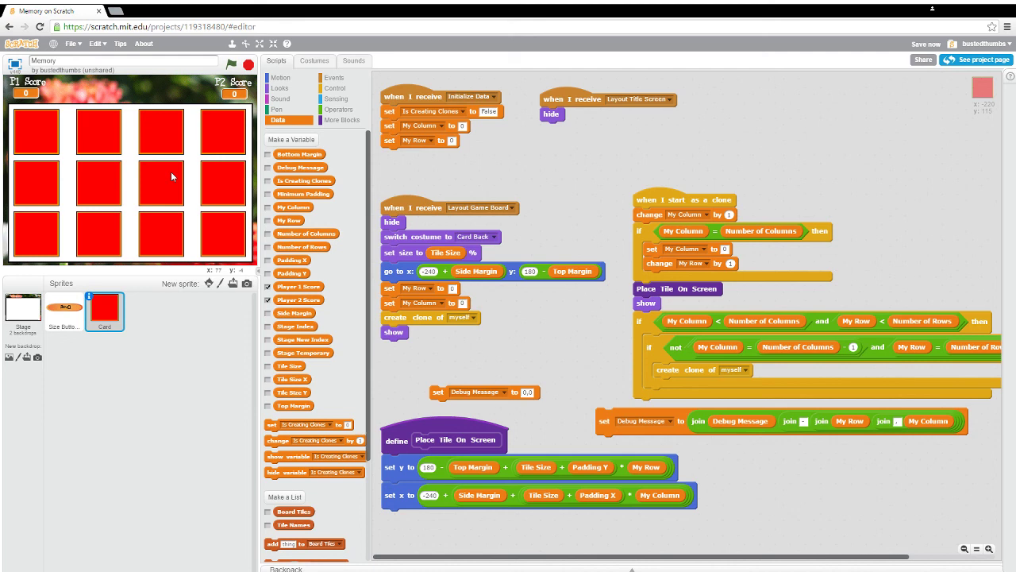
mouse_move(515, 298)
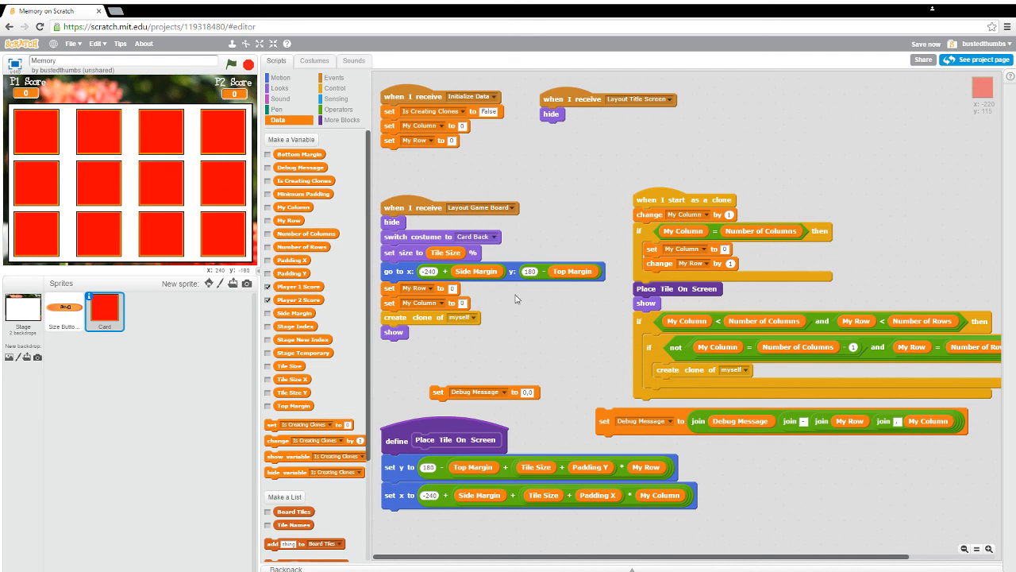
mouse_move(678, 359)
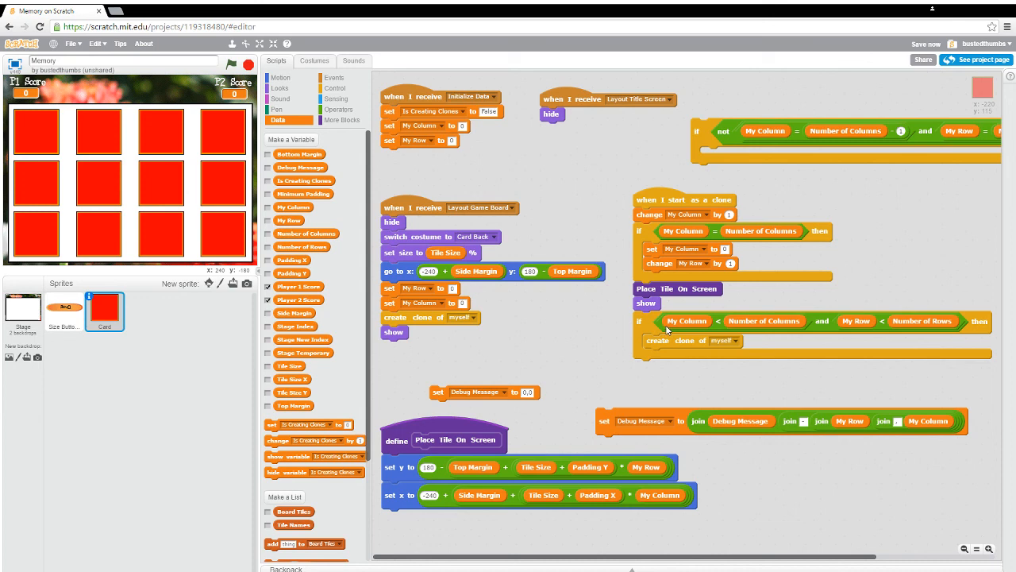
mouse_move(204, 188)
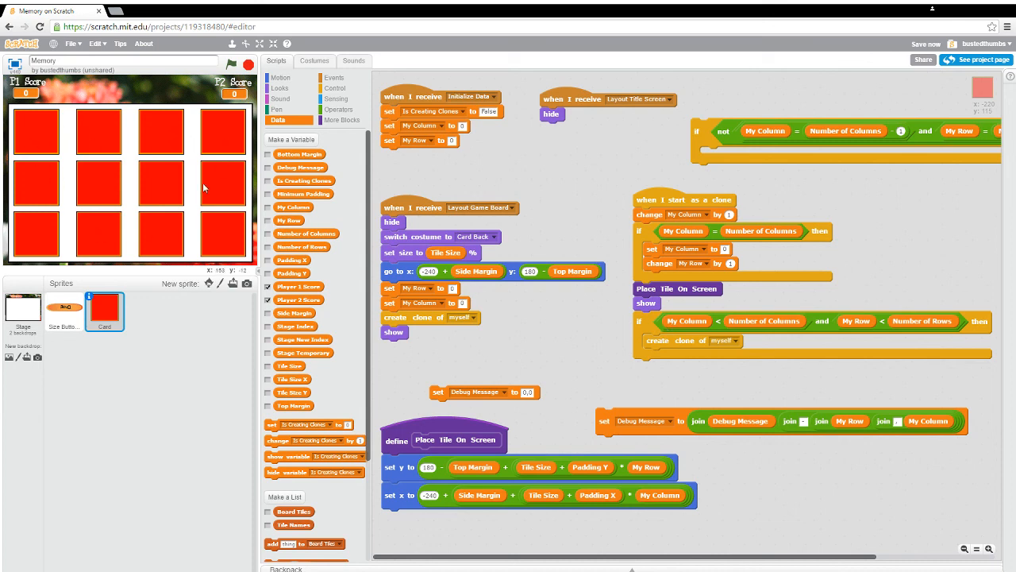
mouse_move(48, 132)
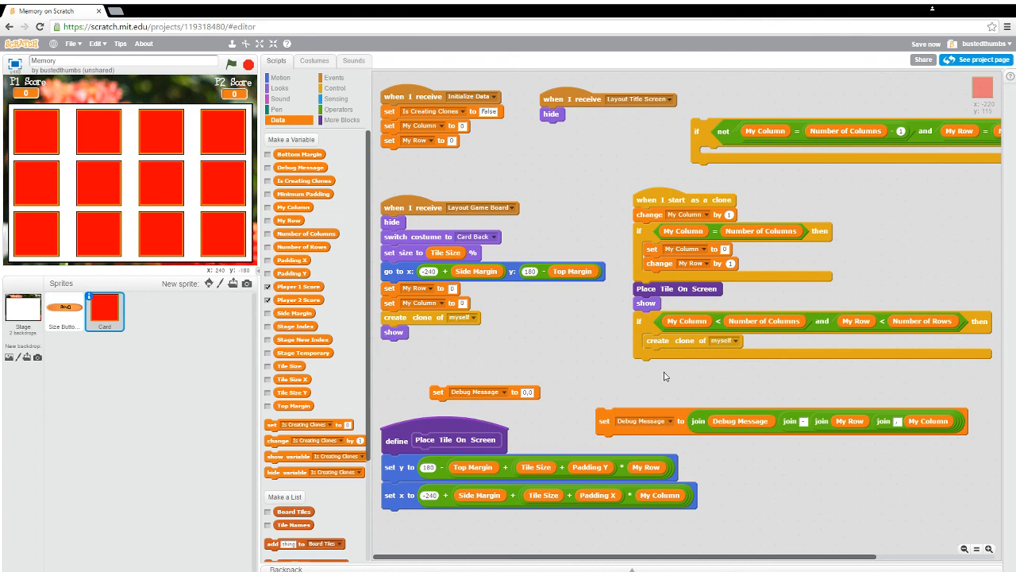
mouse_move(692, 373)
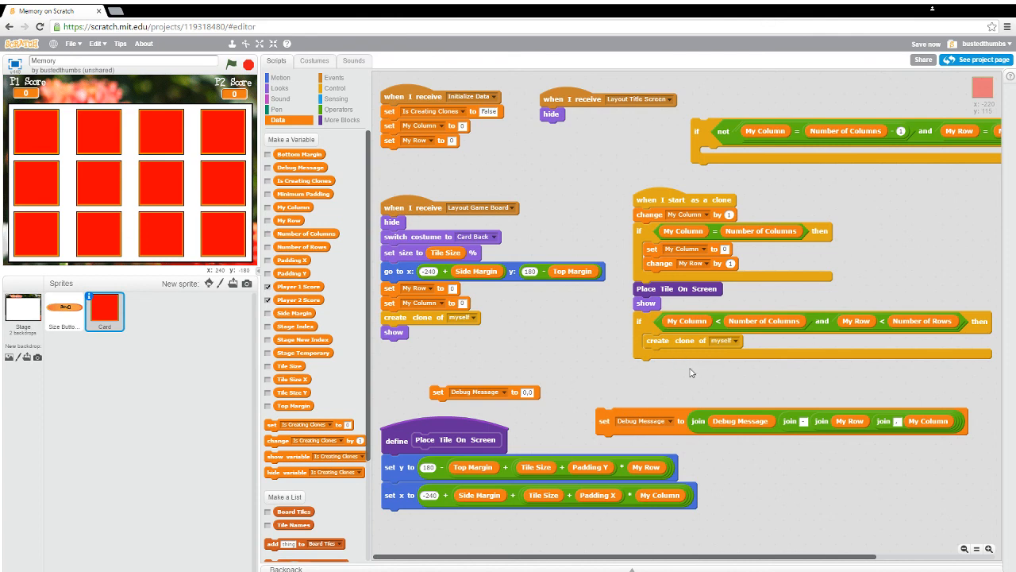
mouse_move(642, 369)
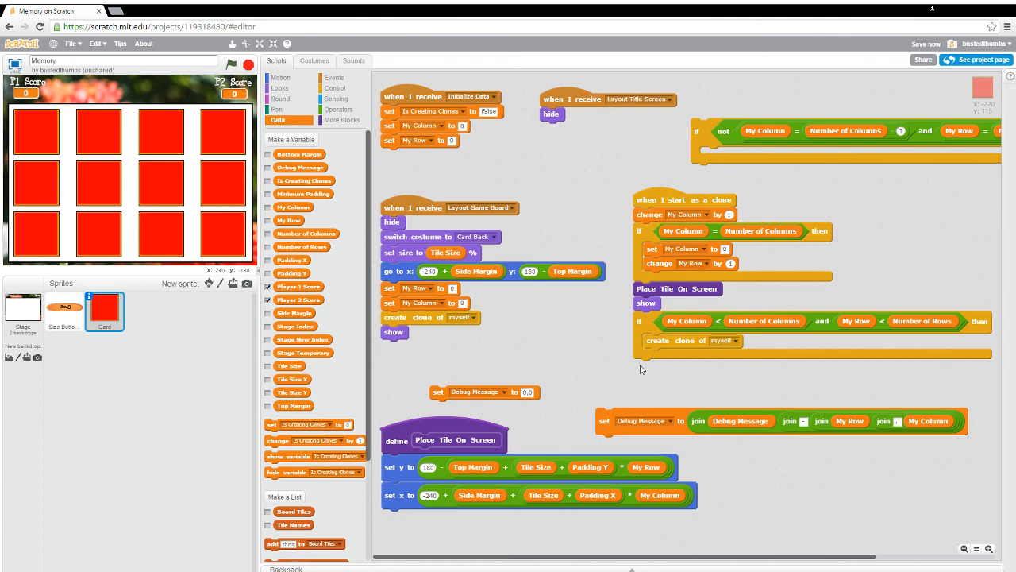
mouse_move(647, 361)
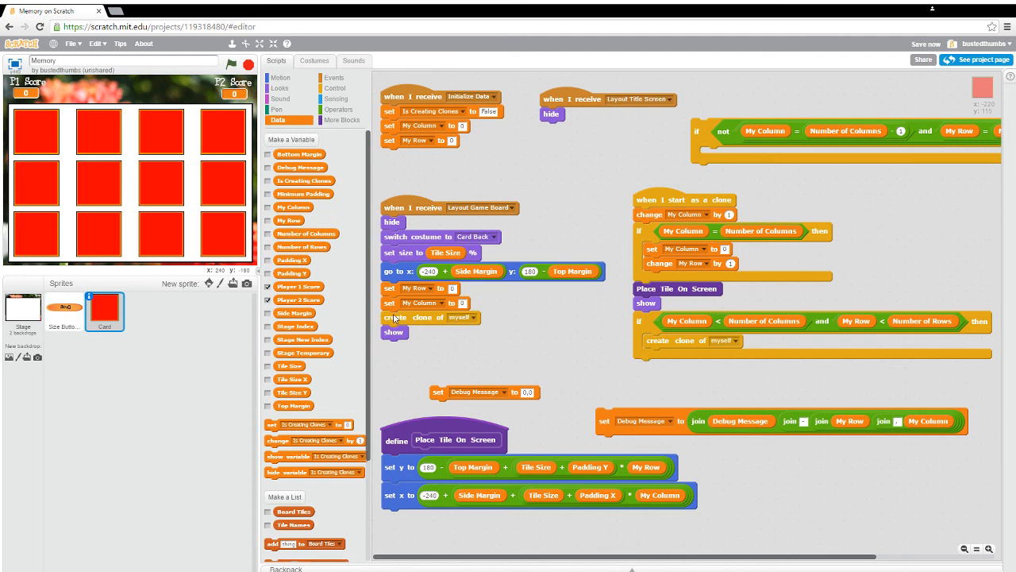
mouse_move(220, 238)
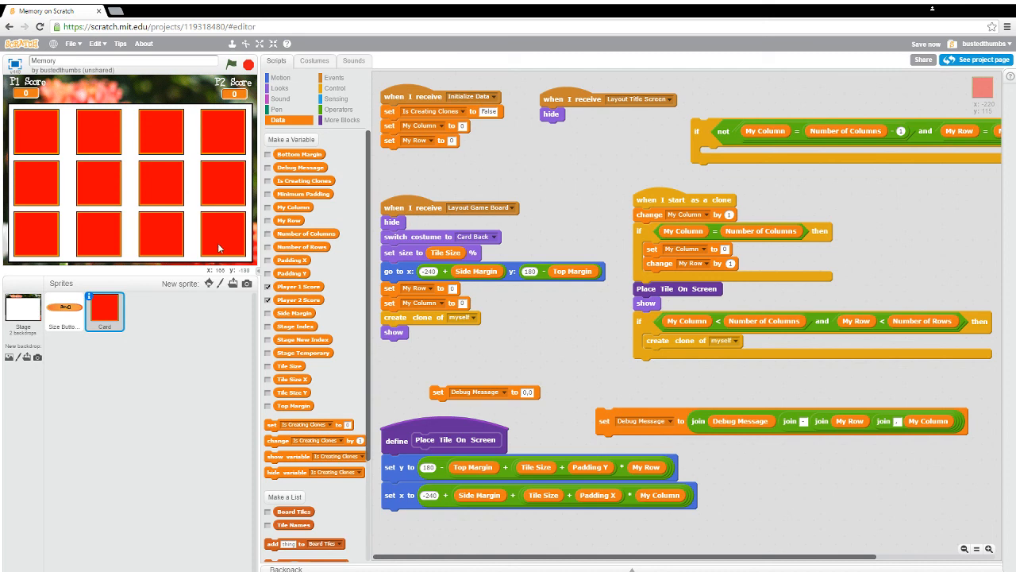
mouse_move(243, 256)
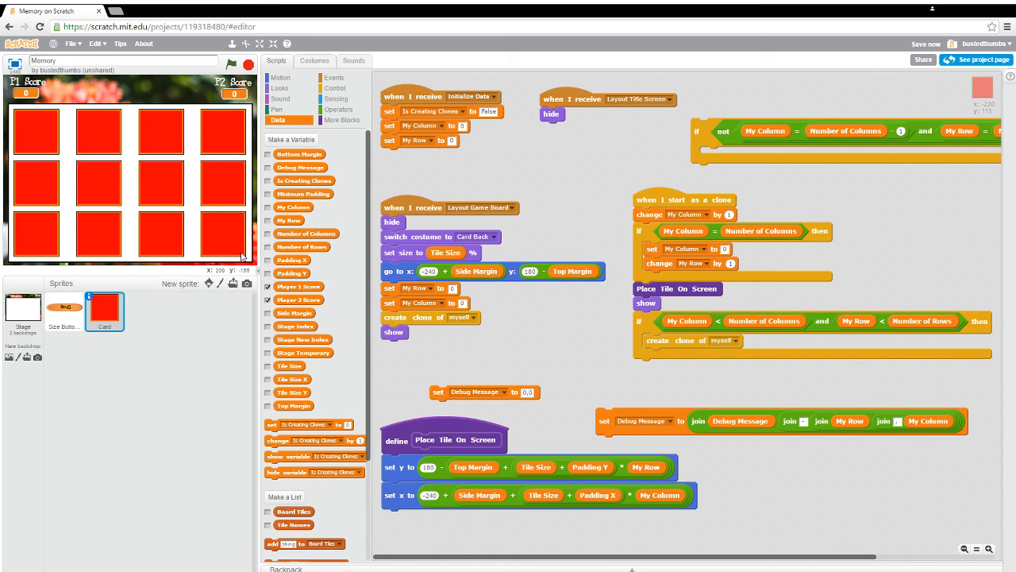
Step: Drag the nested last-tile if-not check out of the clone script
click(926, 44)
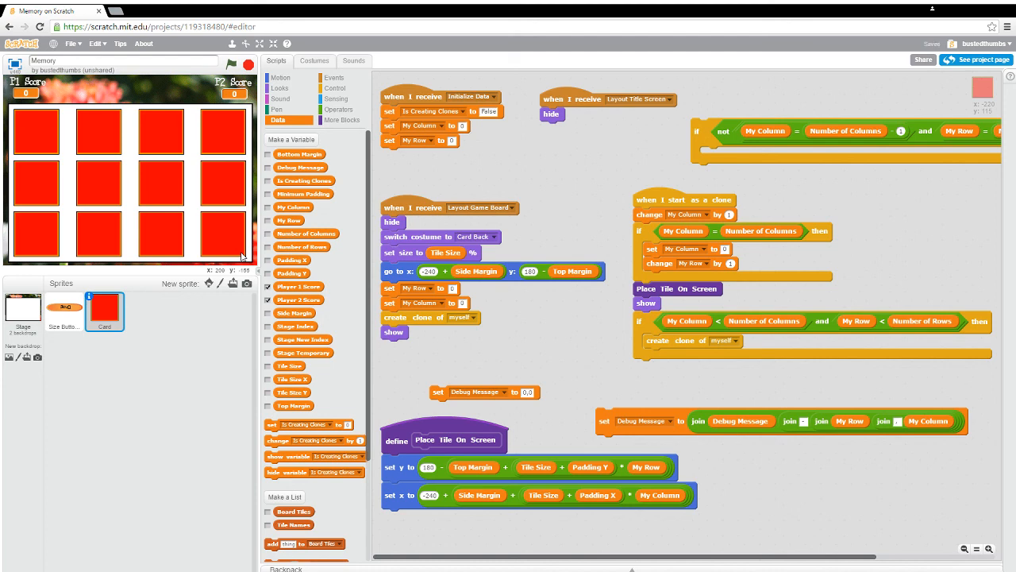
mouse_move(33, 262)
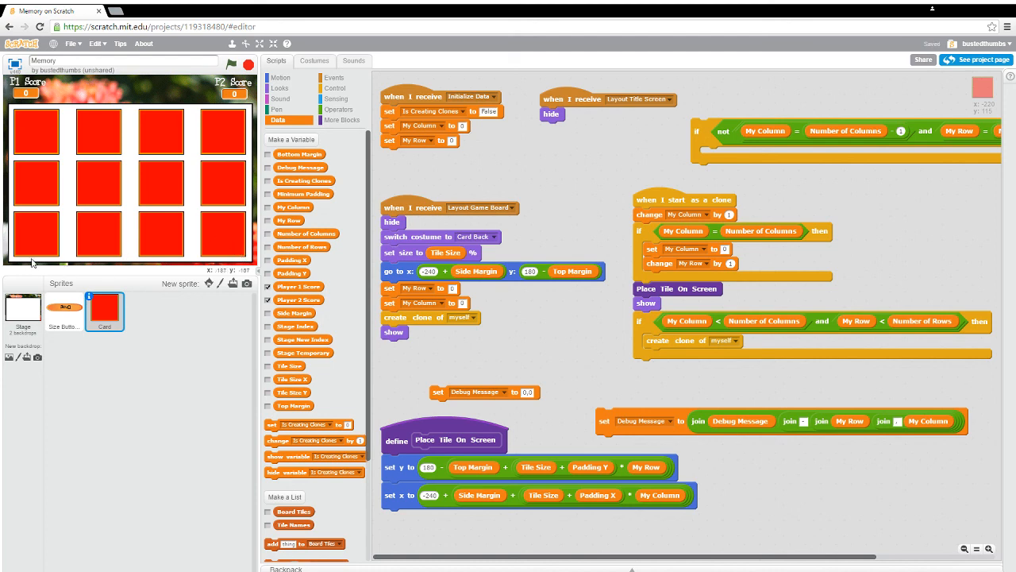
mouse_move(139, 230)
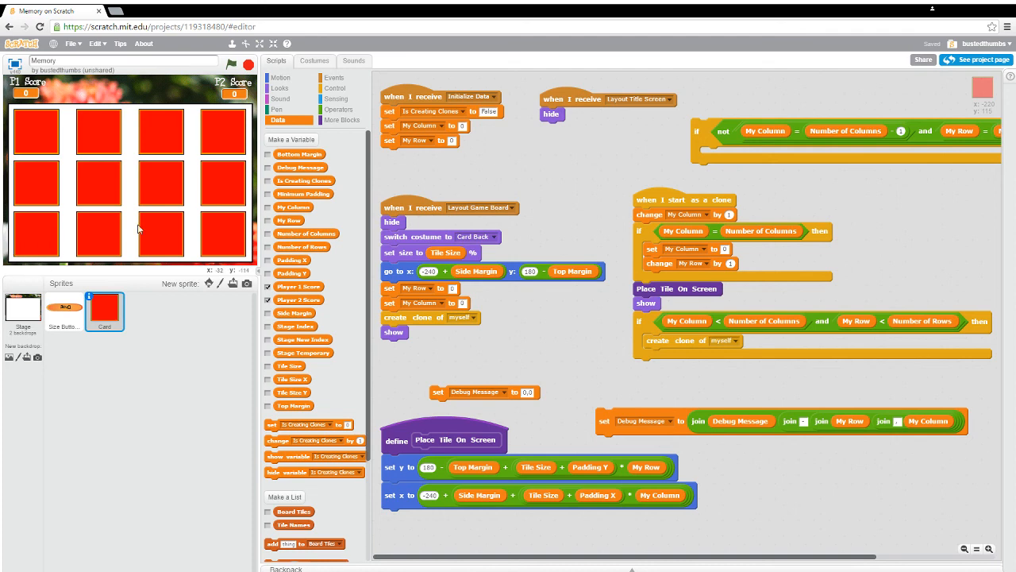
mouse_move(10, 266)
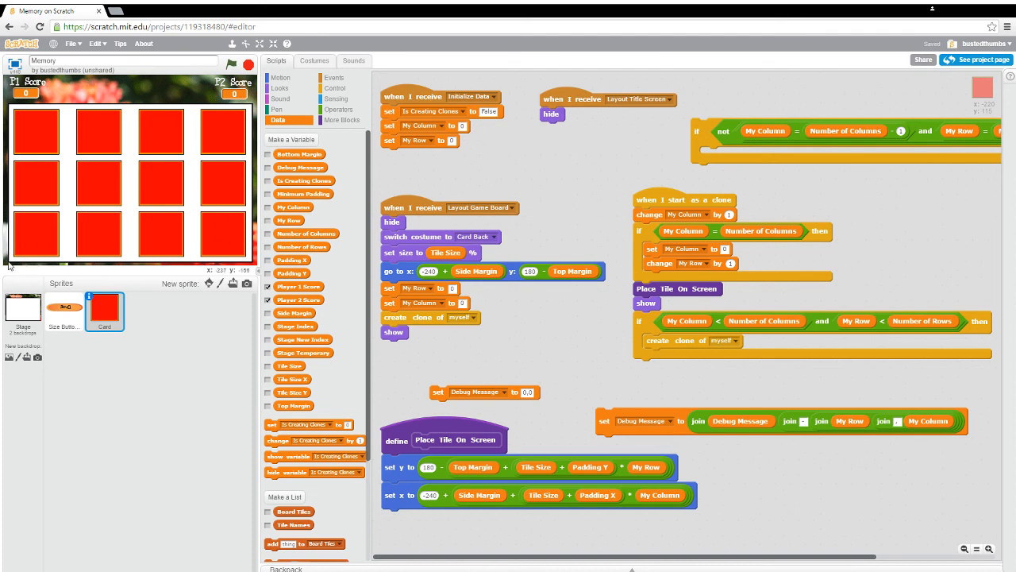
mouse_move(685, 154)
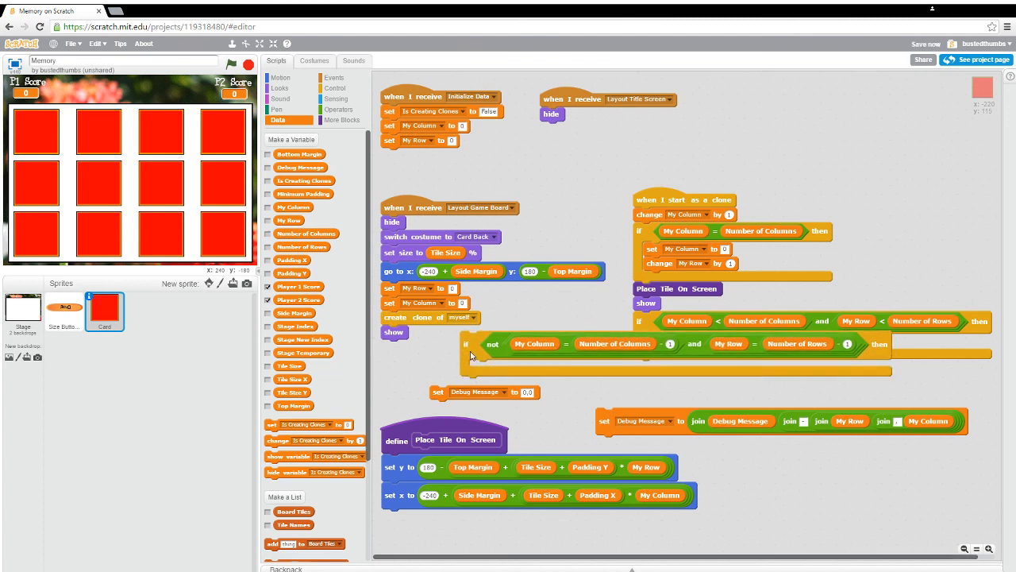
mouse_move(532, 352)
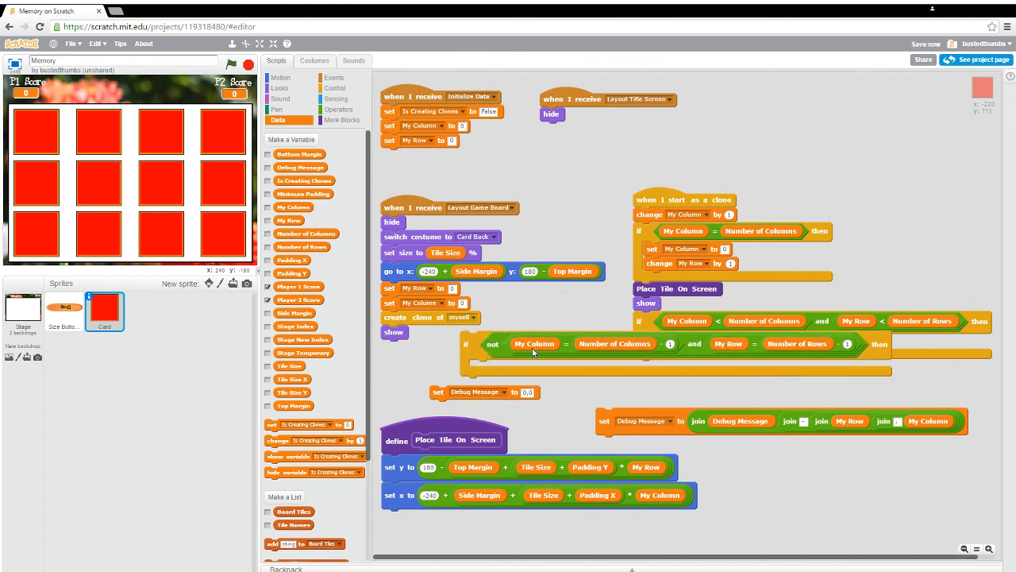
mouse_move(602, 362)
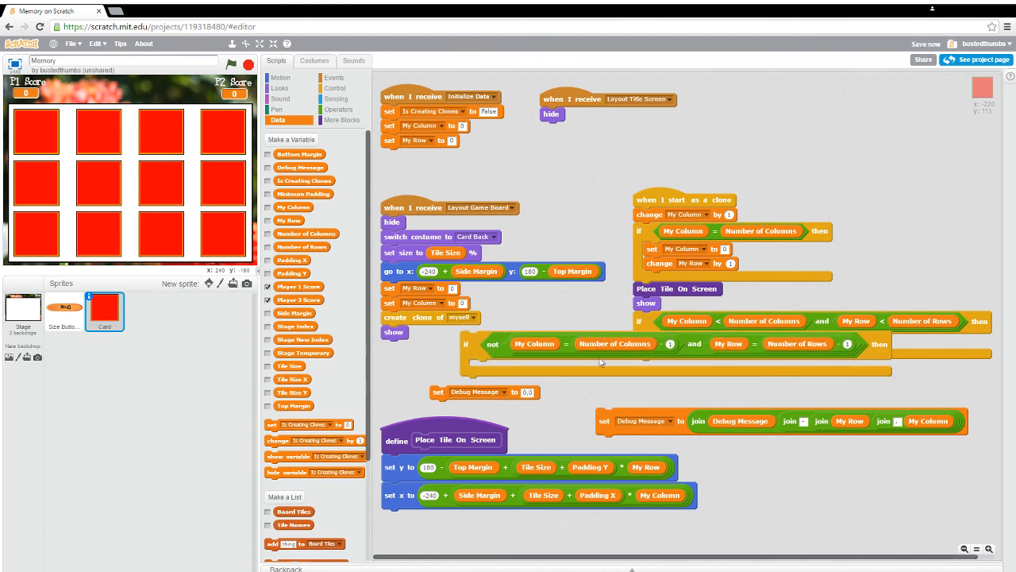
mouse_move(820, 359)
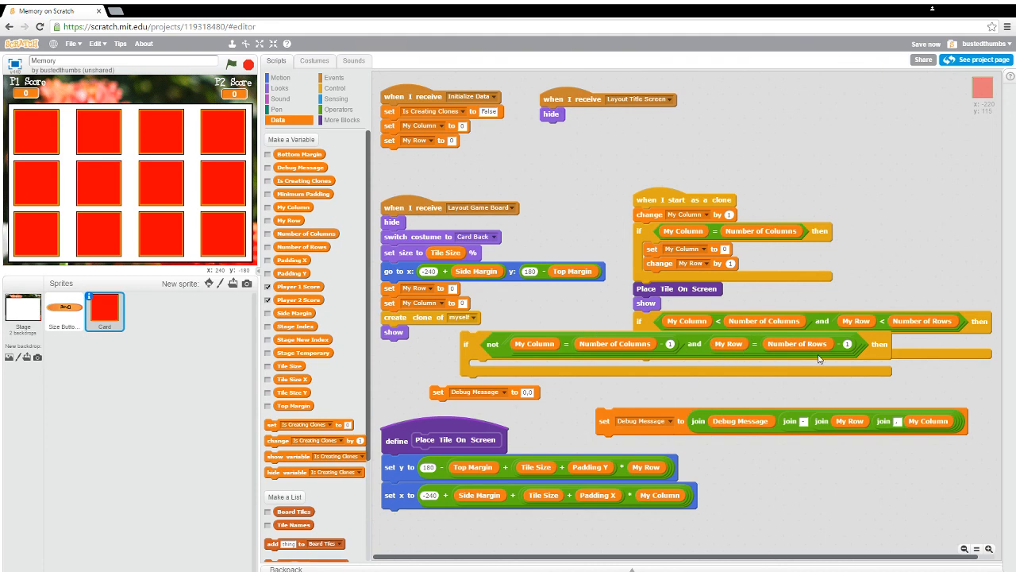
mouse_move(501, 366)
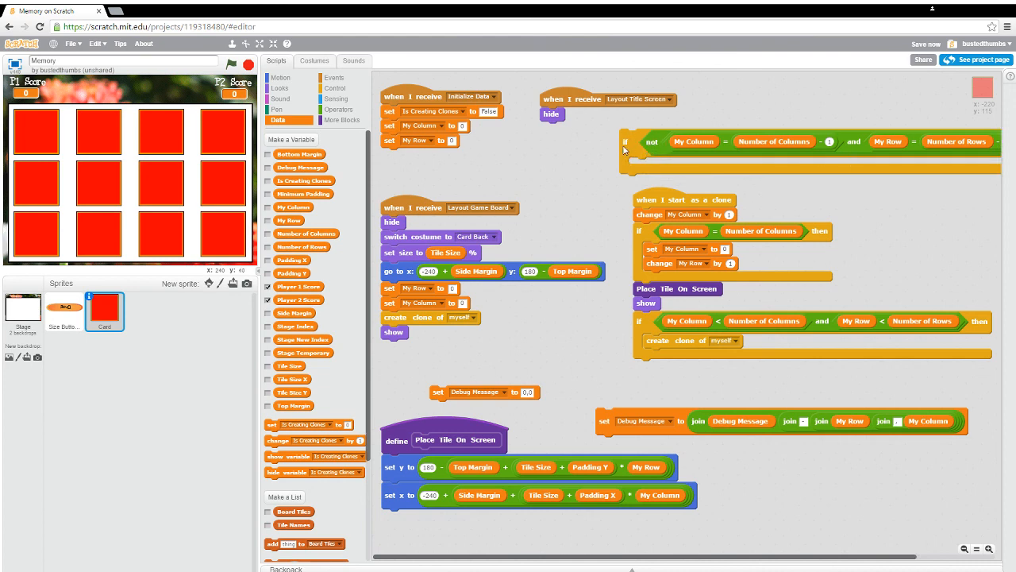
drag(691, 340, 675, 169)
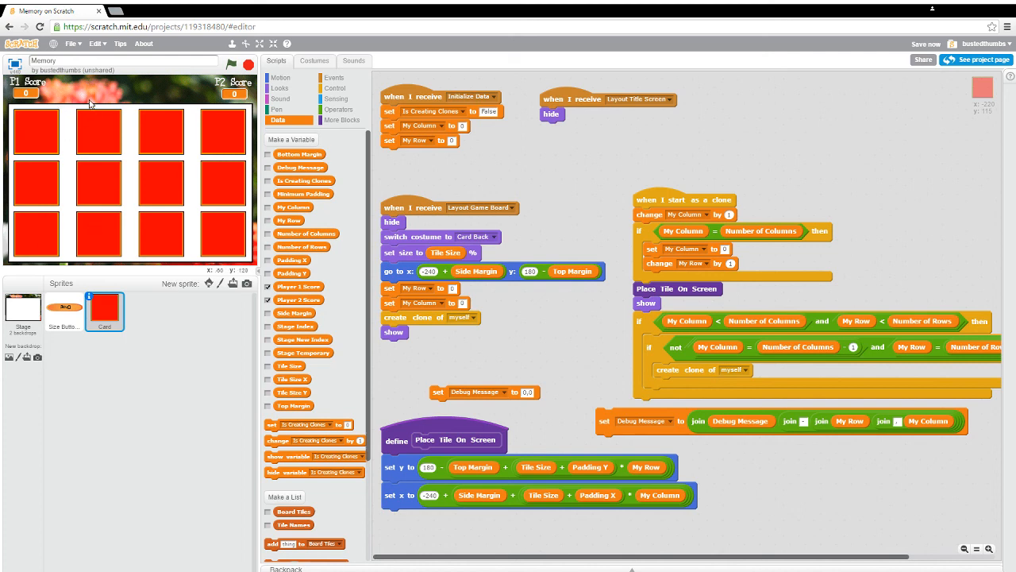
mouse_move(103, 140)
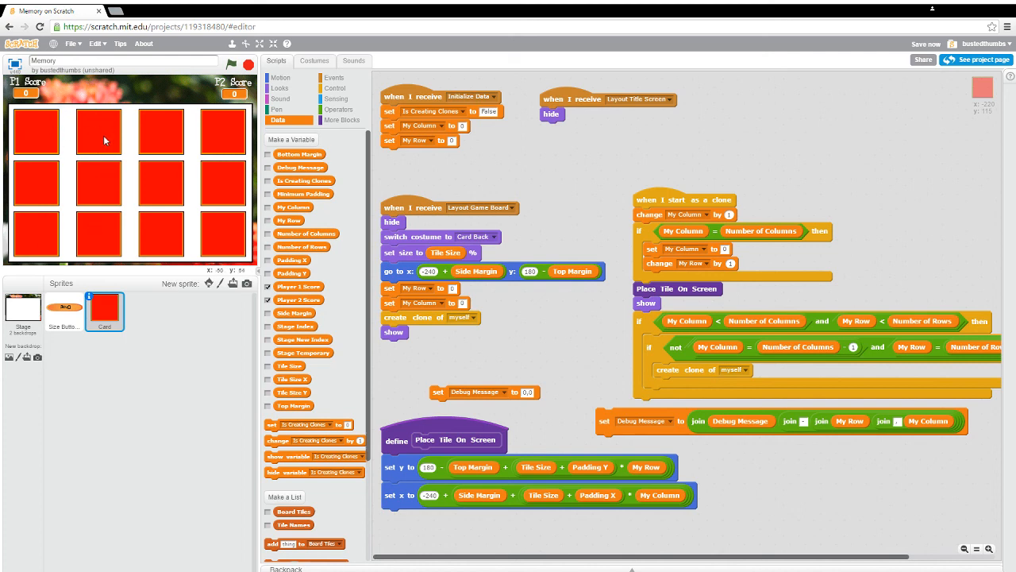
mouse_move(155, 107)
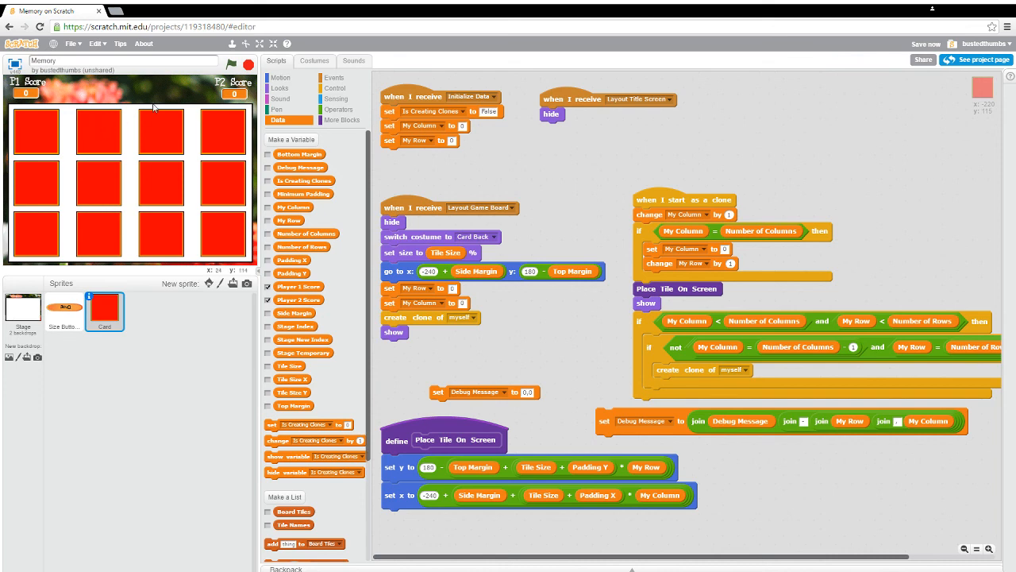
mouse_move(153, 146)
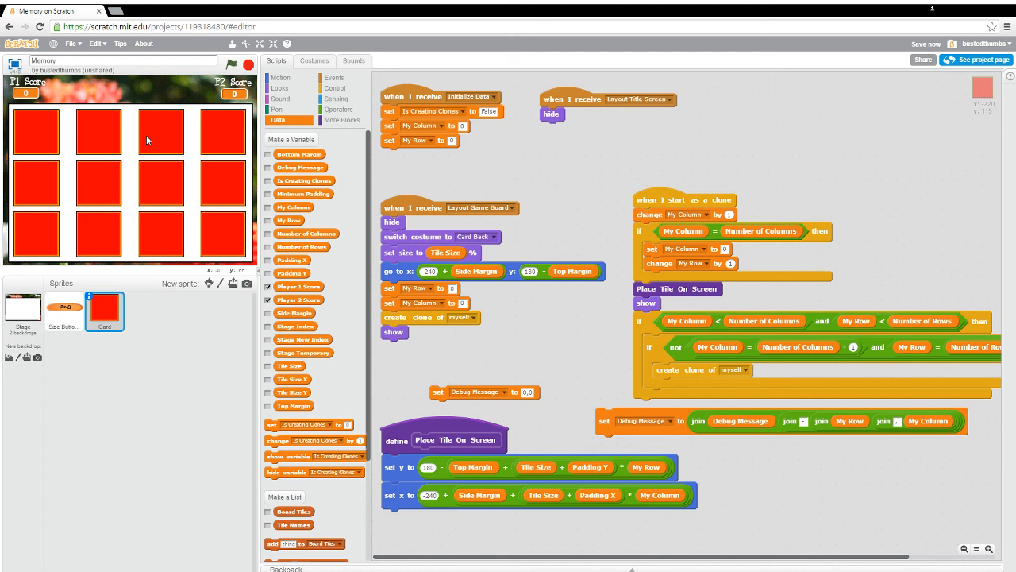
click(926, 44)
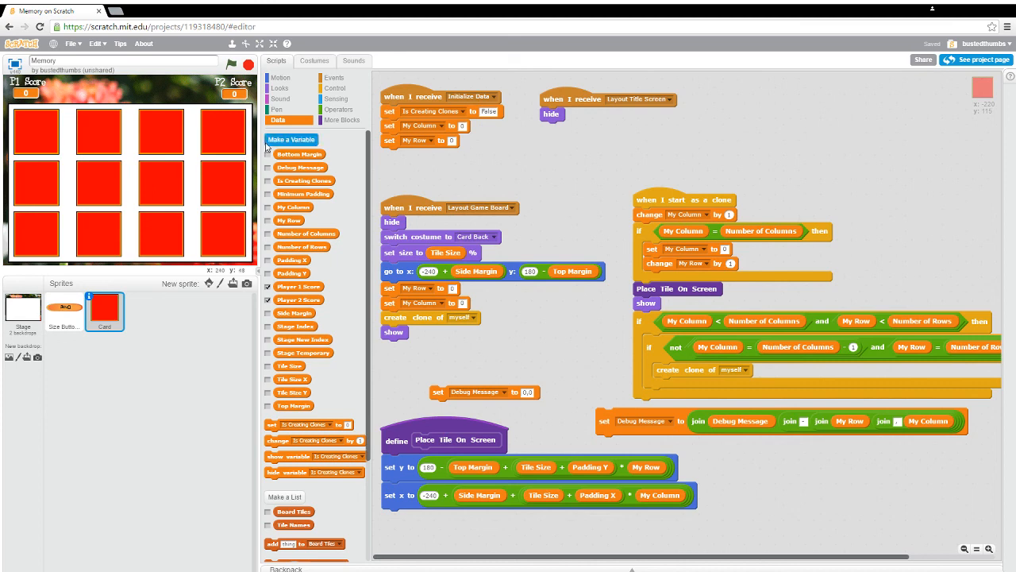
Step: Make a global variable named 'Is Creating Tile Clones' for all sprites
click(290, 139)
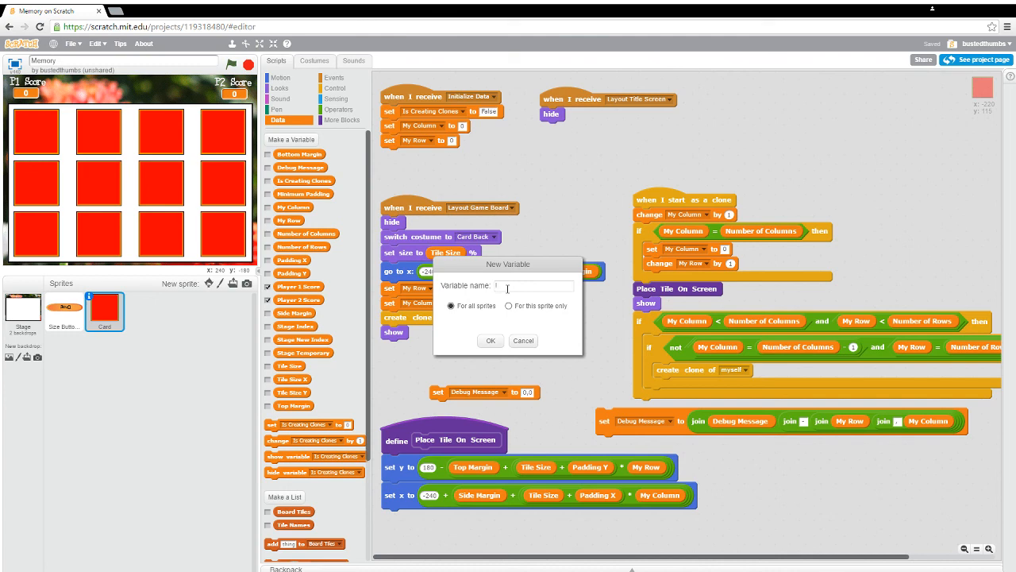
text(s L)
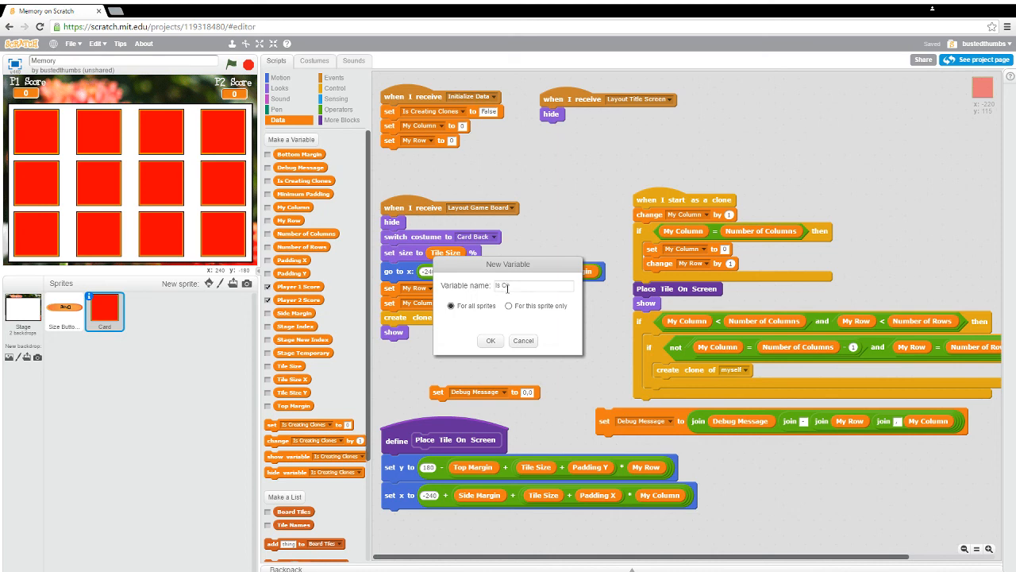
text(Creating)
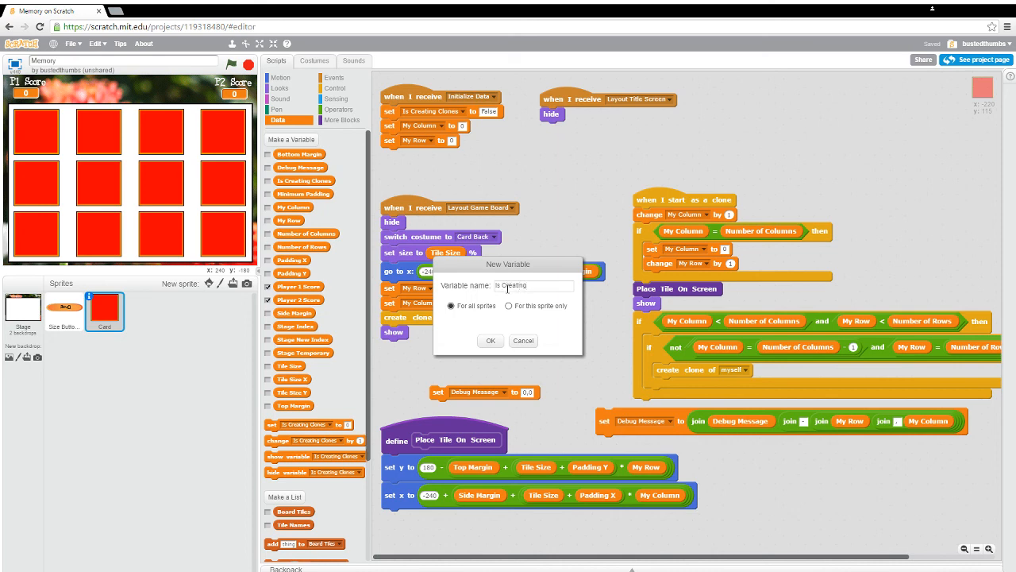
text(Tile Clones)
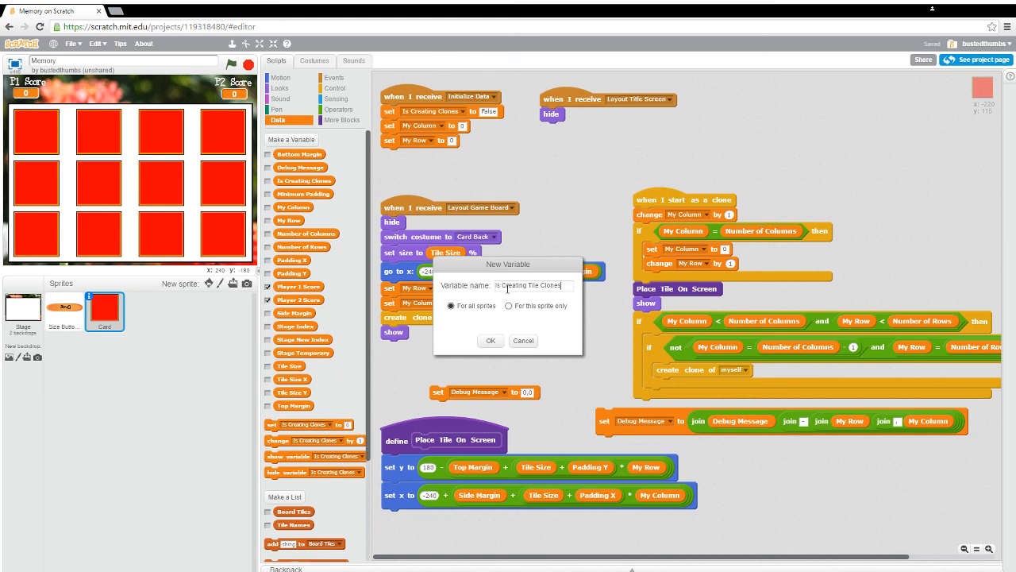
mouse_move(447, 342)
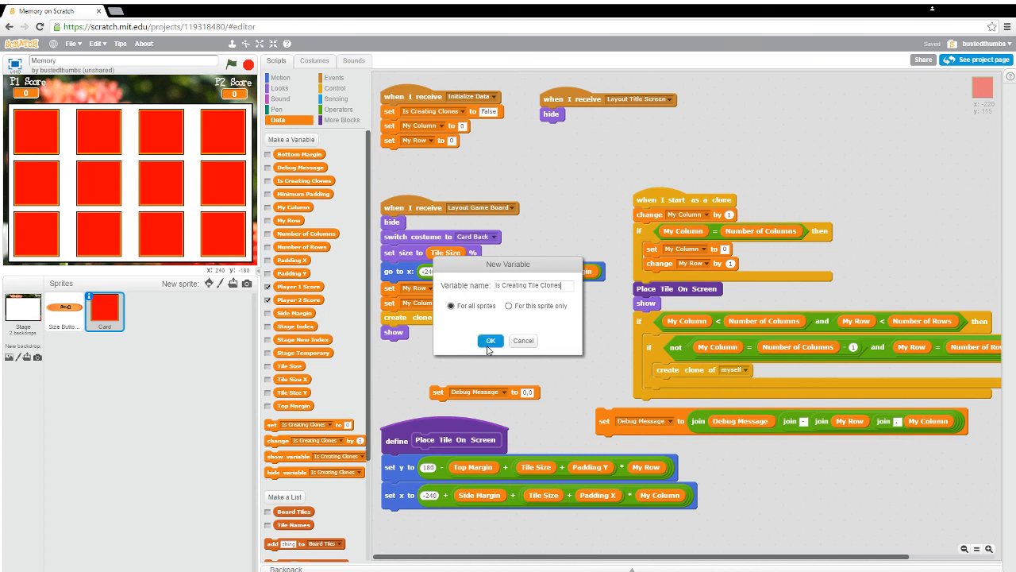
click(490, 340)
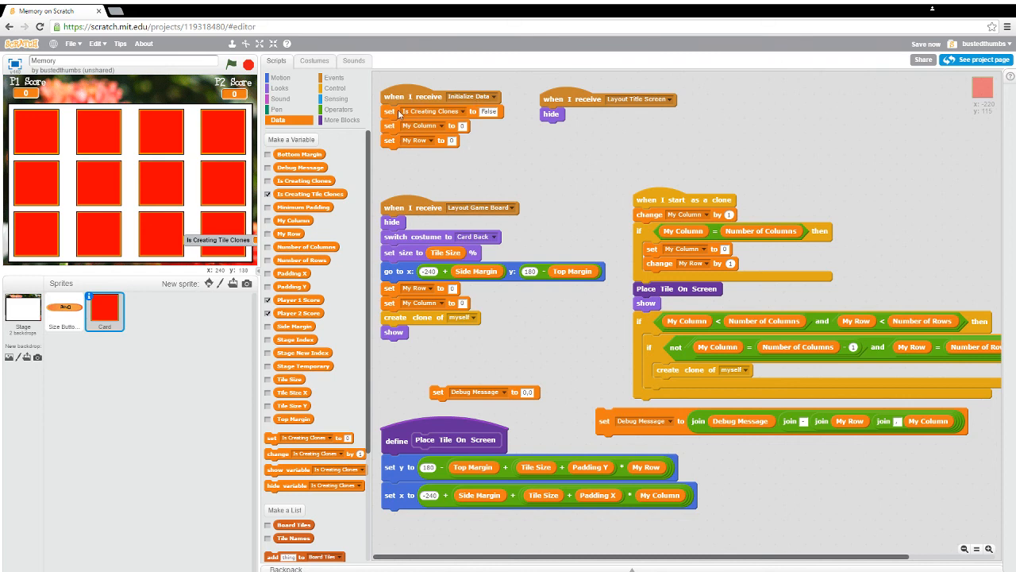
mouse_move(469, 118)
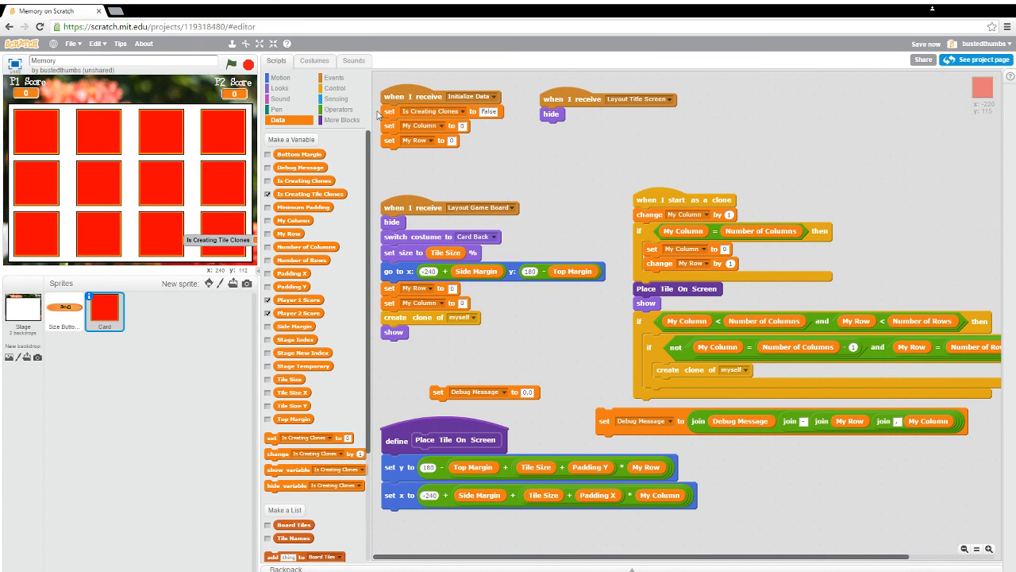
mouse_move(476, 125)
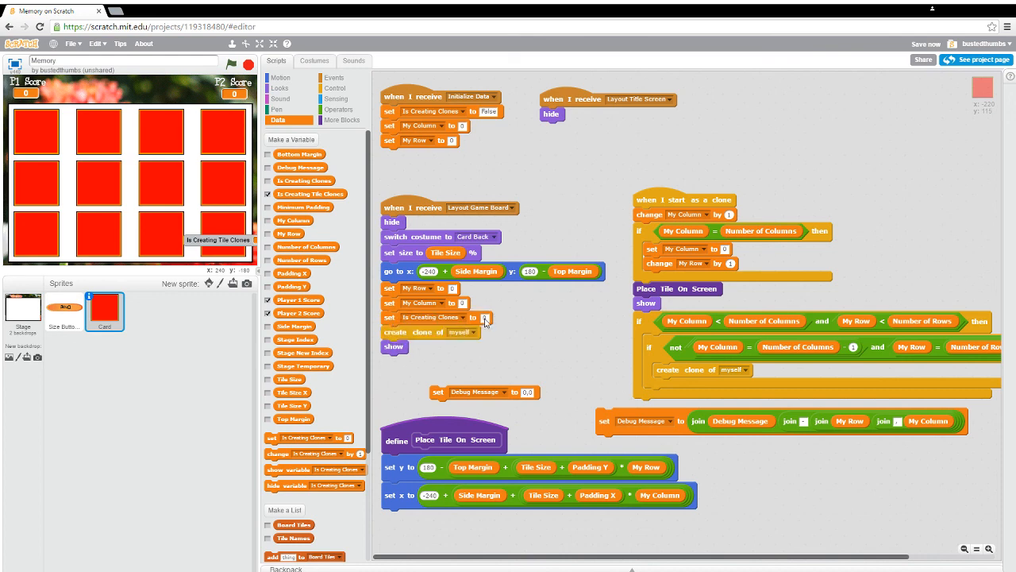
mouse_move(439, 379)
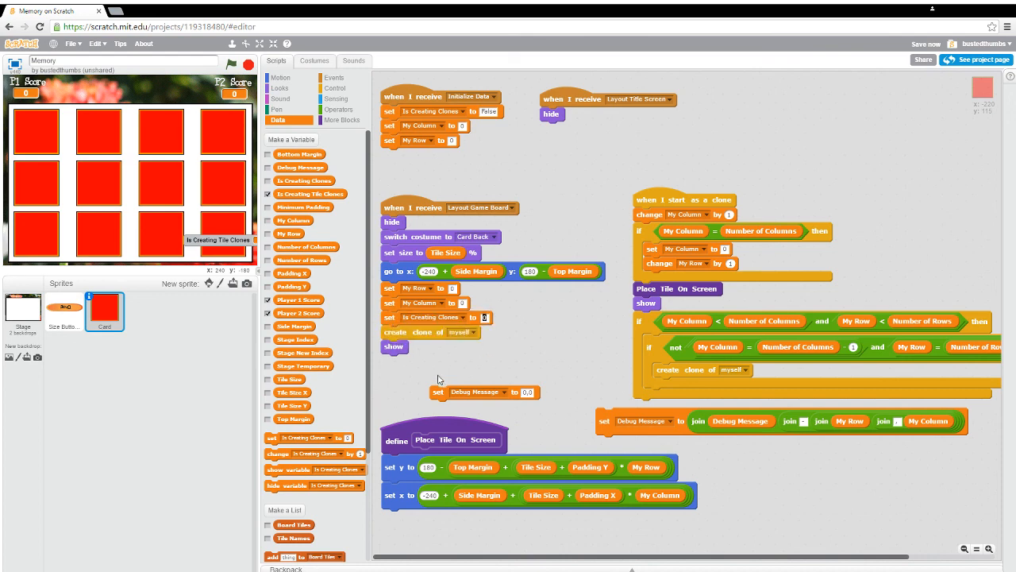
Step: Set Is Creating Clones to True before cloning, and make the last set block target Is Creating Tile Clones
click(485, 317)
text(Is Creating Cl)
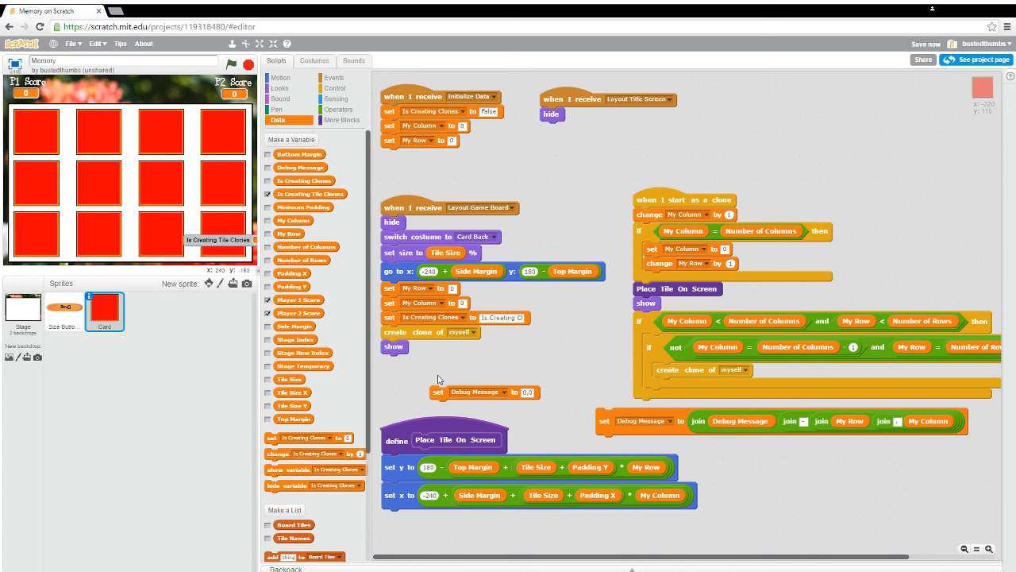
click(504, 317)
text(True)
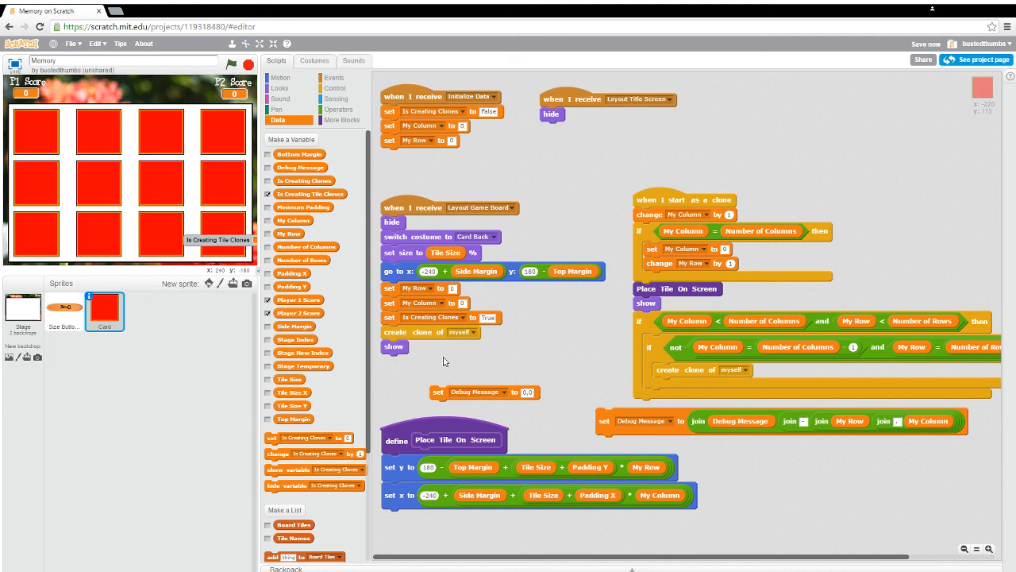
mouse_move(442, 336)
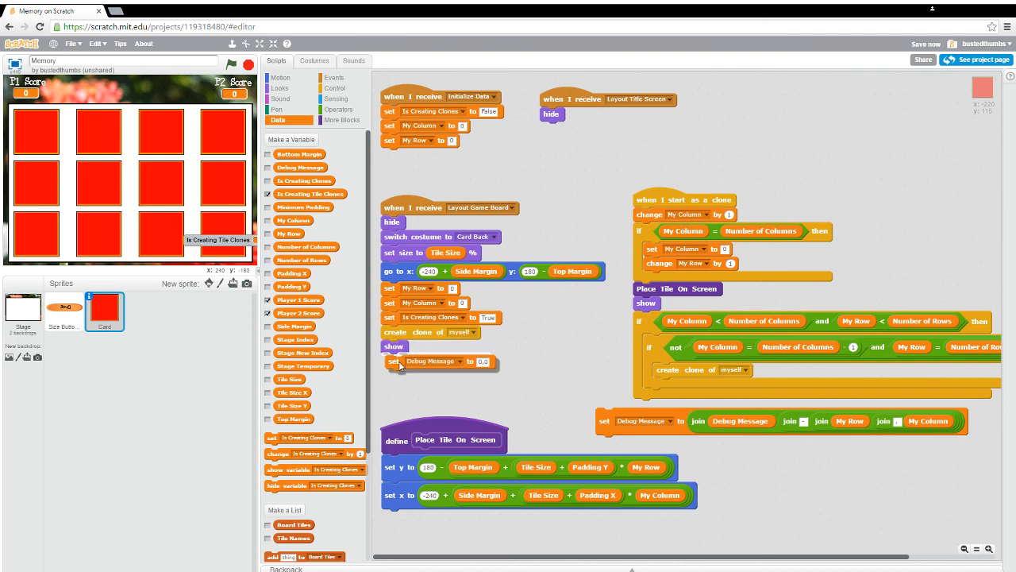
click(459, 361)
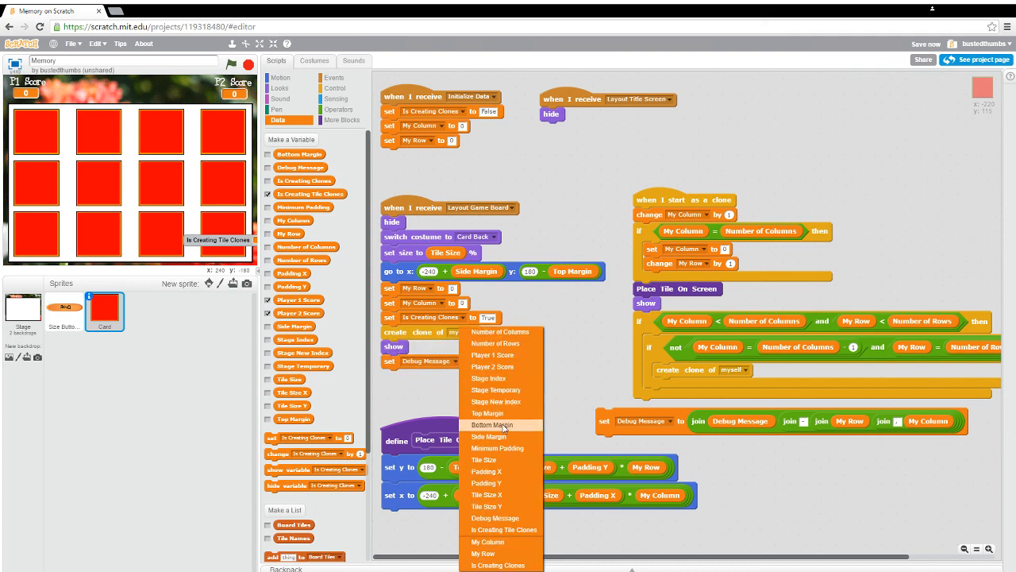
mouse_move(501, 529)
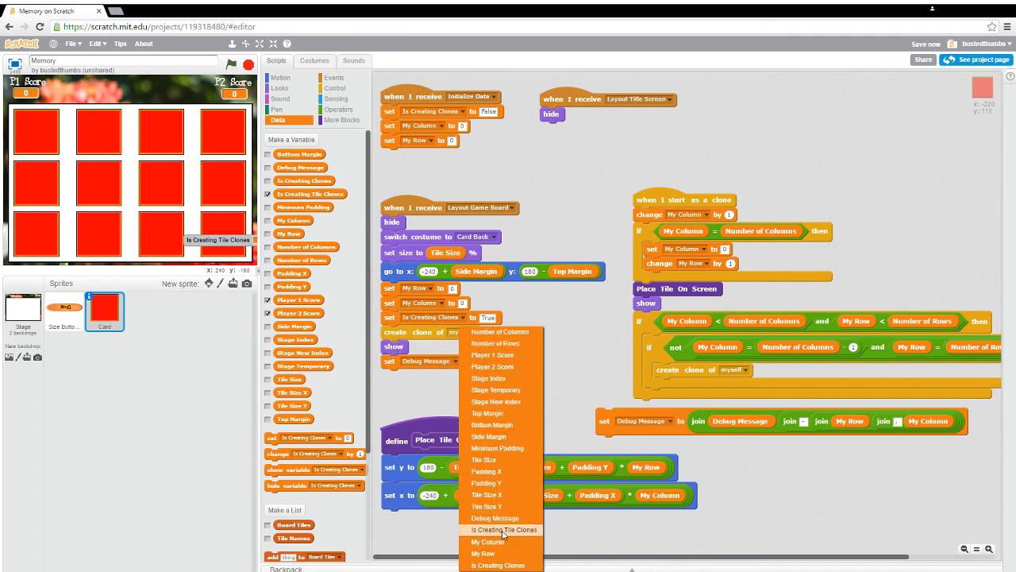
click(503, 530)
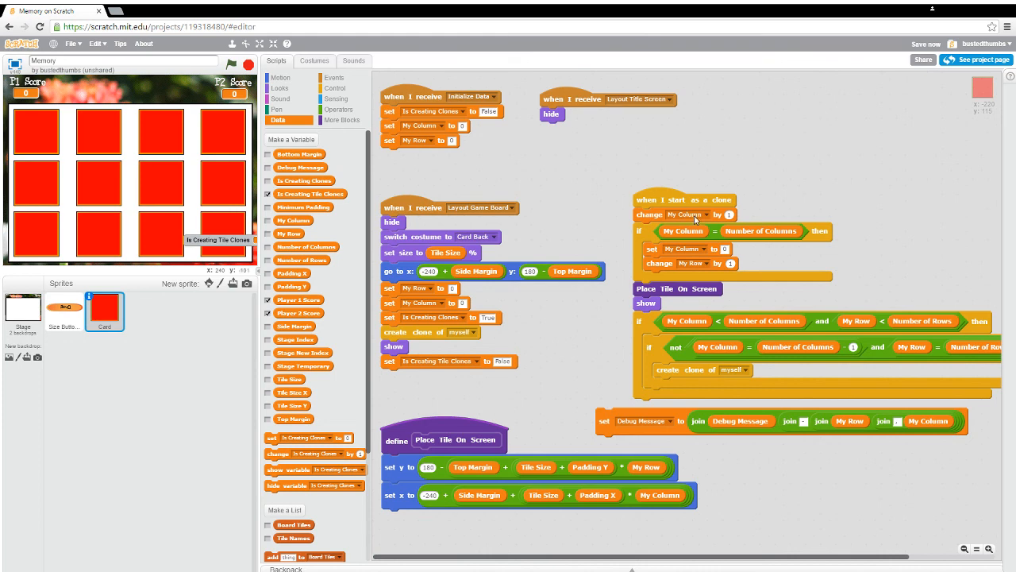
mouse_move(671, 208)
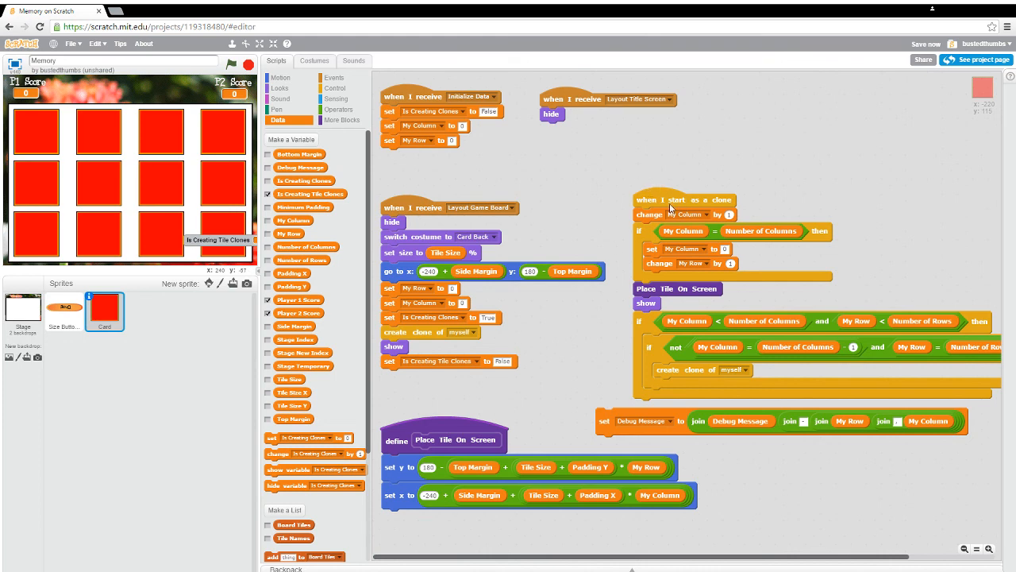
mouse_move(719, 335)
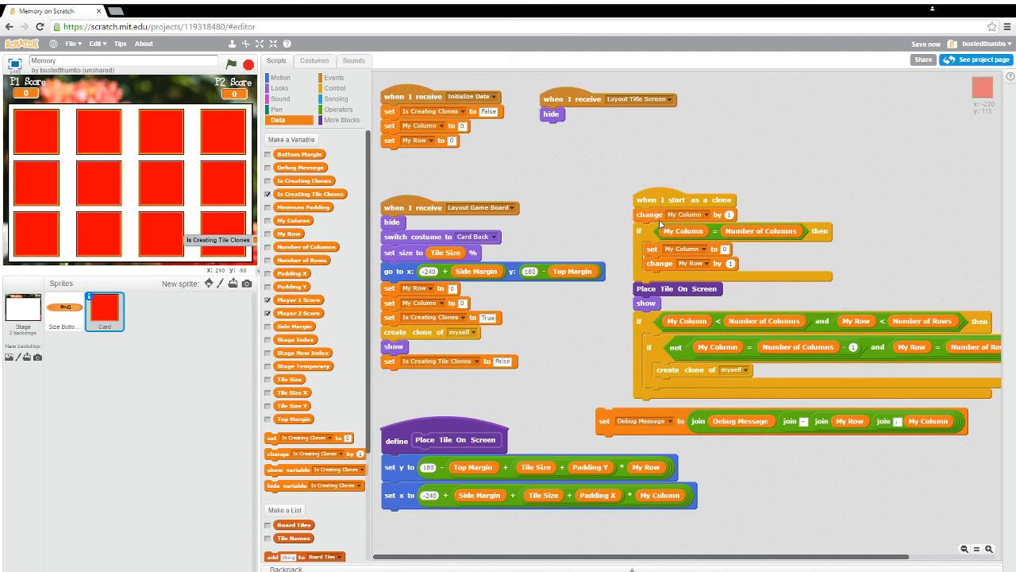
mouse_move(679, 377)
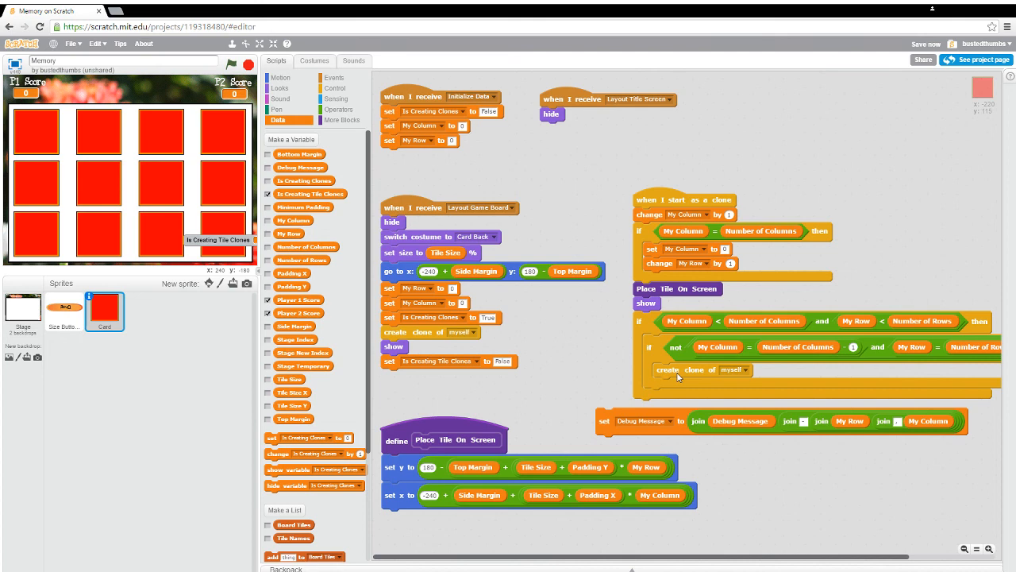
mouse_move(433, 348)
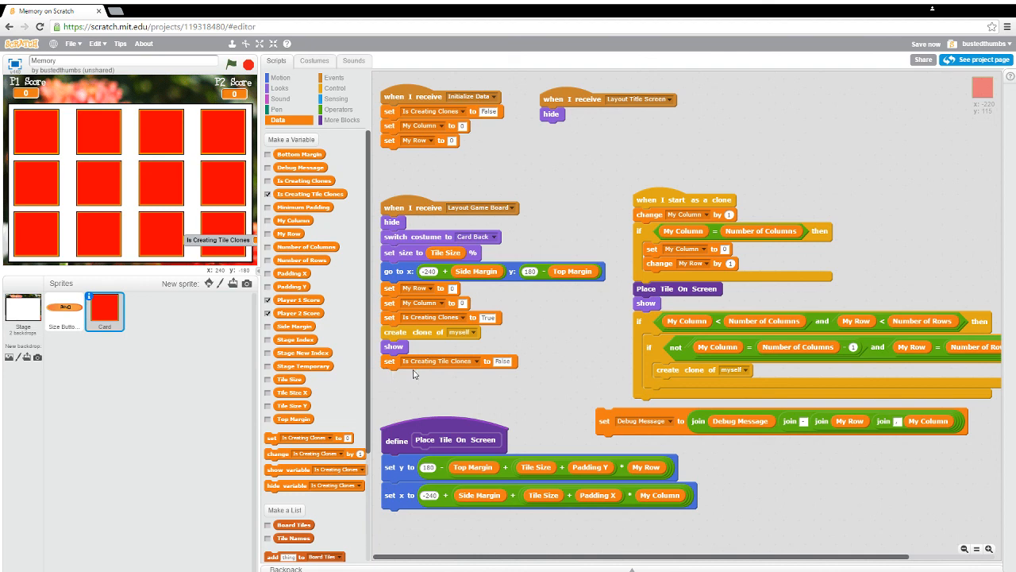
mouse_move(584, 382)
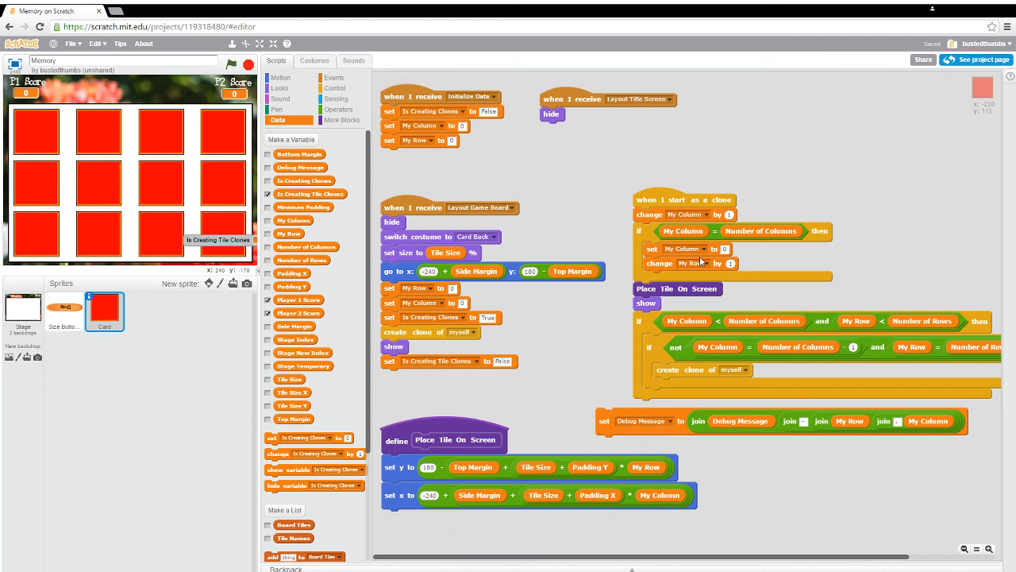
mouse_move(379, 390)
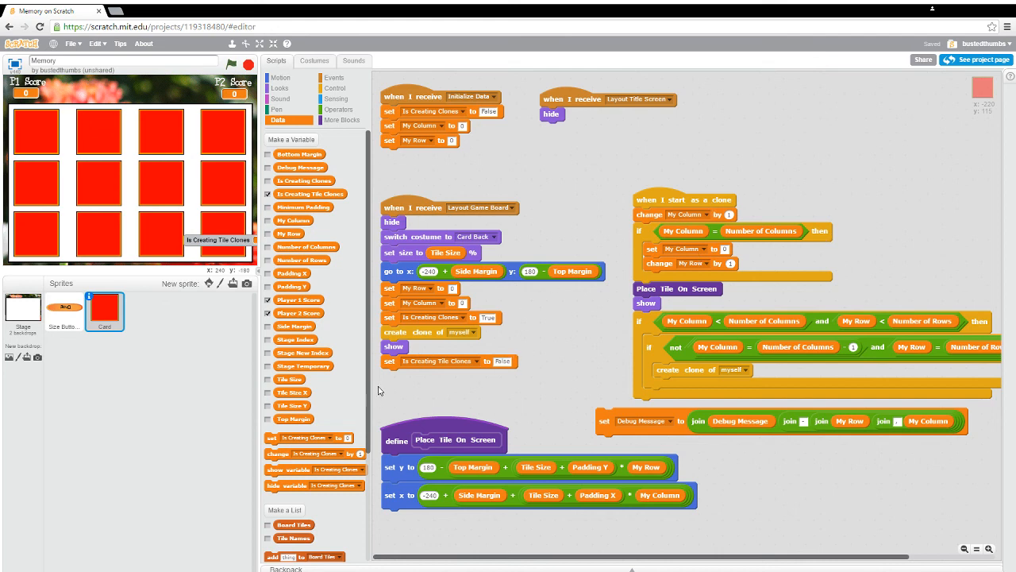
mouse_move(651, 342)
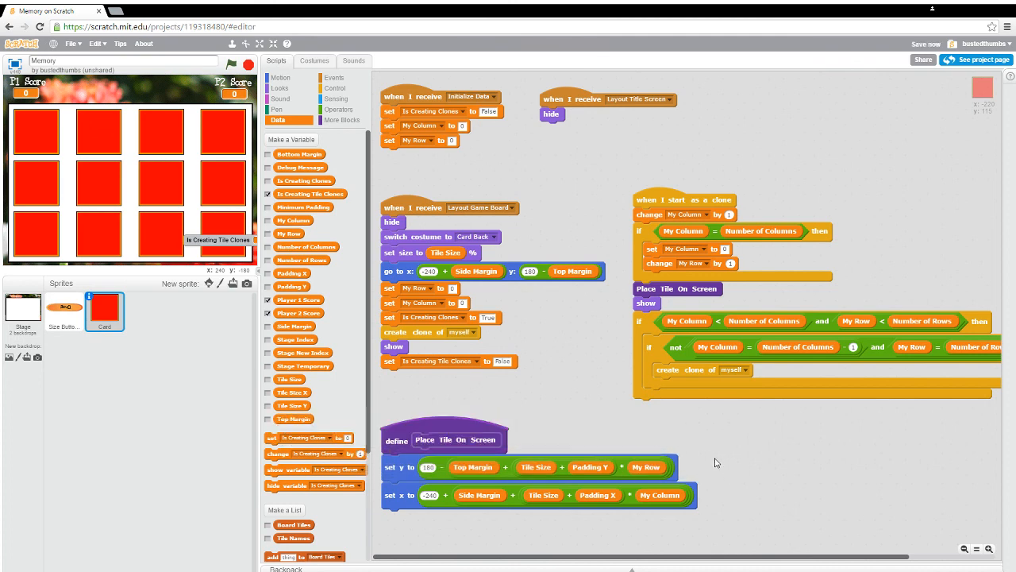
mouse_move(709, 430)
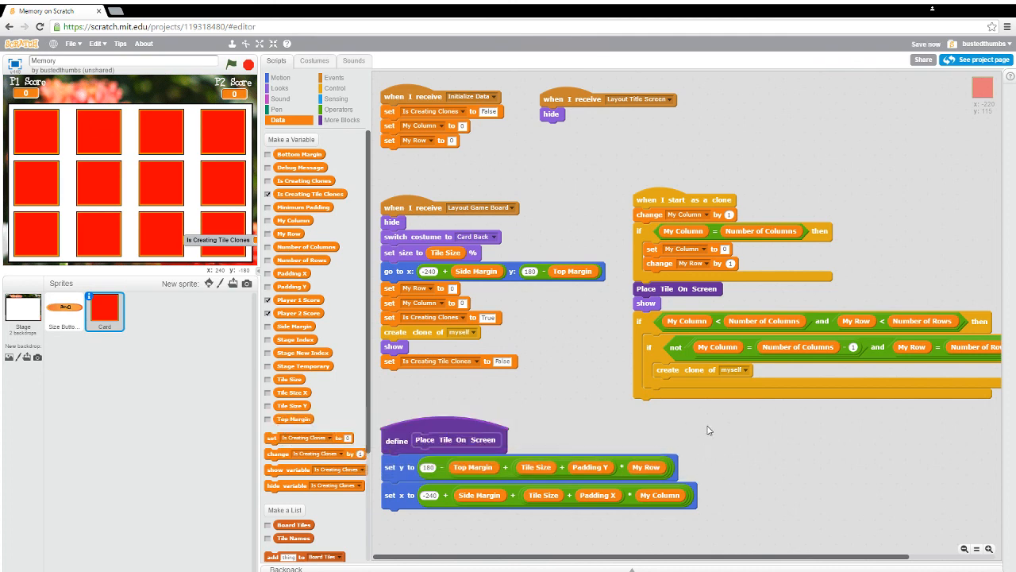
Step: Detach the 'set Is Creating Tile Clones to False' block and park it in empty script space
drag(449, 361, 714, 447)
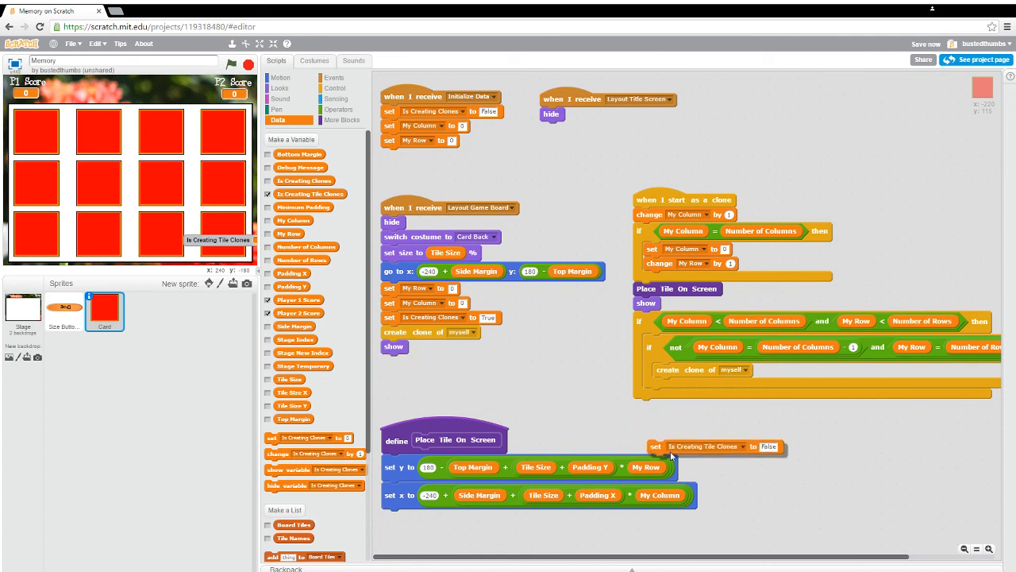
drag(702, 446, 802, 458)
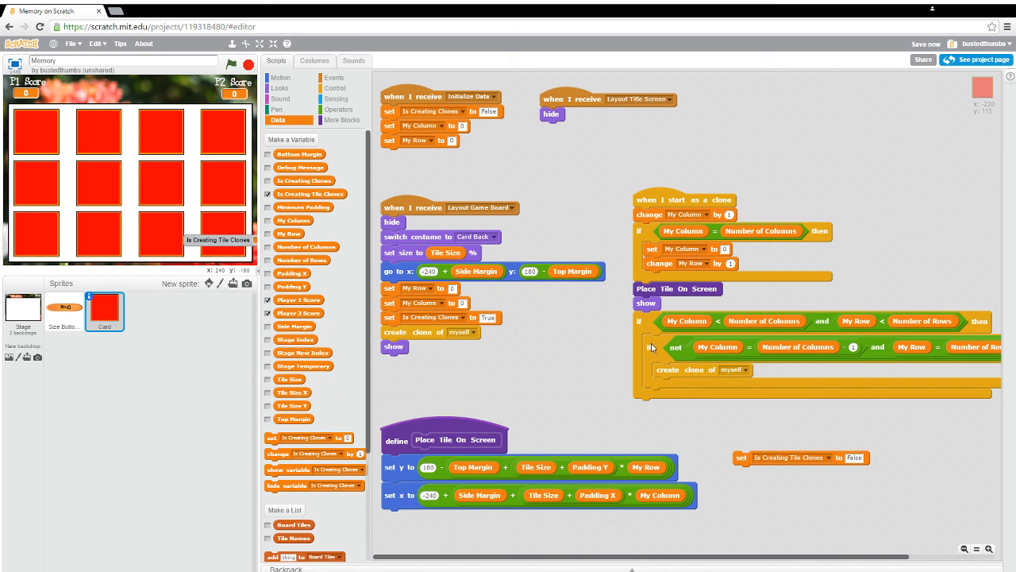
mouse_move(653, 350)
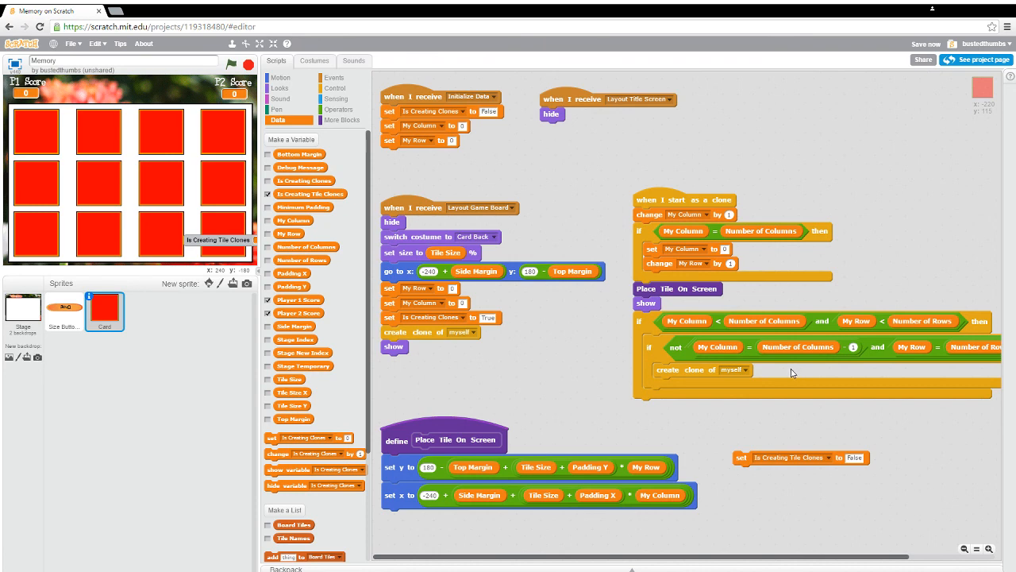
mouse_move(695, 367)
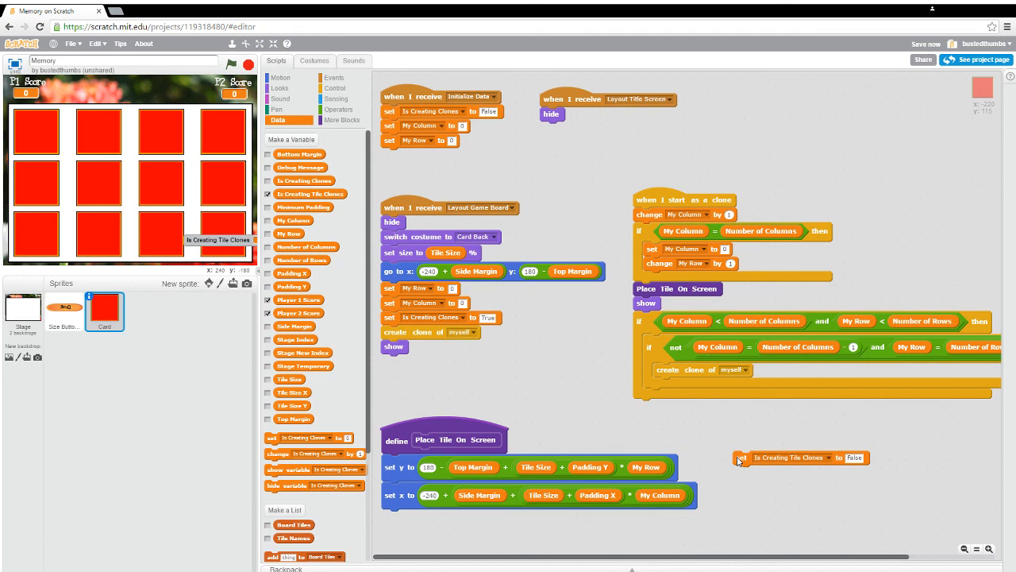
mouse_move(585, 336)
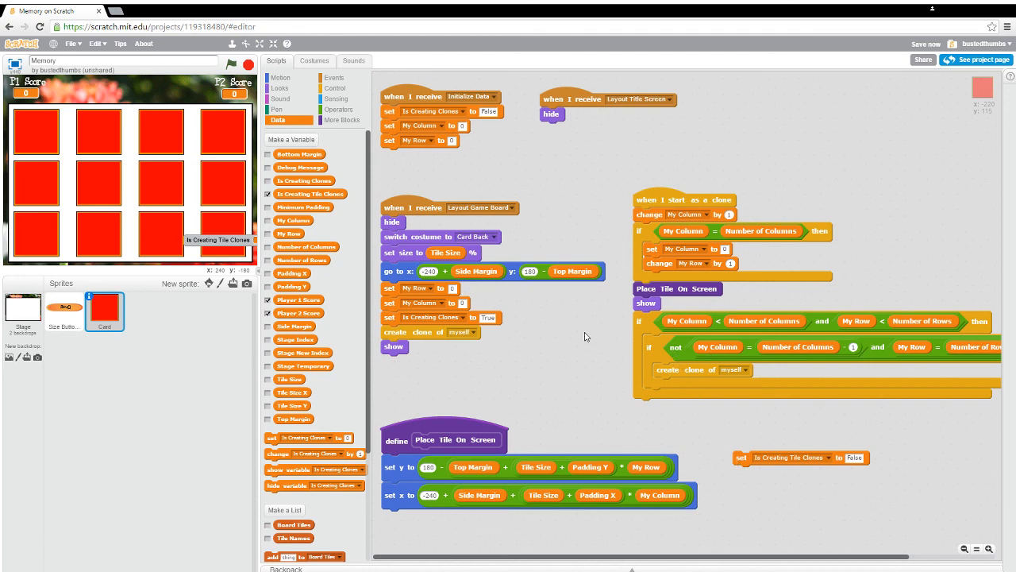
click(335, 87)
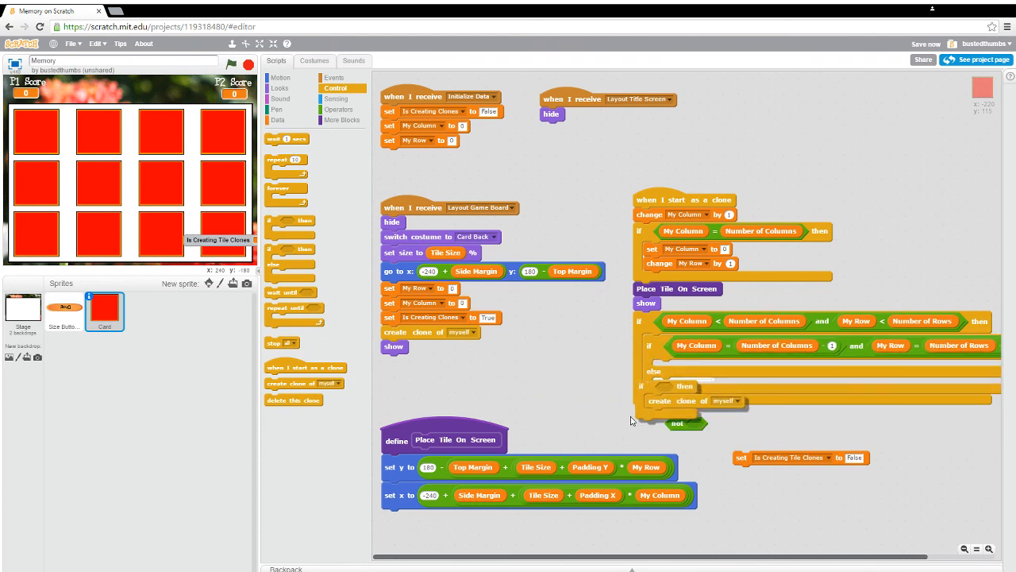
Step: Use an if-else: last tile sets Is Creating Tile Clones False, otherwise create clone; discard leftovers
drag(695, 389, 492, 369)
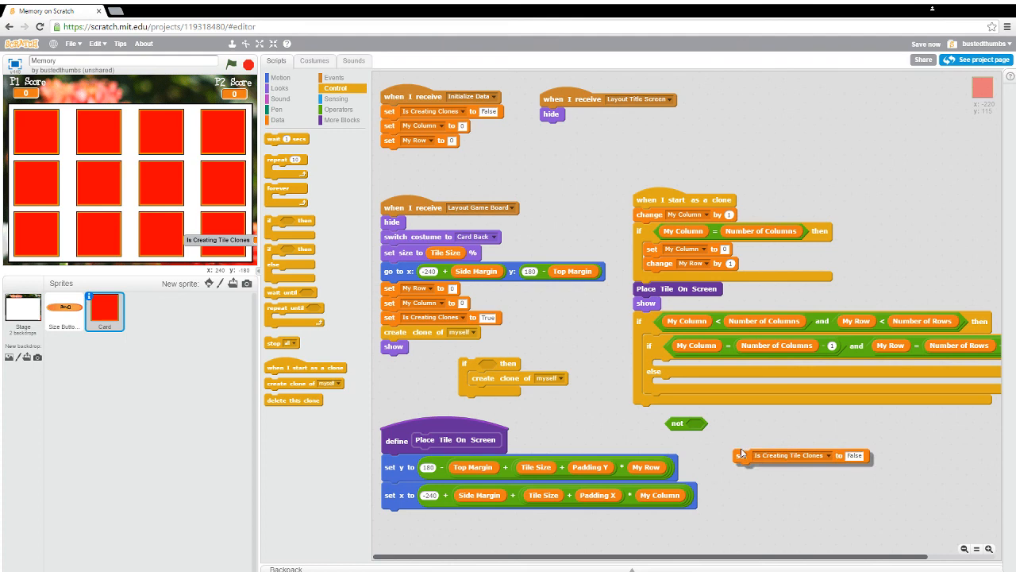
drag(802, 455, 715, 366)
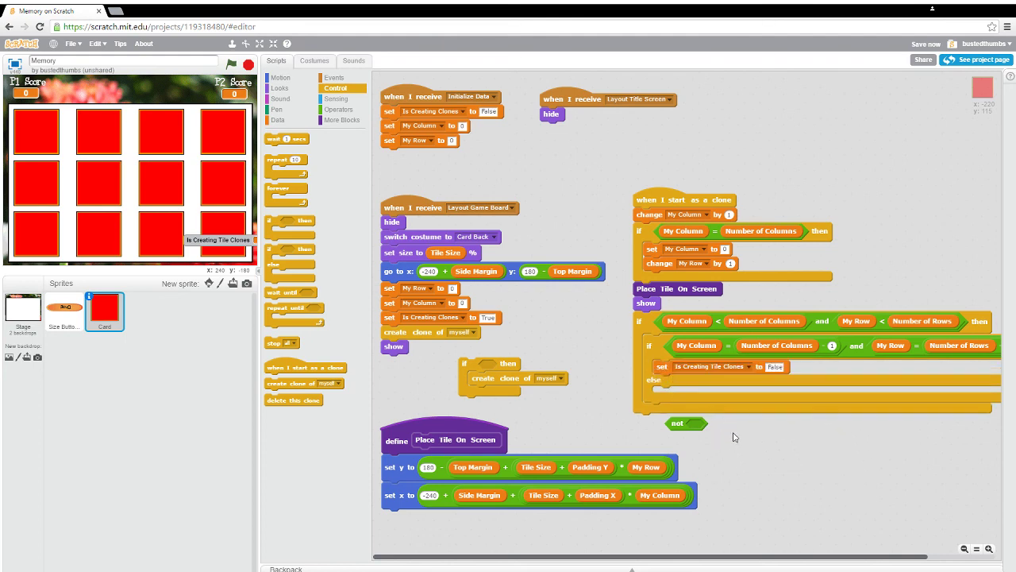
mouse_move(704, 401)
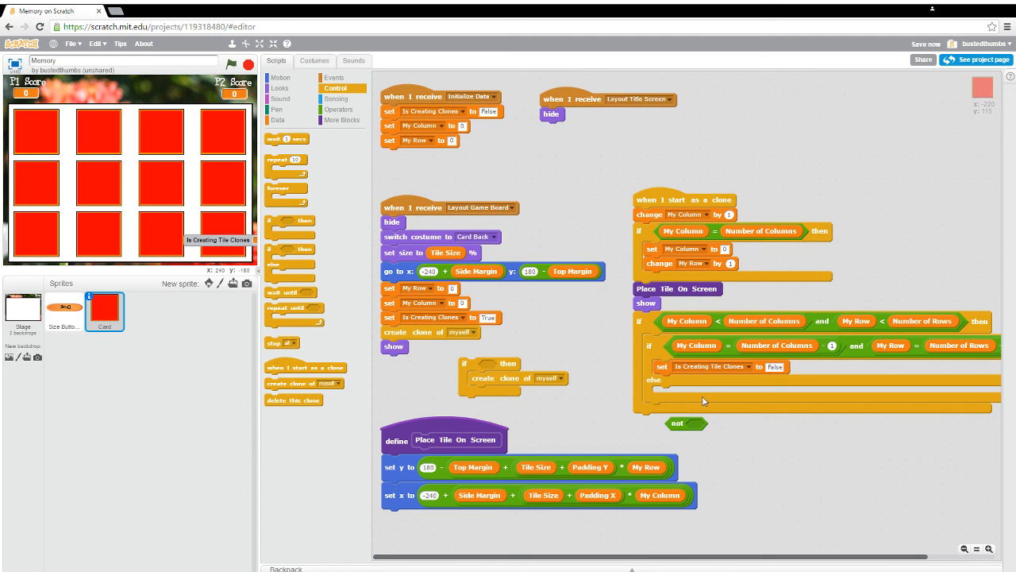
drag(488, 377, 719, 389)
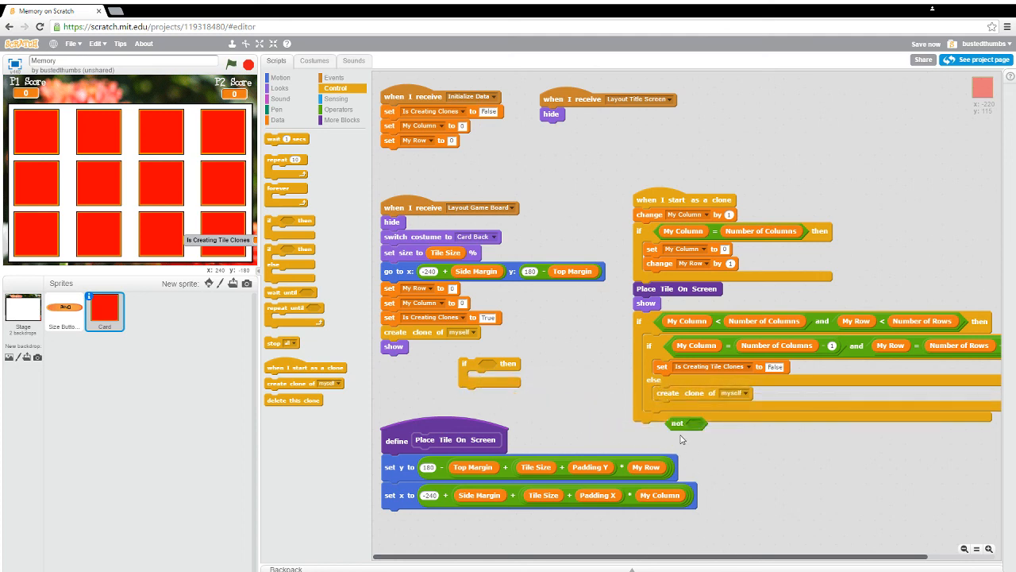
mouse_move(681, 429)
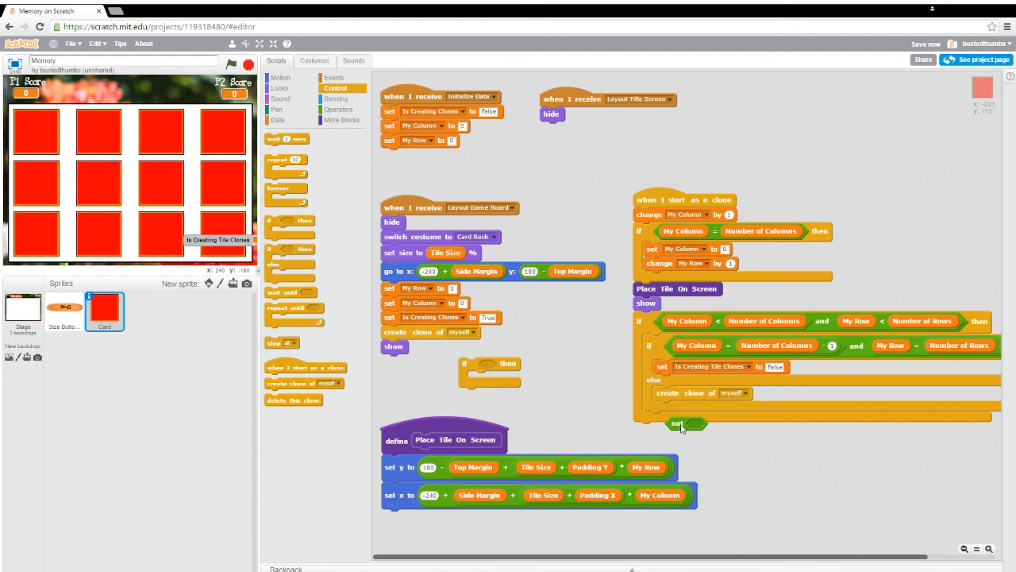
drag(679, 424, 436, 417)
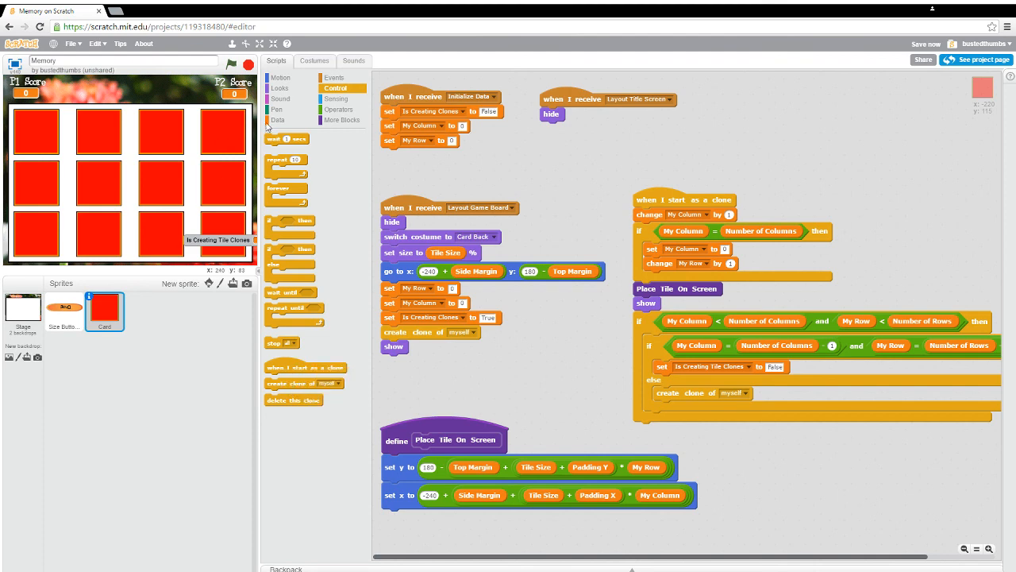
Step: Run the game on a Small board, confirm 12 tiles and Is Creating Tile Clones False, then exit
click(278, 120)
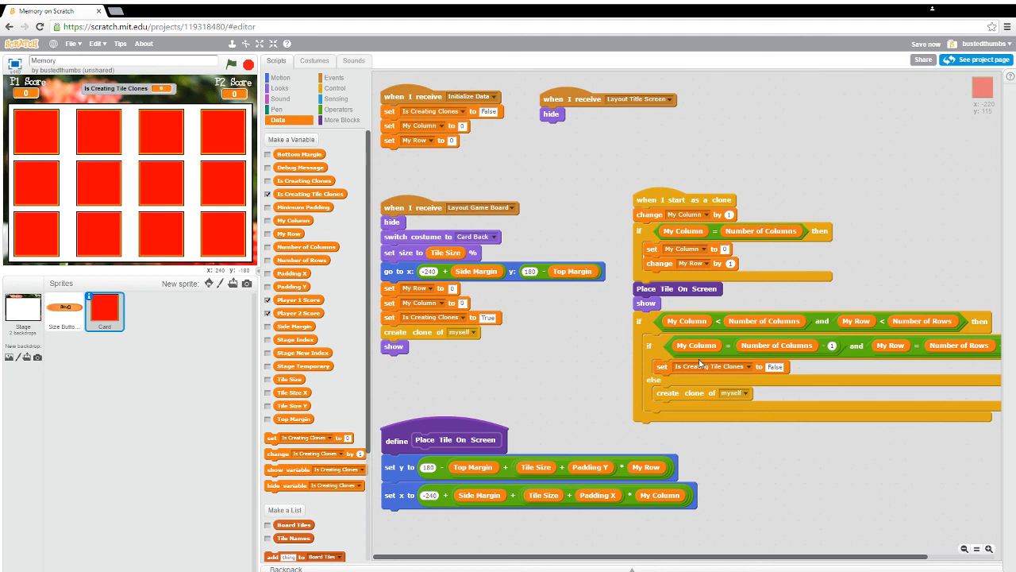
mouse_move(657, 367)
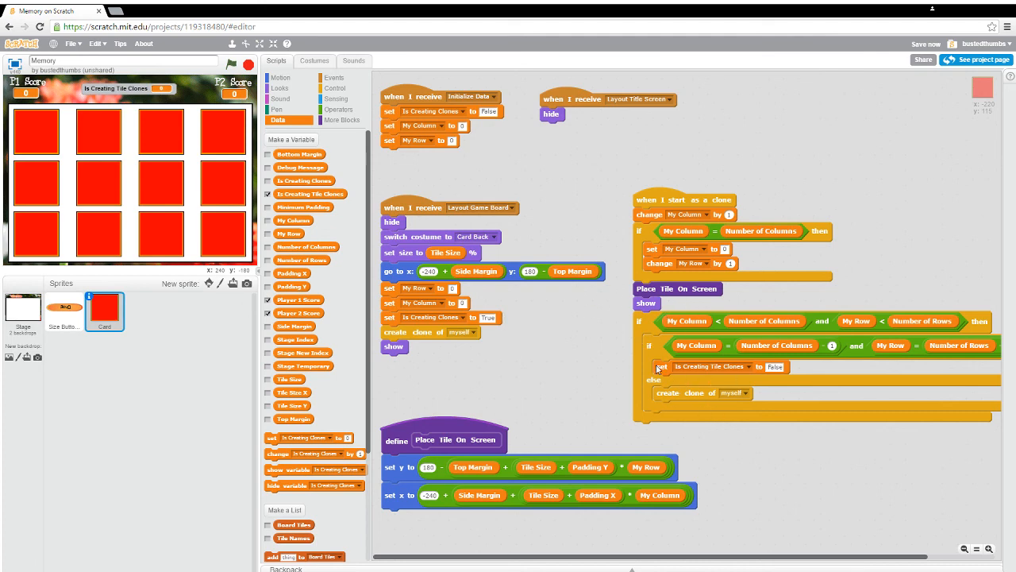
click(249, 65)
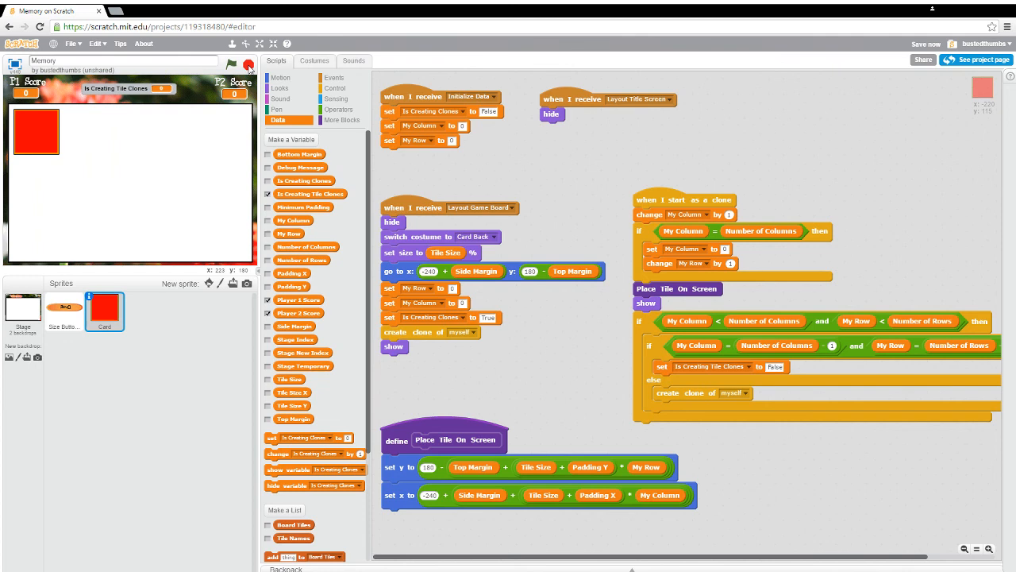
click(231, 64)
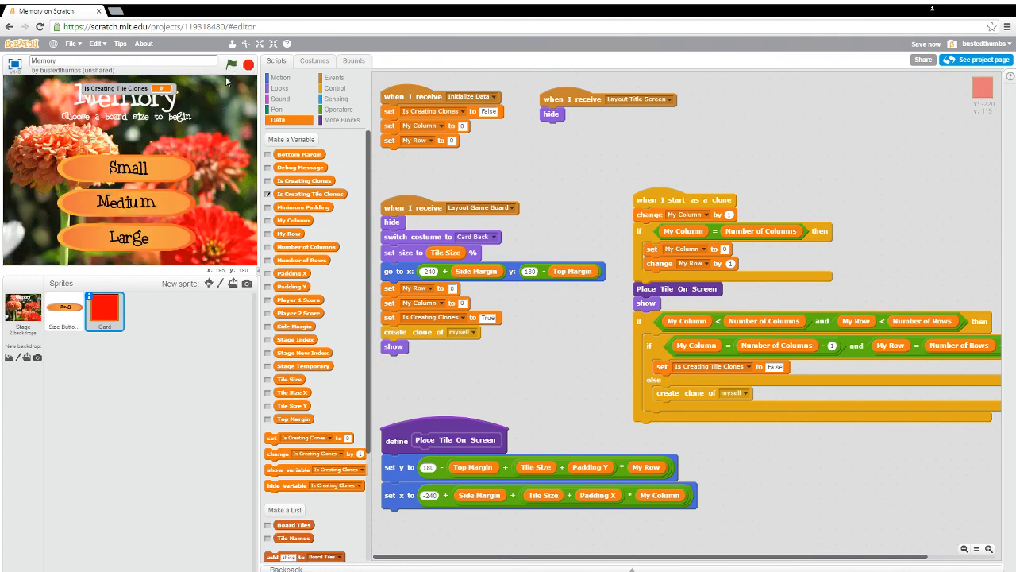
mouse_move(169, 170)
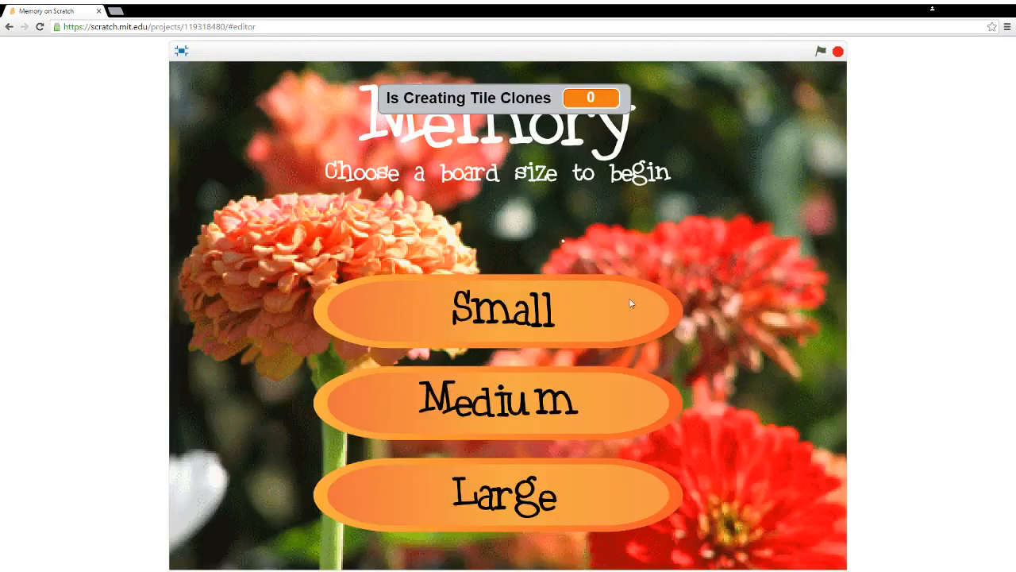
click(497, 401)
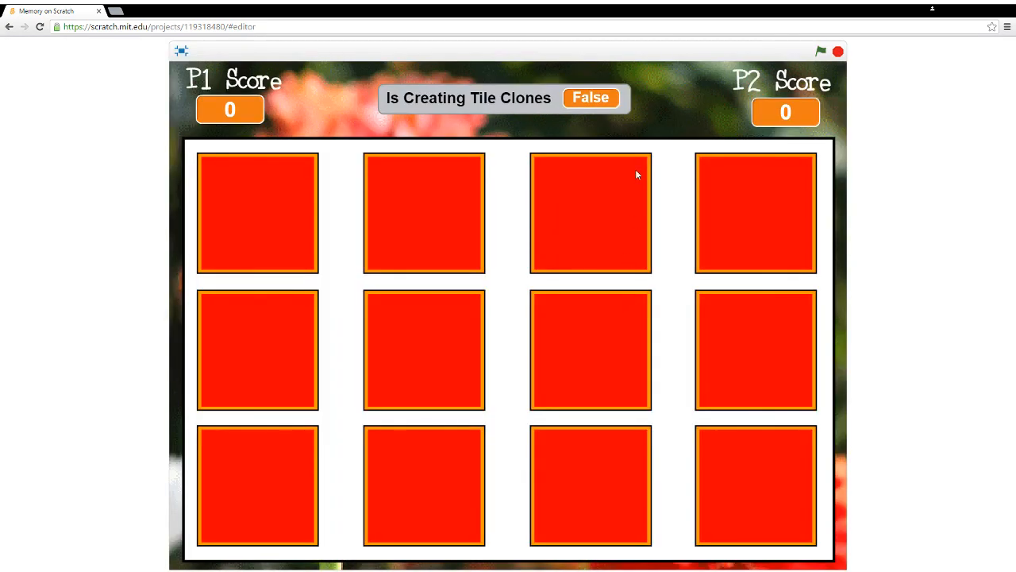
mouse_move(627, 124)
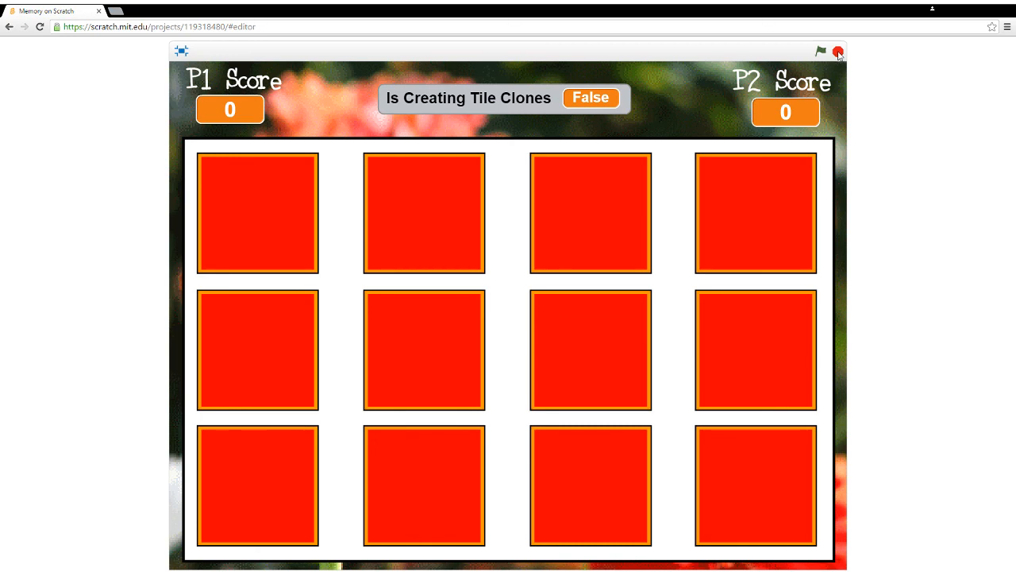
click(837, 51)
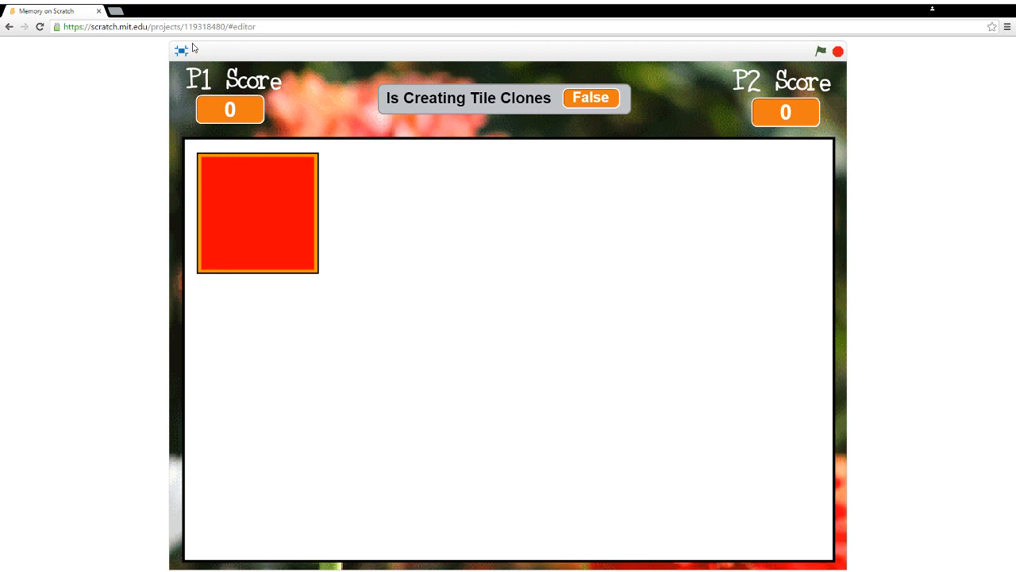
click(181, 49)
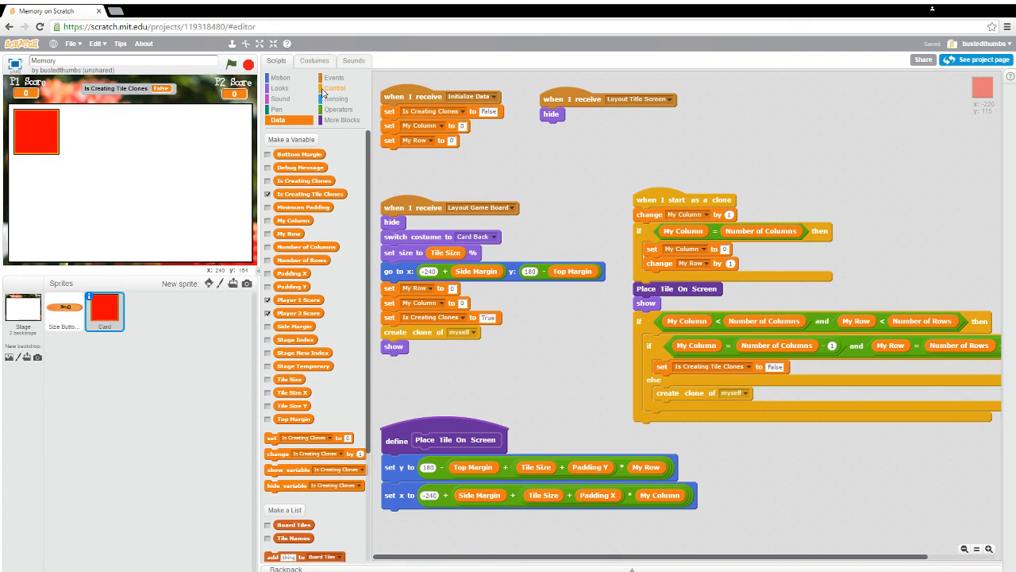
Step: Insert a 'wait 0.1 secs' block between Place Tile On Screen and show, then rerun the project
click(336, 88)
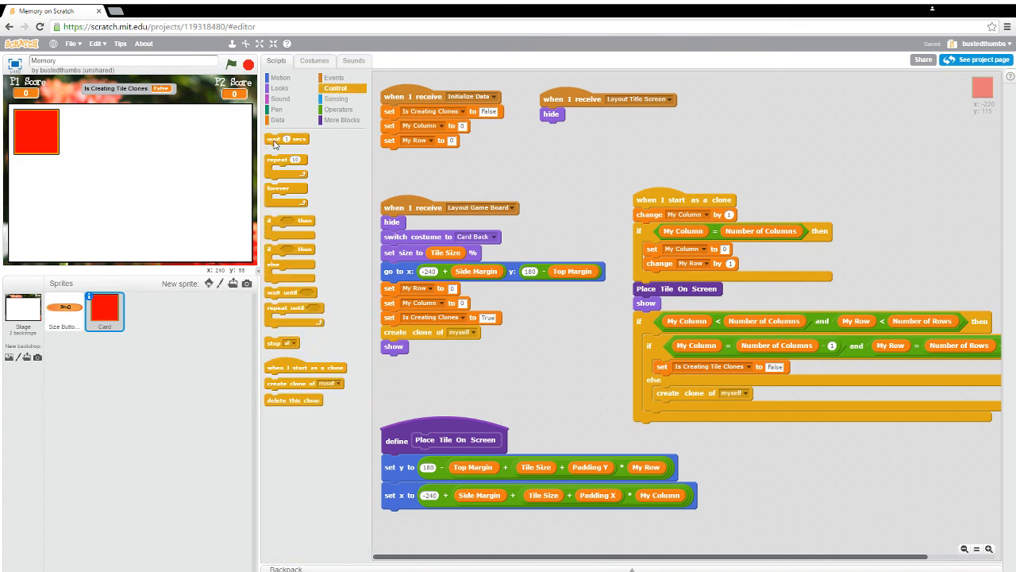
drag(286, 138, 697, 366)
text(0.1)
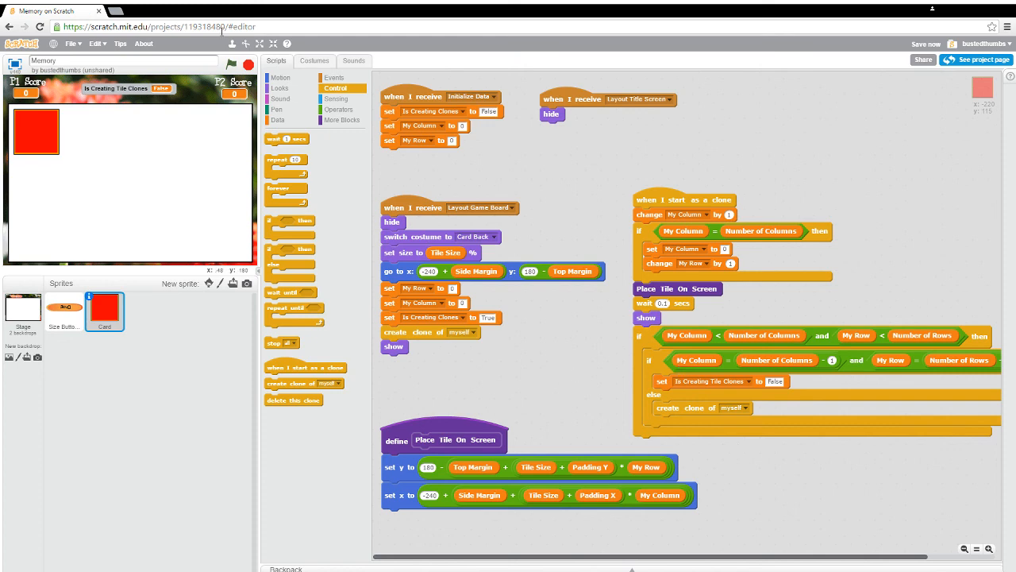
click(231, 64)
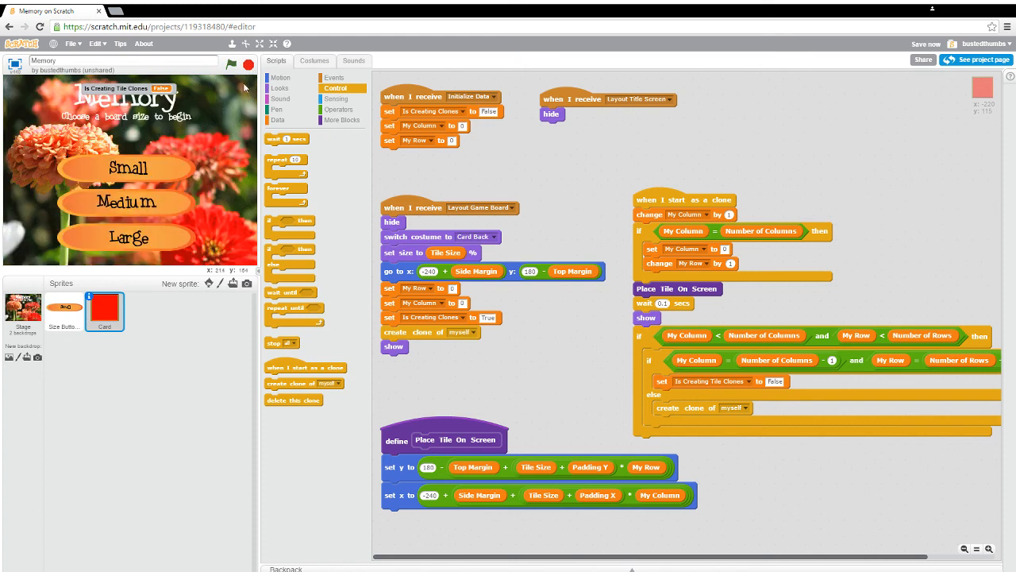
Step: Test the game on the Small board, seeing tiles appear one at a time, then return to the editor
click(274, 44)
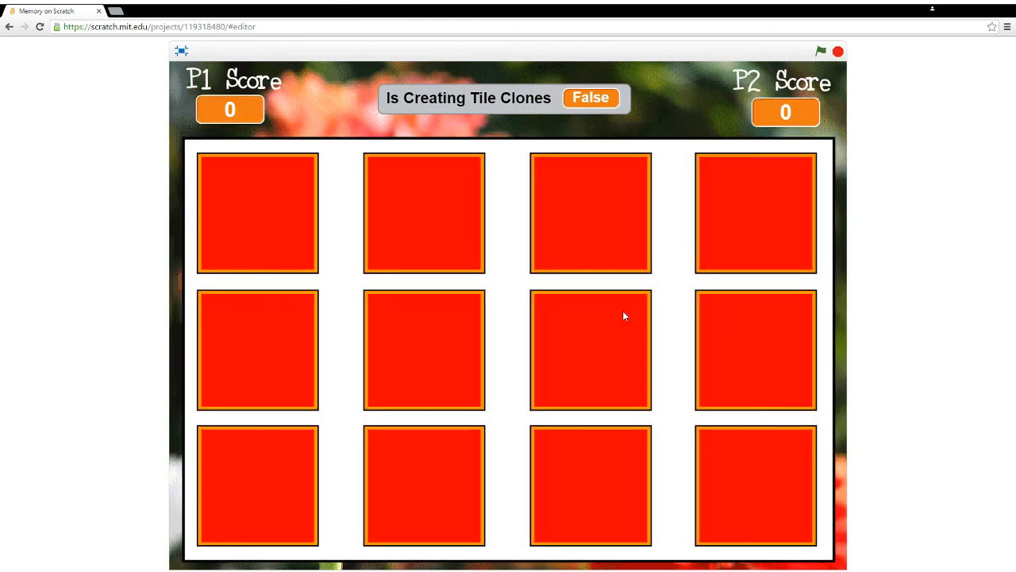
mouse_move(509, 90)
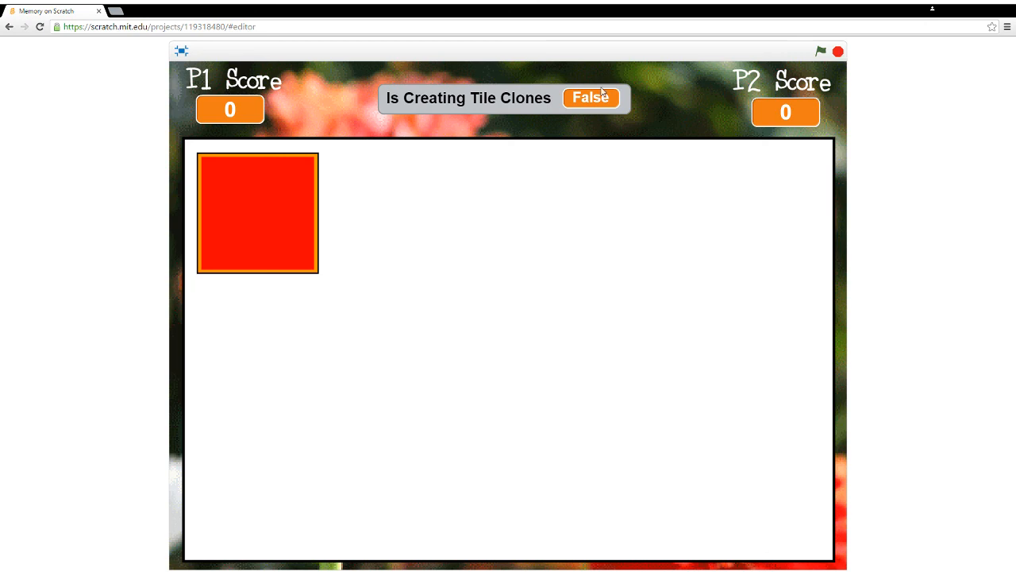
mouse_move(161, 89)
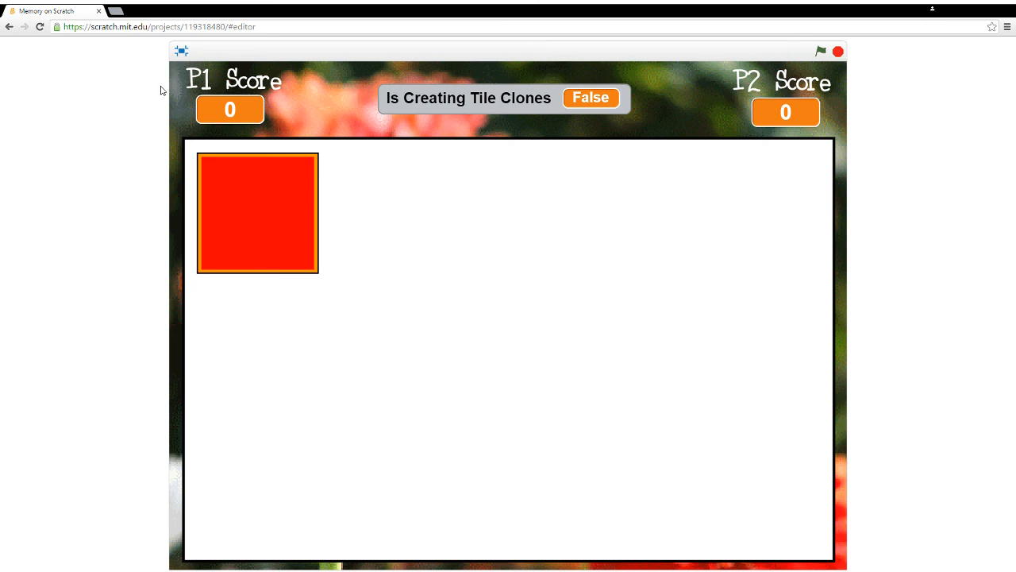
click(821, 50)
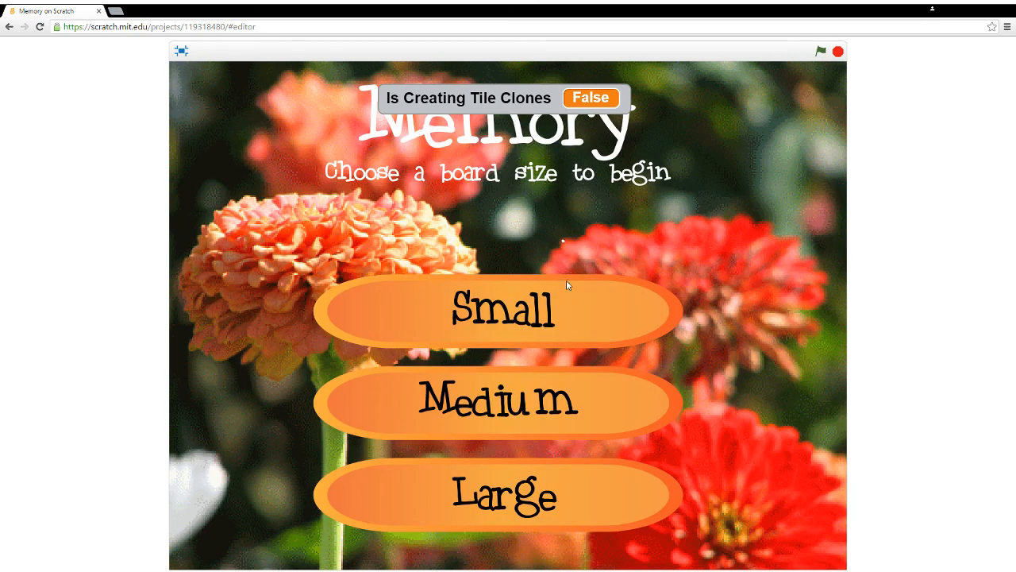
click(497, 401)
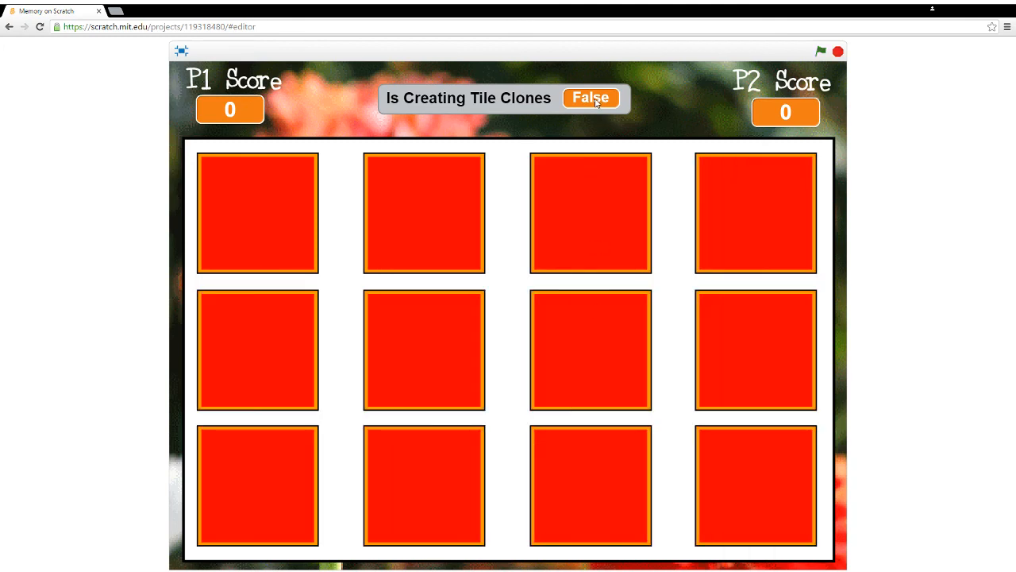
mouse_move(874, 79)
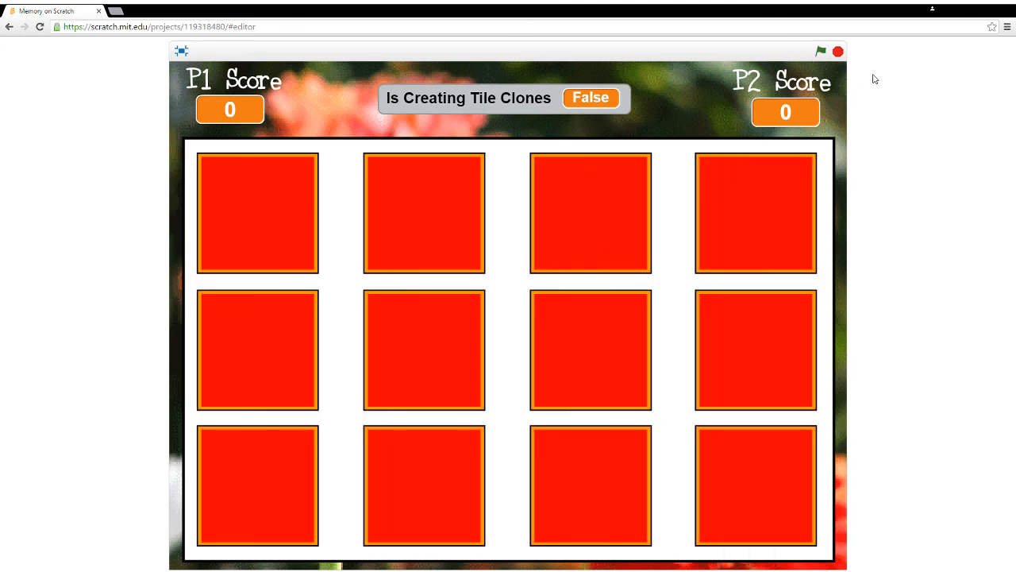
click(821, 51)
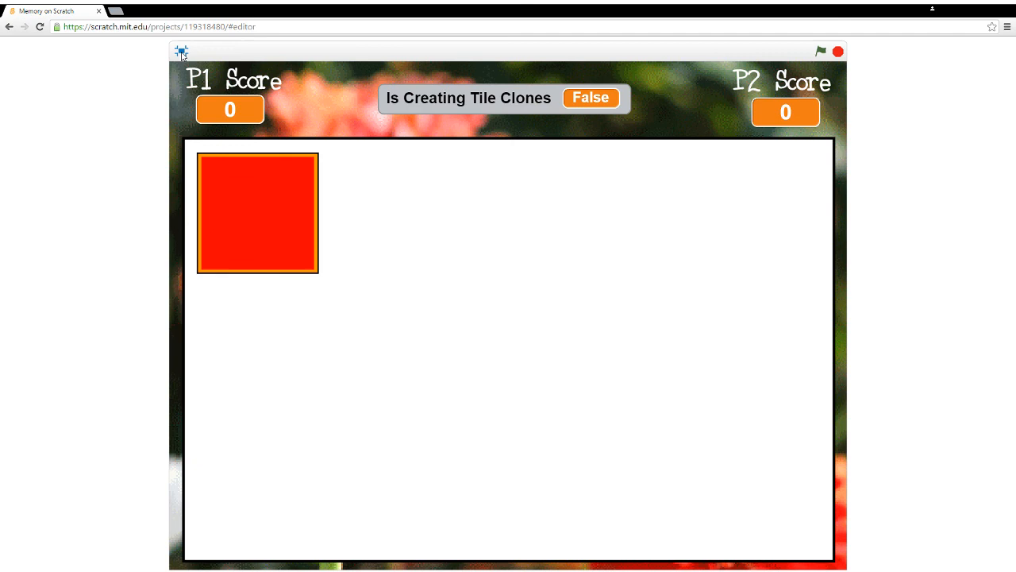
click(182, 52)
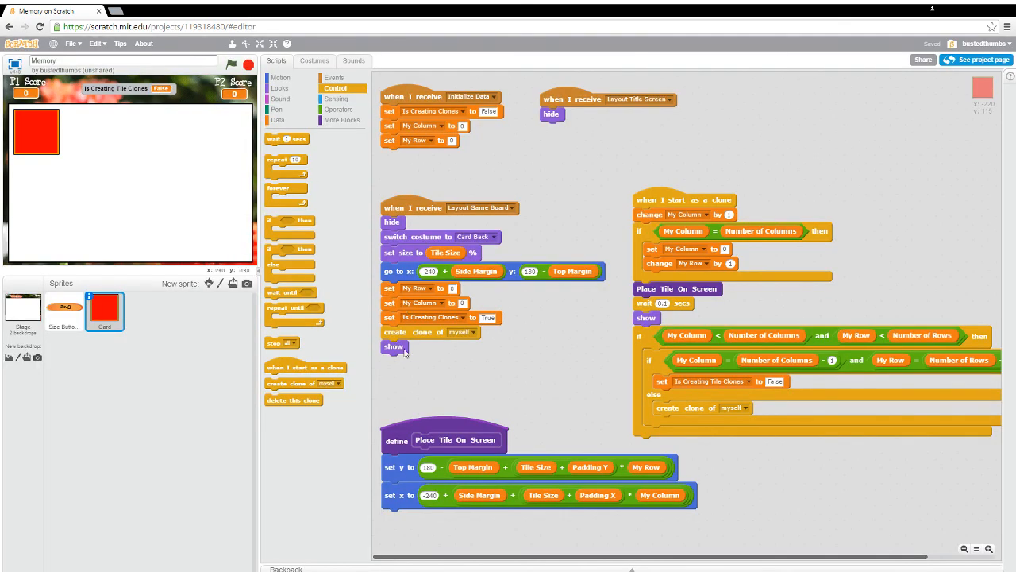
mouse_move(429, 335)
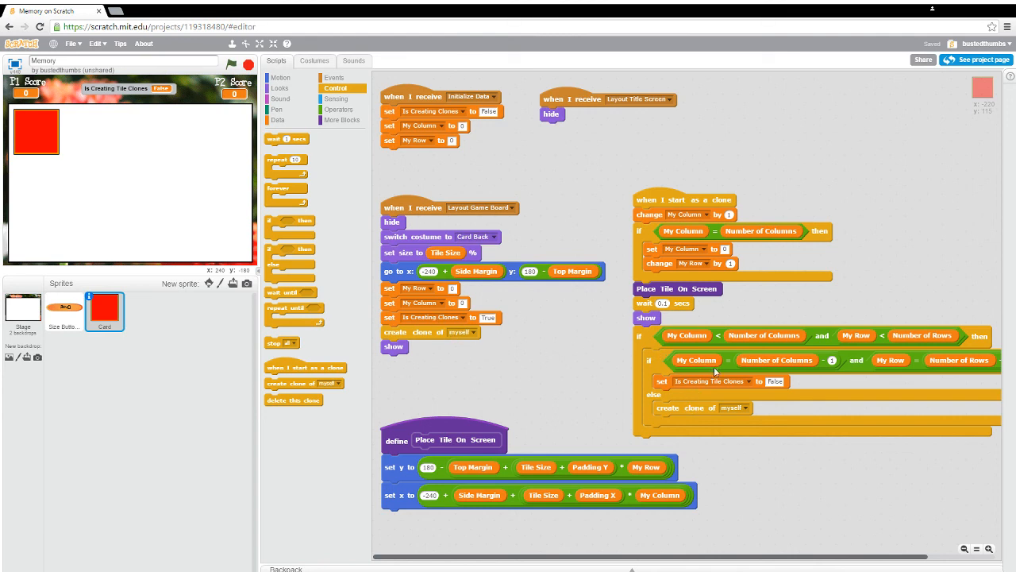
mouse_move(668, 385)
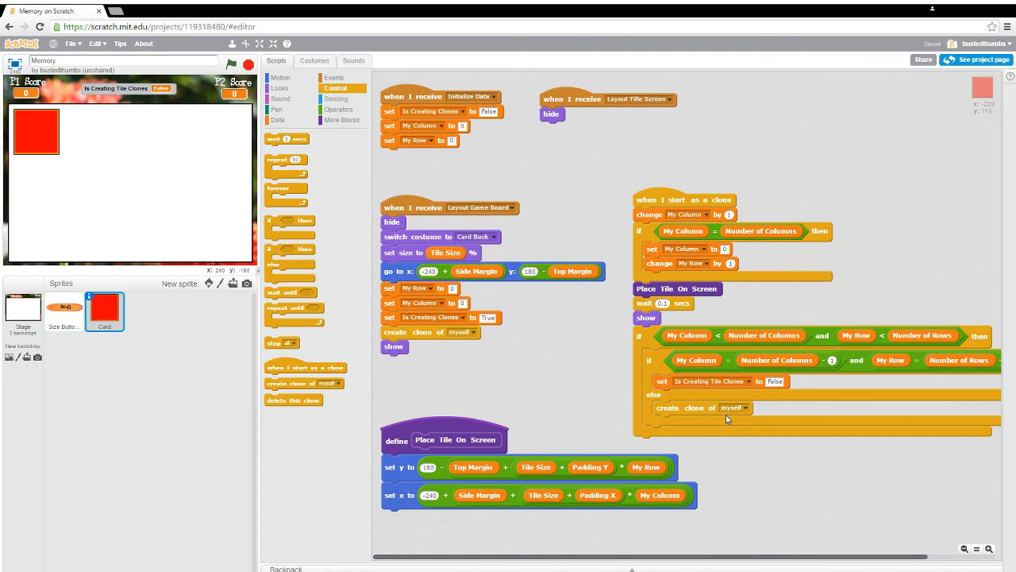
mouse_move(650, 328)
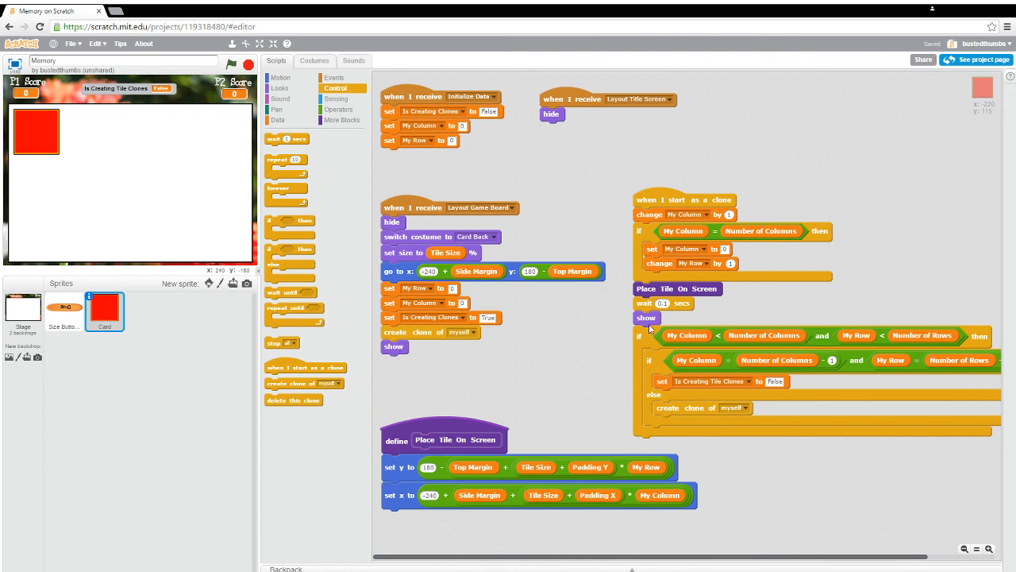
Step: Pull show out of the clone script and reattach the if block under Place Tile On Screen
drag(646, 304, 578, 340)
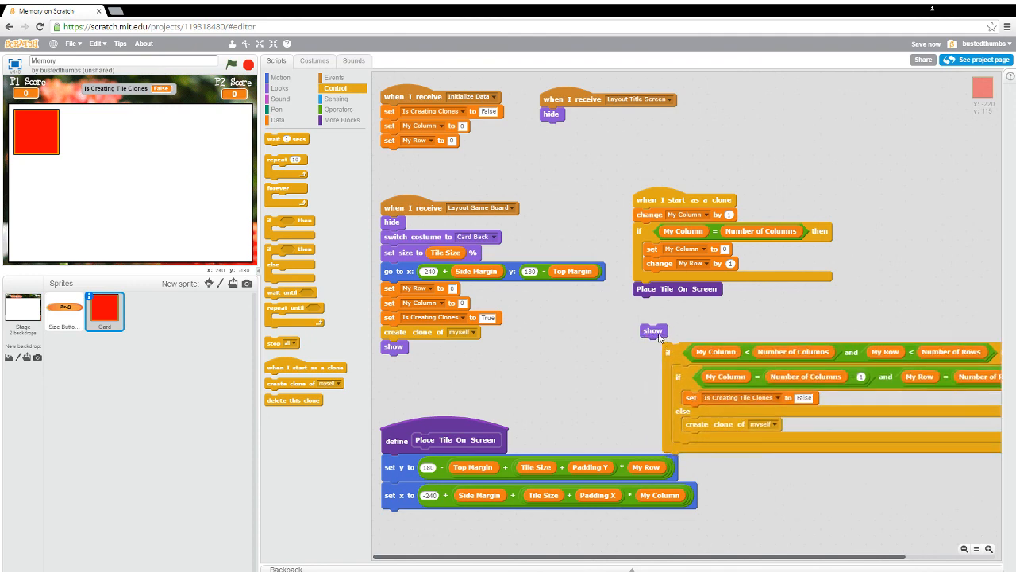
drag(653, 331, 457, 366)
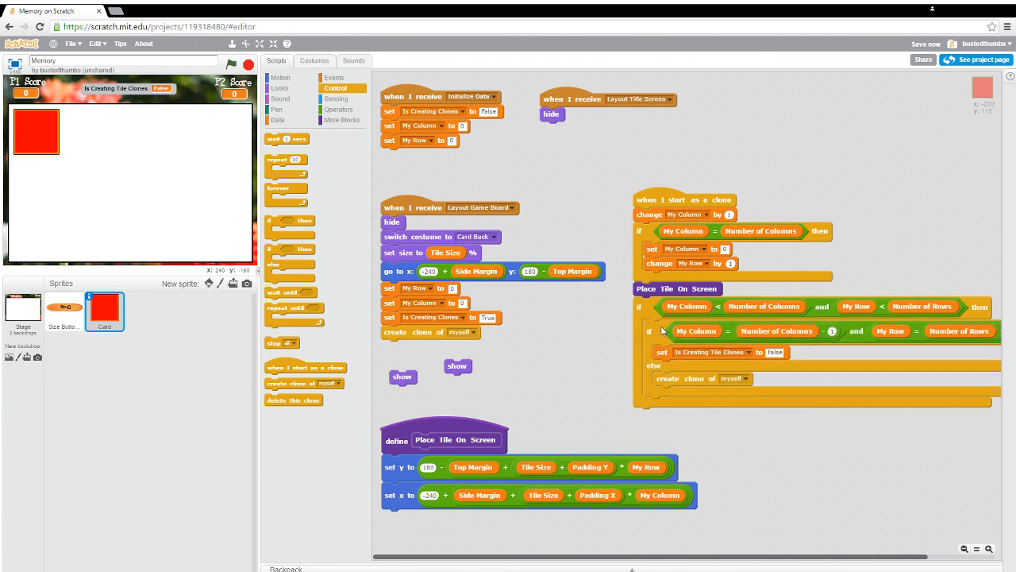
mouse_move(683, 338)
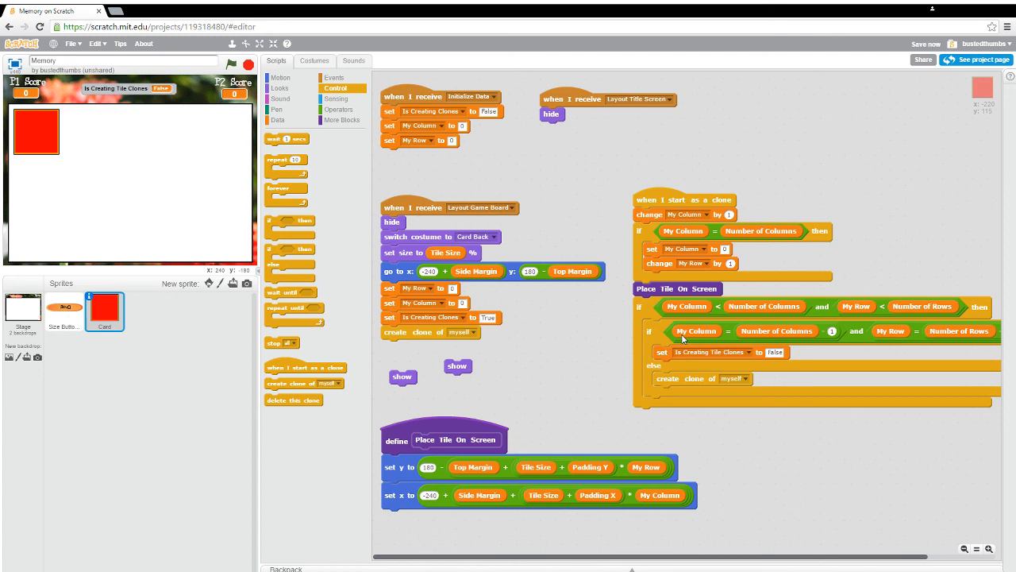
mouse_move(663, 352)
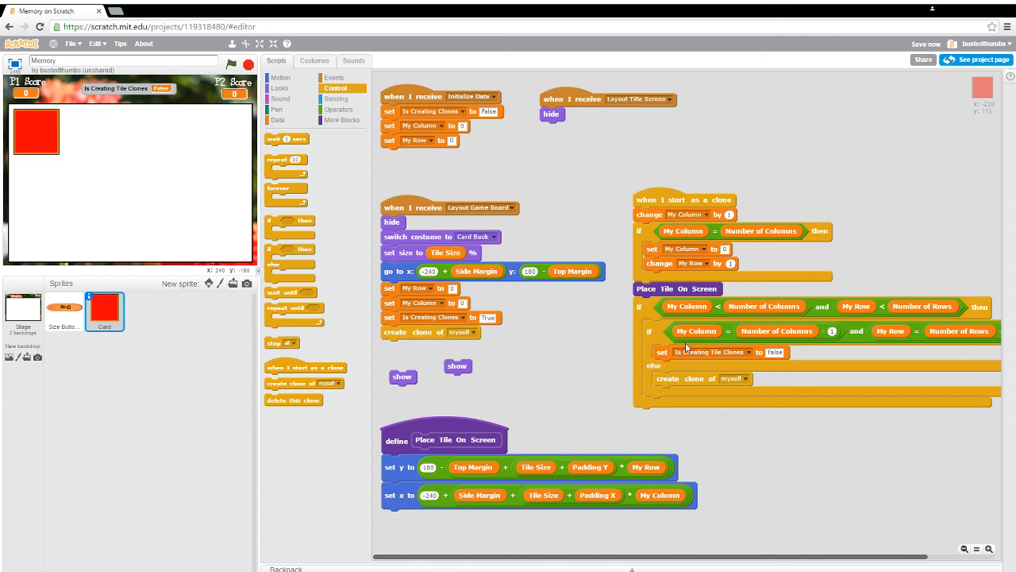
mouse_move(427, 385)
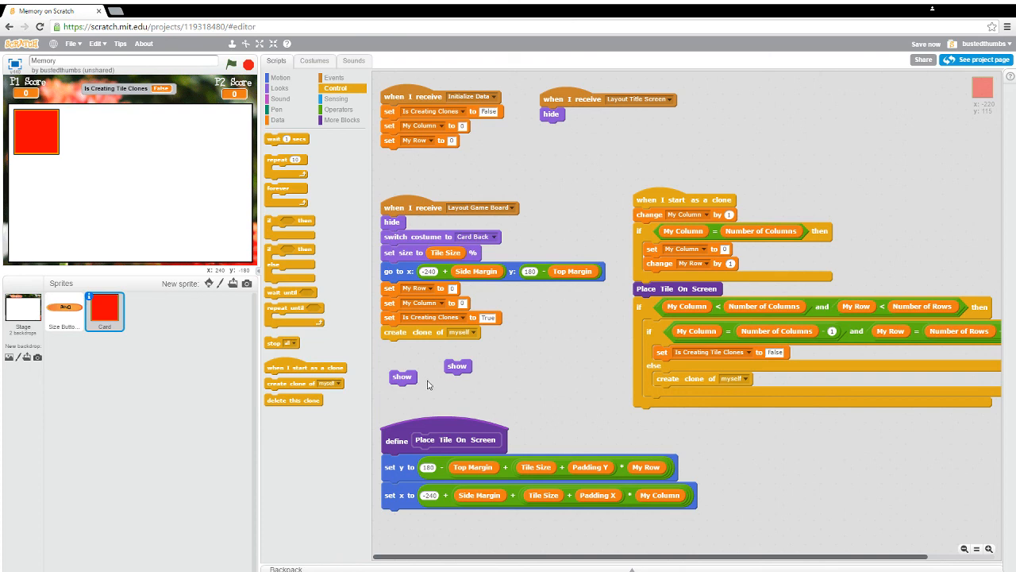
mouse_move(453, 384)
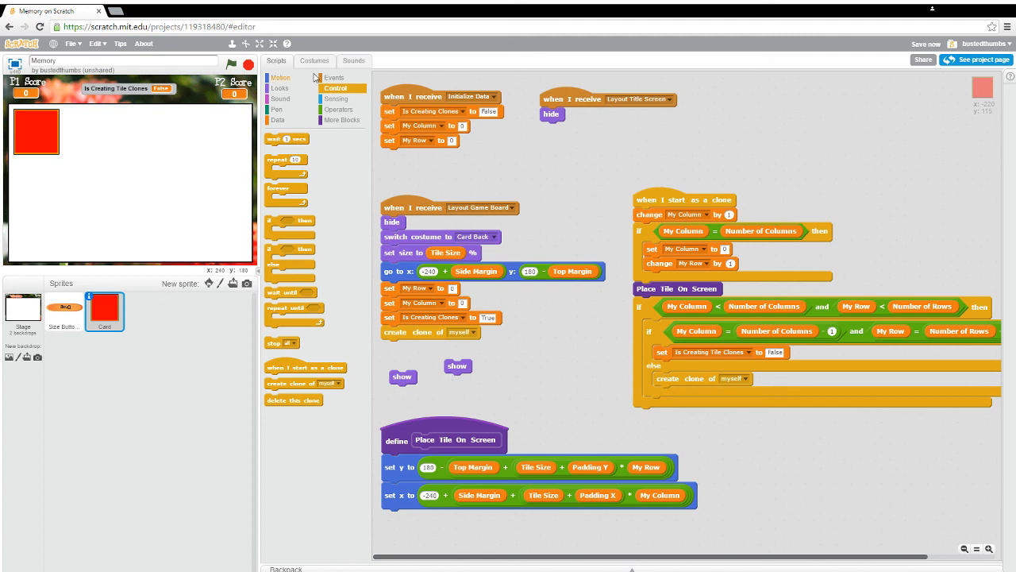
click(334, 77)
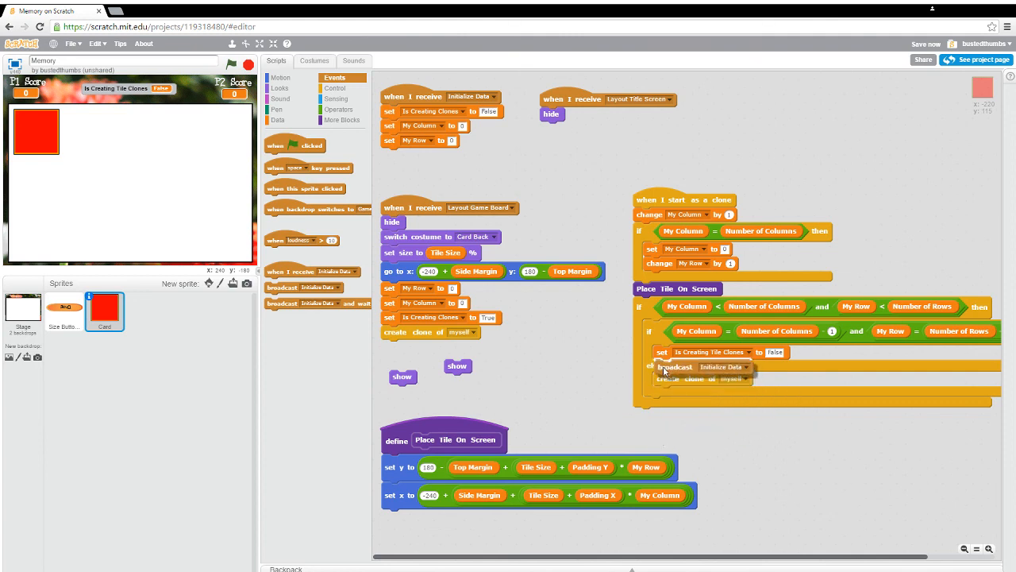
Step: Make the last tile's broadcast block send a new message named 'Show All Tiles'
click(745, 366)
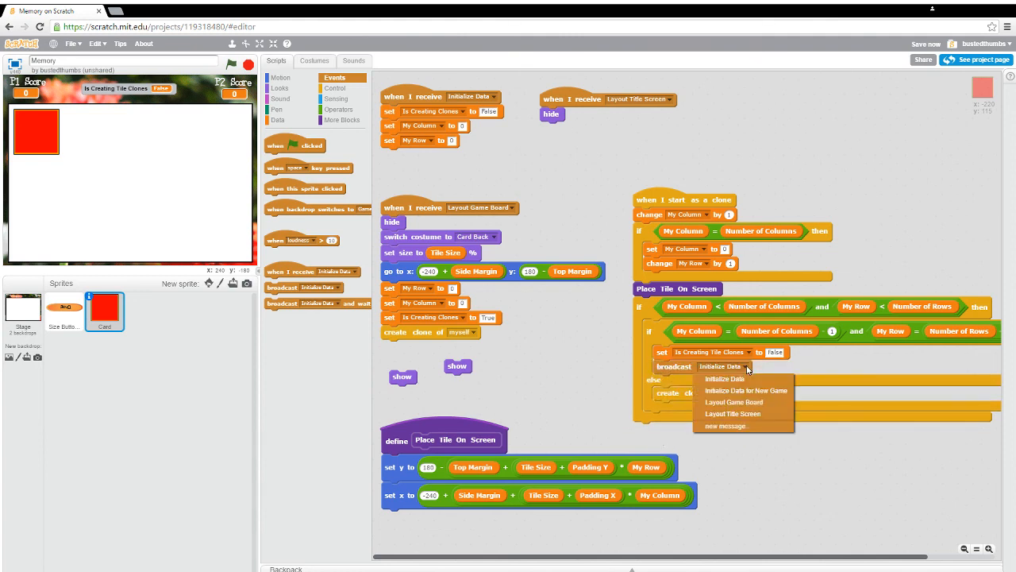
click(725, 426)
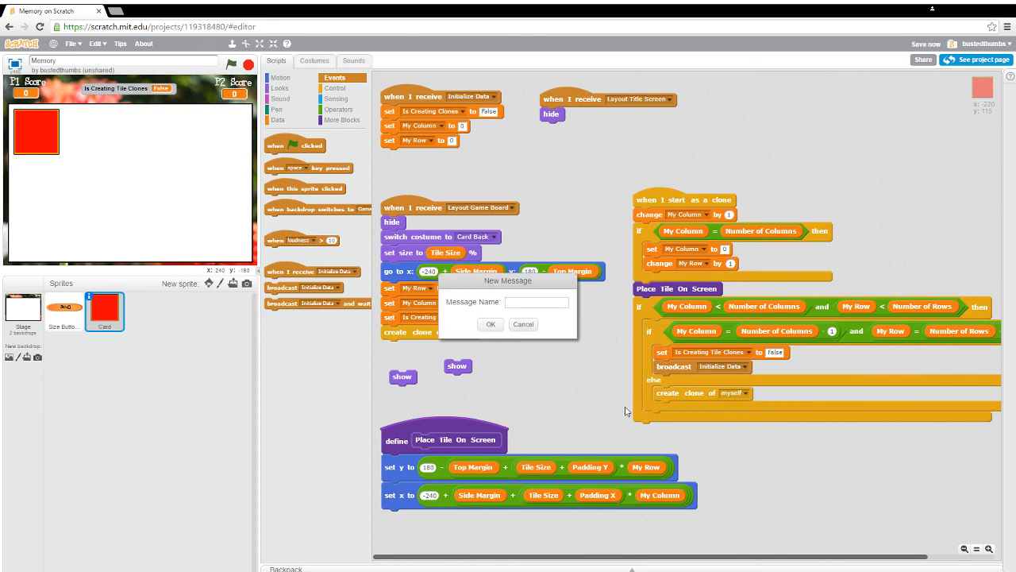
text(Show All Tiles)
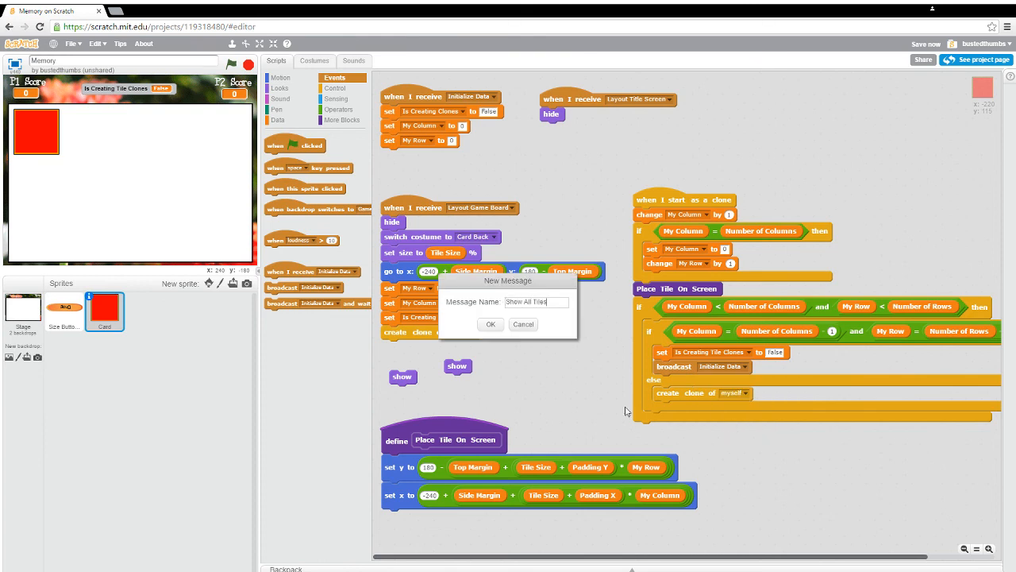
click(490, 324)
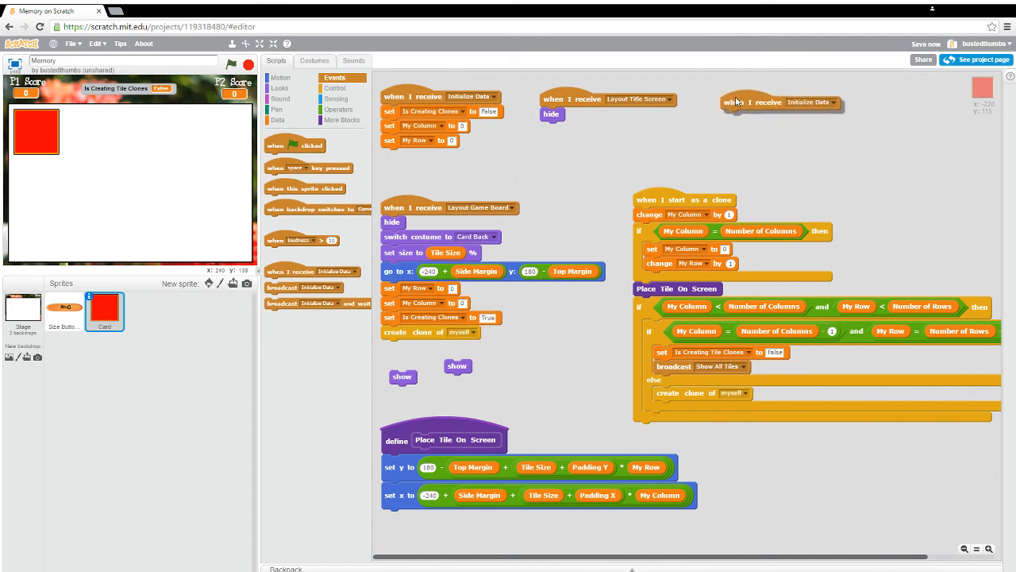
Step: Add a 'when I receive Show All Tiles' receiver with show, remove the loose show, and run
click(838, 102)
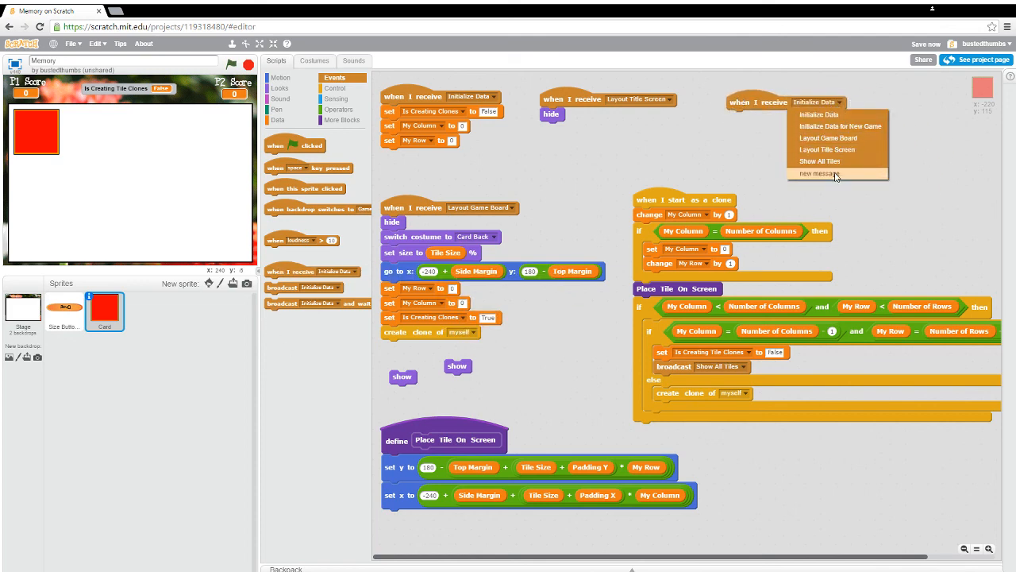
click(820, 160)
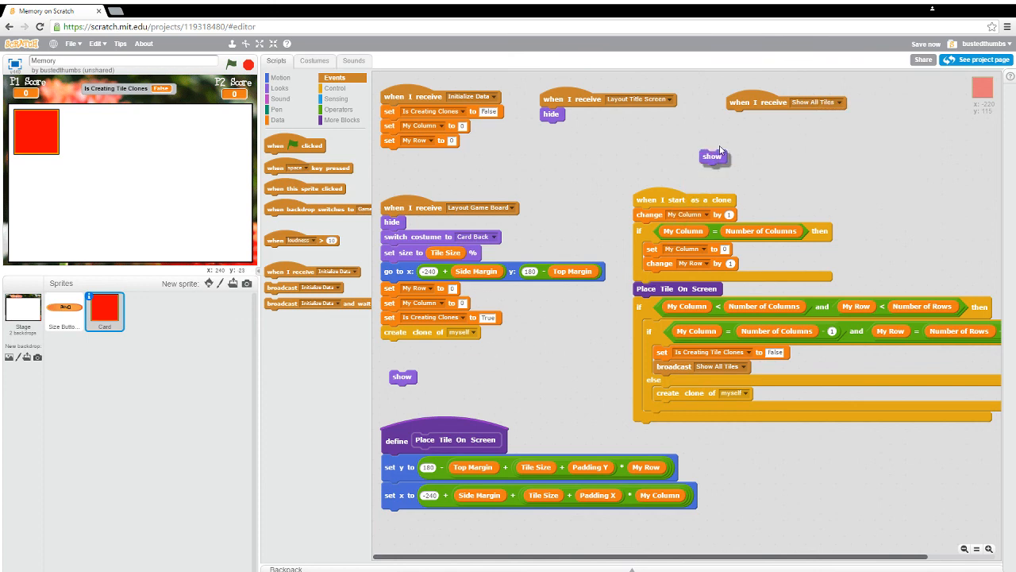
drag(715, 156, 739, 116)
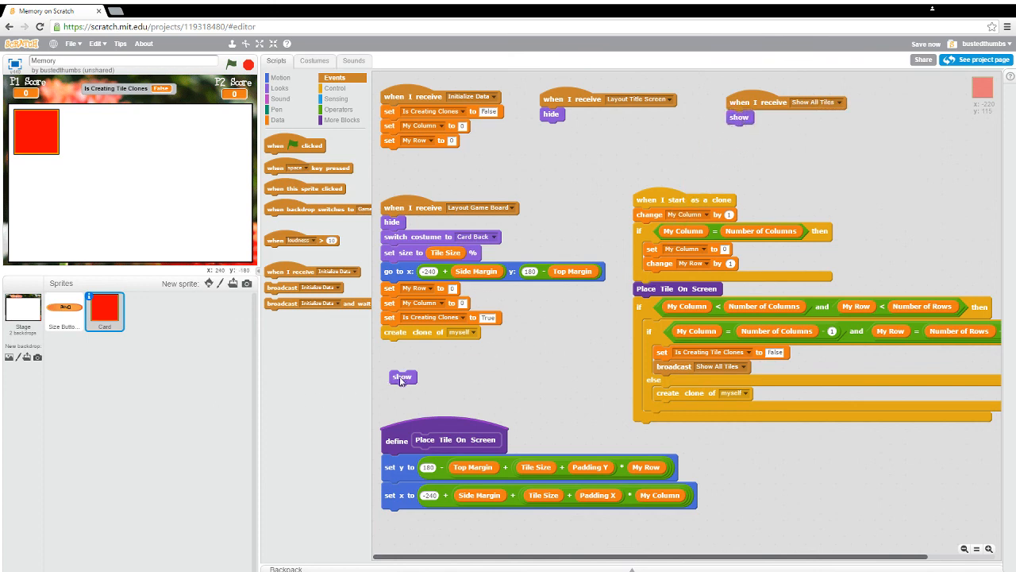
click(402, 376)
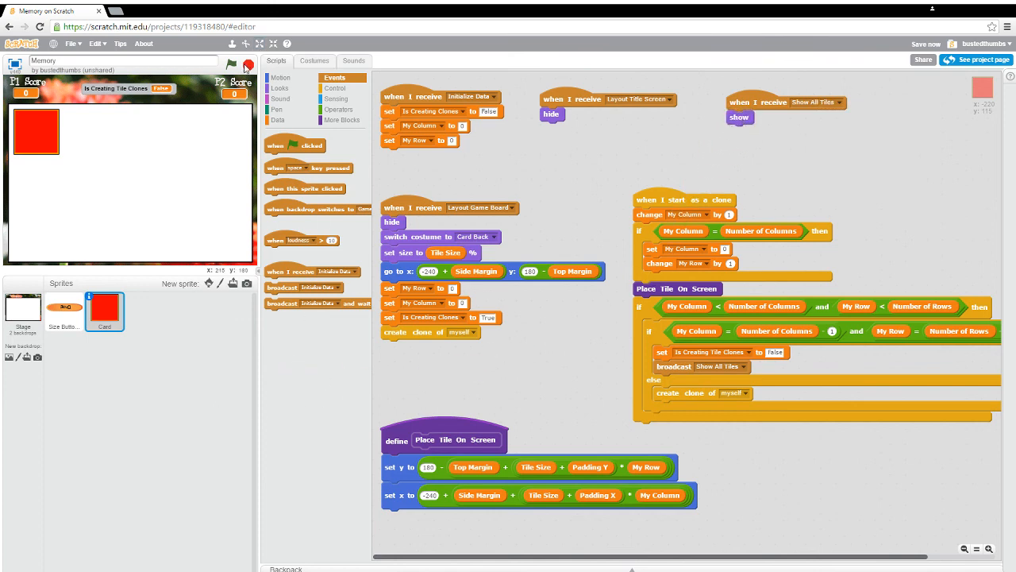
click(231, 64)
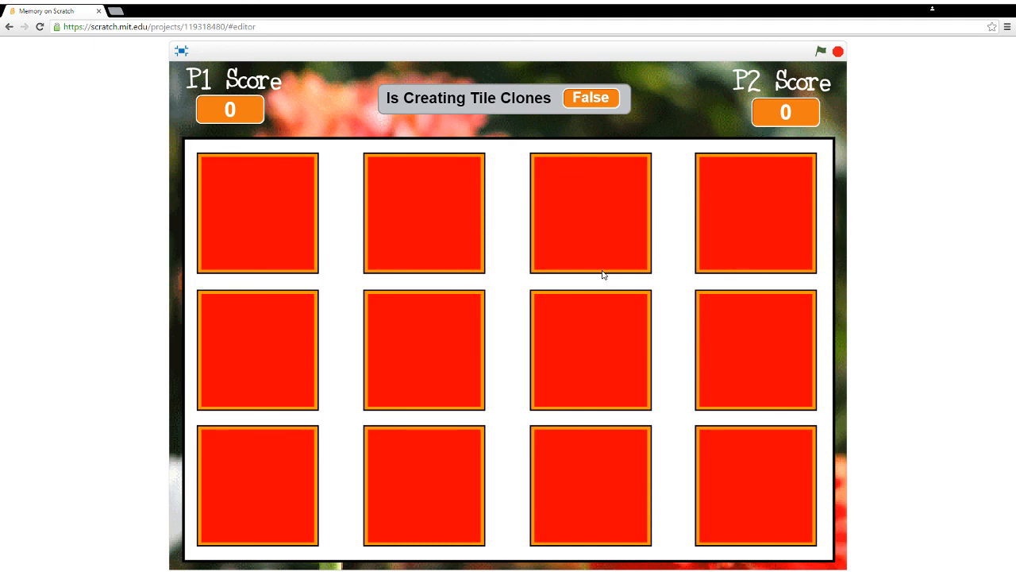
mouse_move(627, 180)
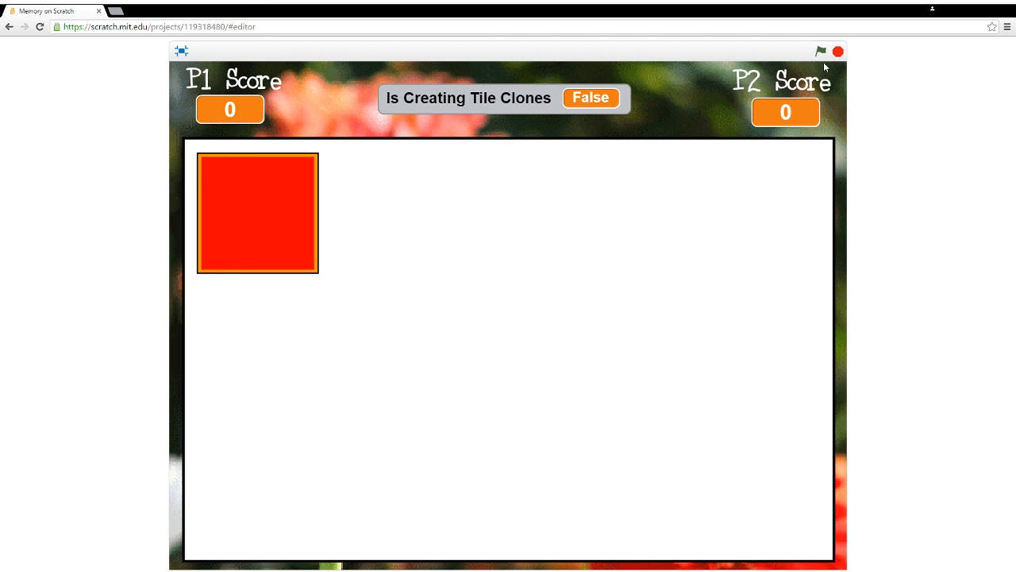
click(181, 50)
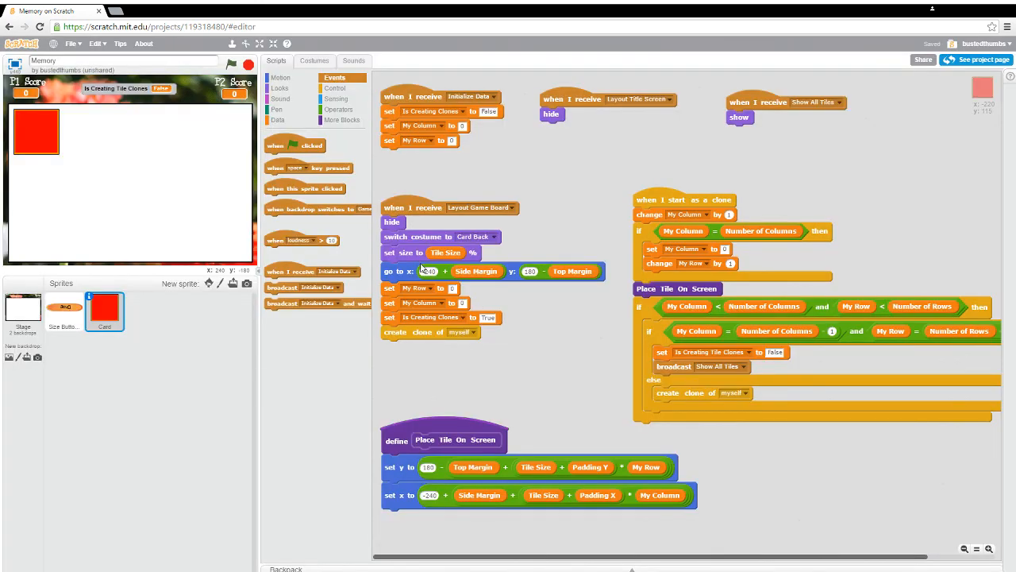
click(336, 88)
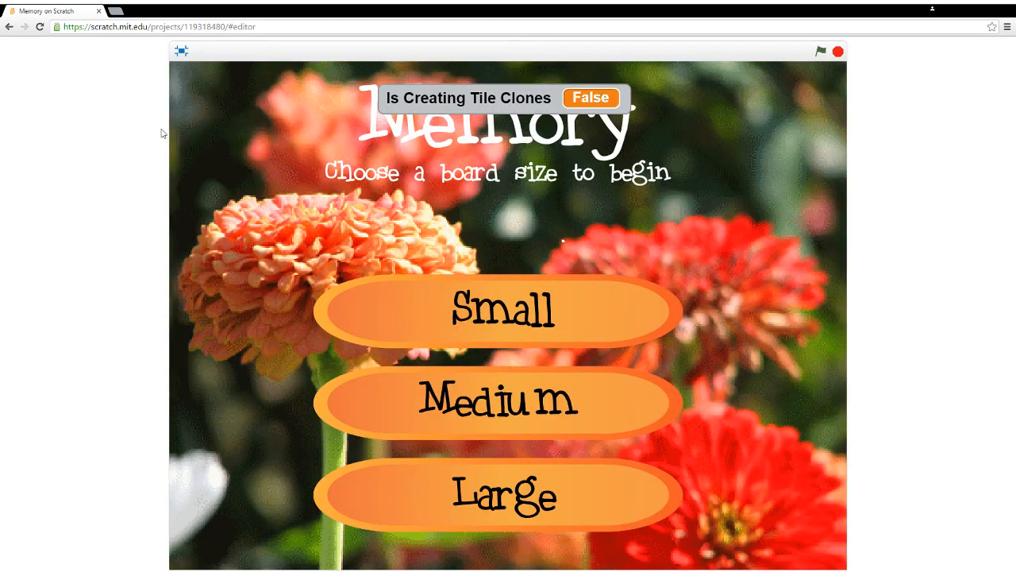
Step: Pick a board size so the full three-by-four grid of twelve tiles appears at once
click(498, 401)
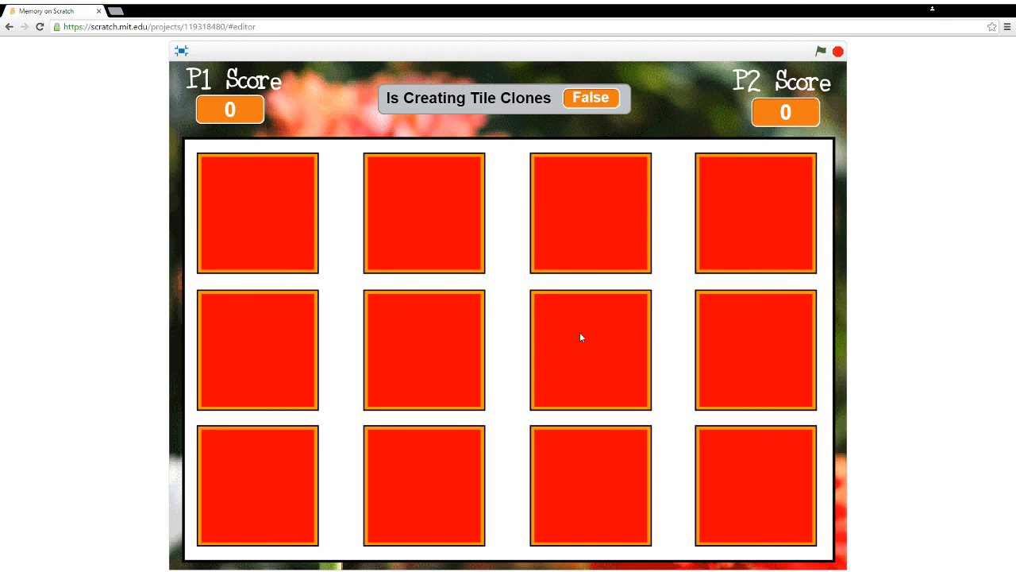
mouse_move(513, 68)
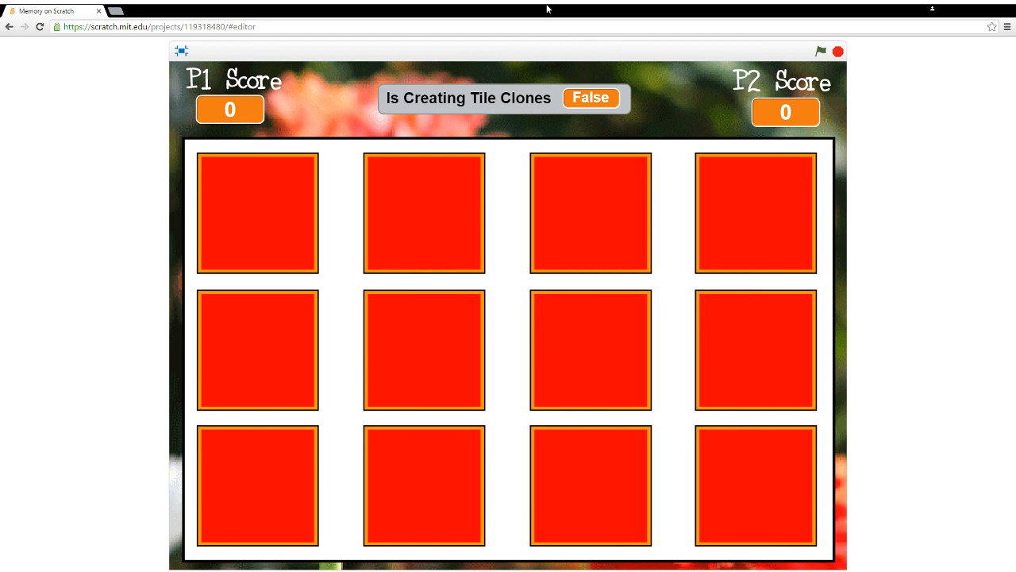
mouse_move(231, 61)
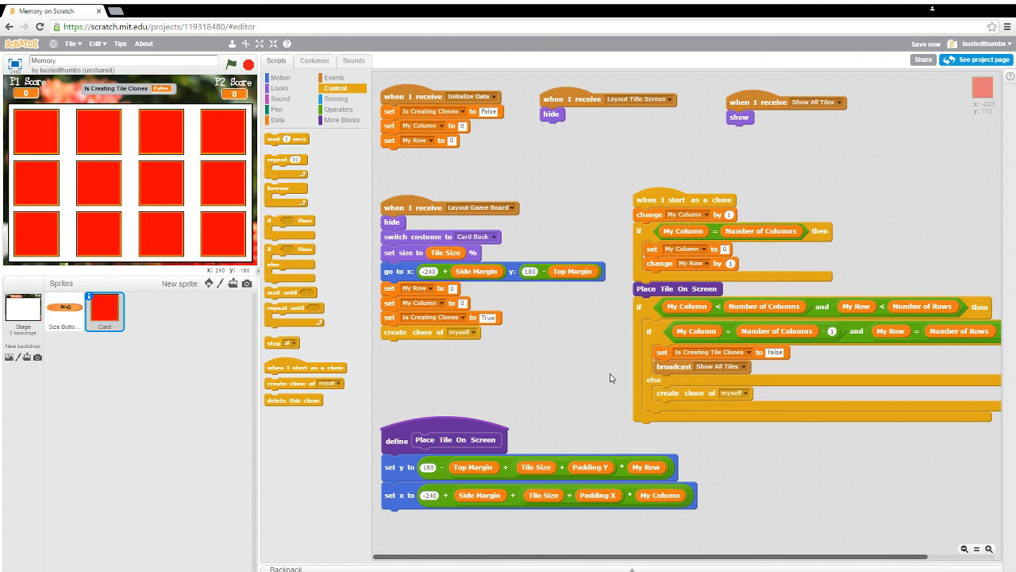
mouse_move(865, 393)
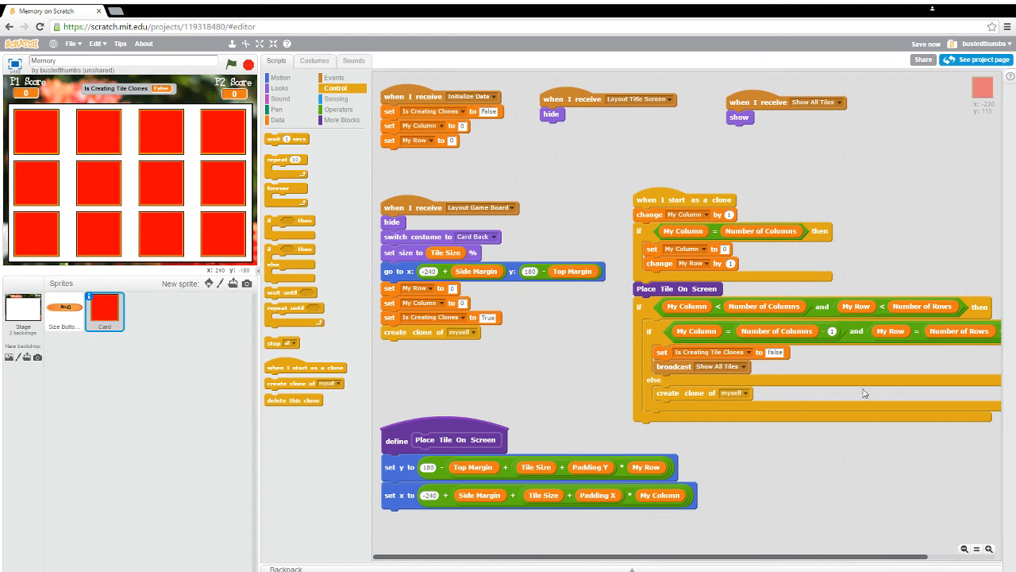